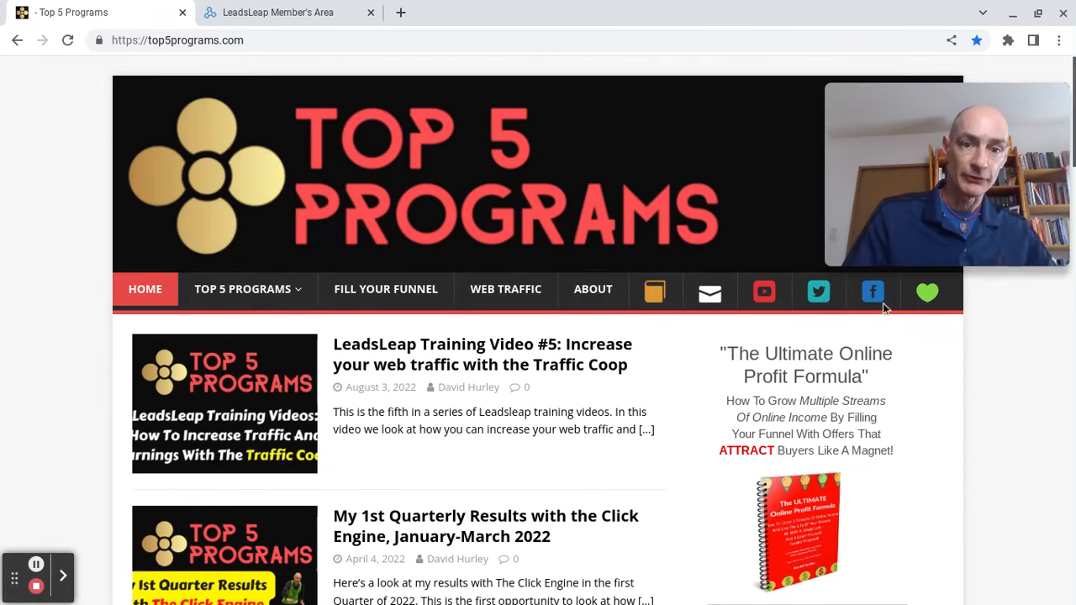
# Switch to the LeadsLeap members' area and open Email Marketing > List Manager.
pyautogui.click(277, 11)
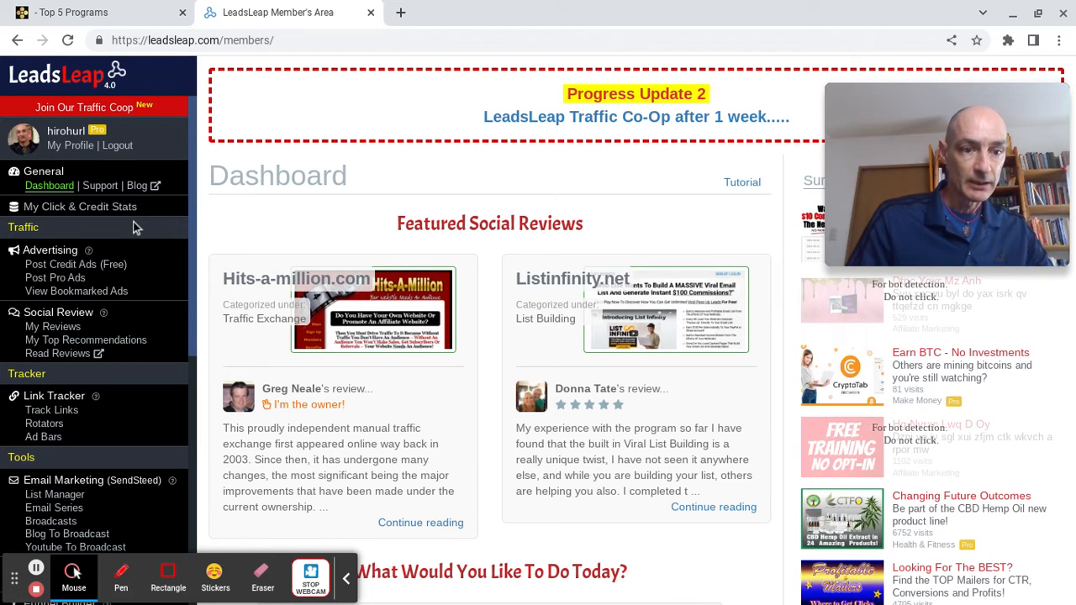
pyautogui.scroll(-3)
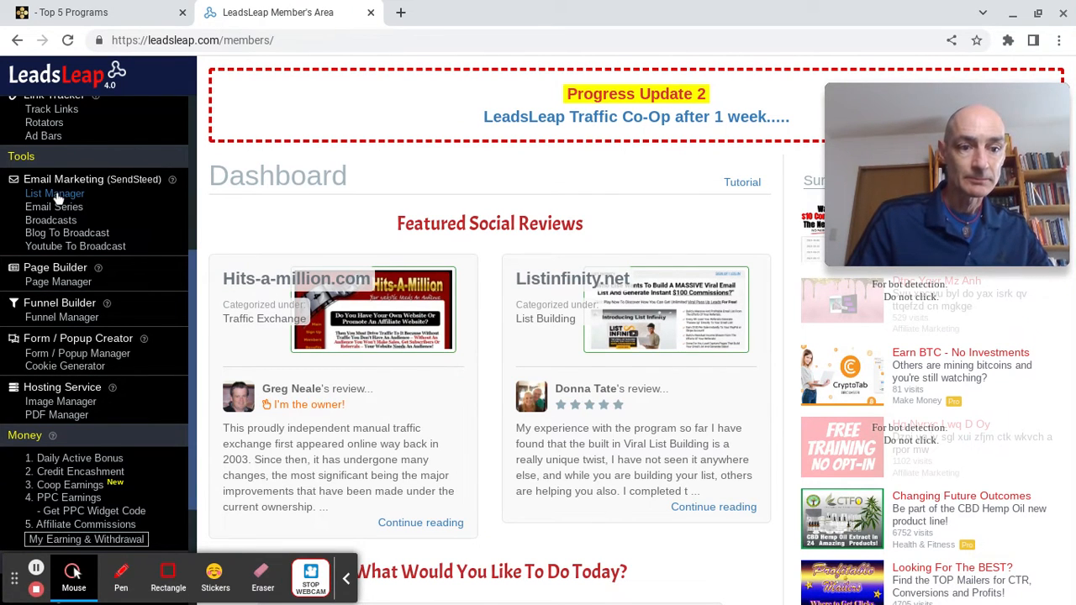
pyautogui.click(54, 194)
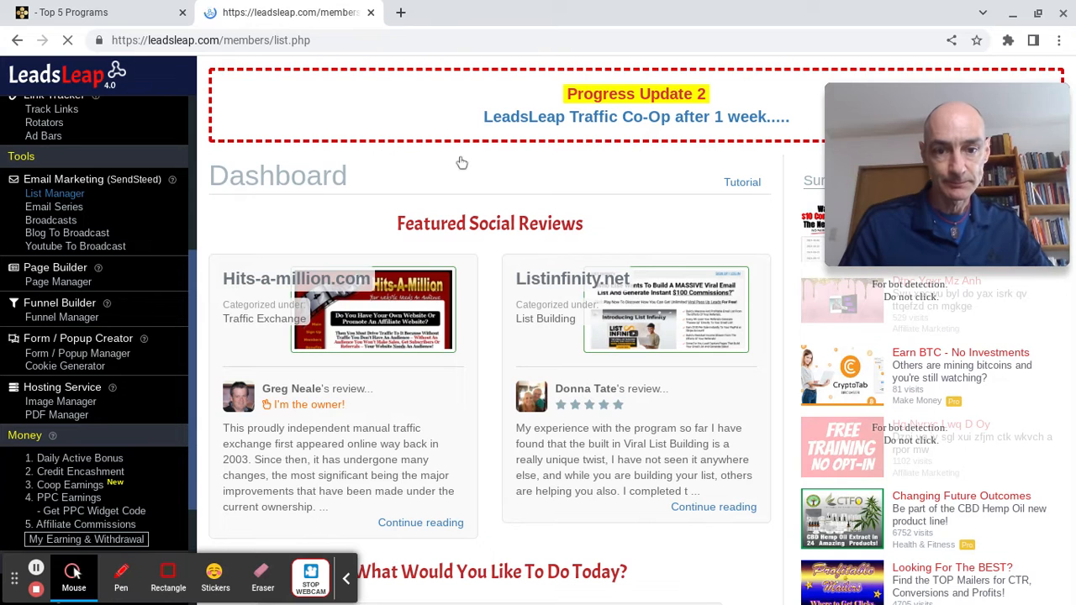
# Add a new mailing list named 'Super List', which appears inactive in the List Manager.
pyautogui.click(53, 193)
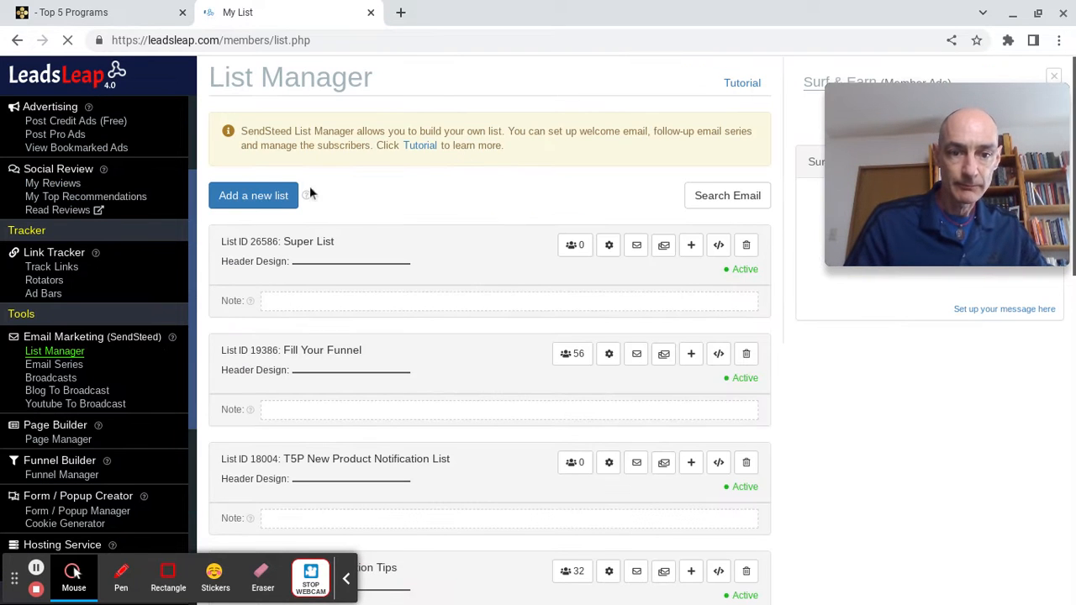
pyautogui.click(252, 195)
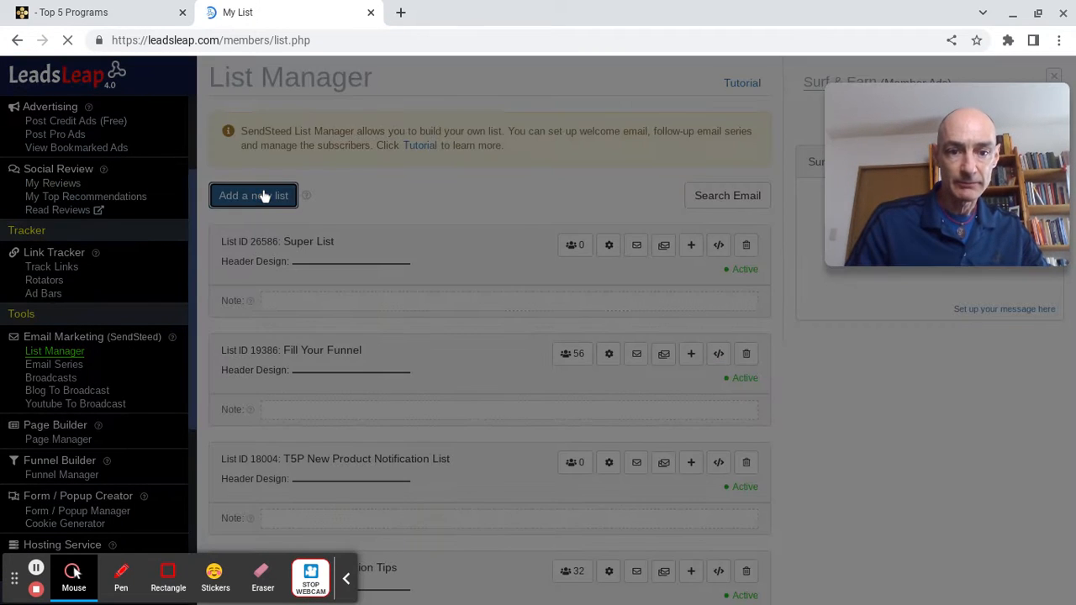
pyautogui.click(252, 195)
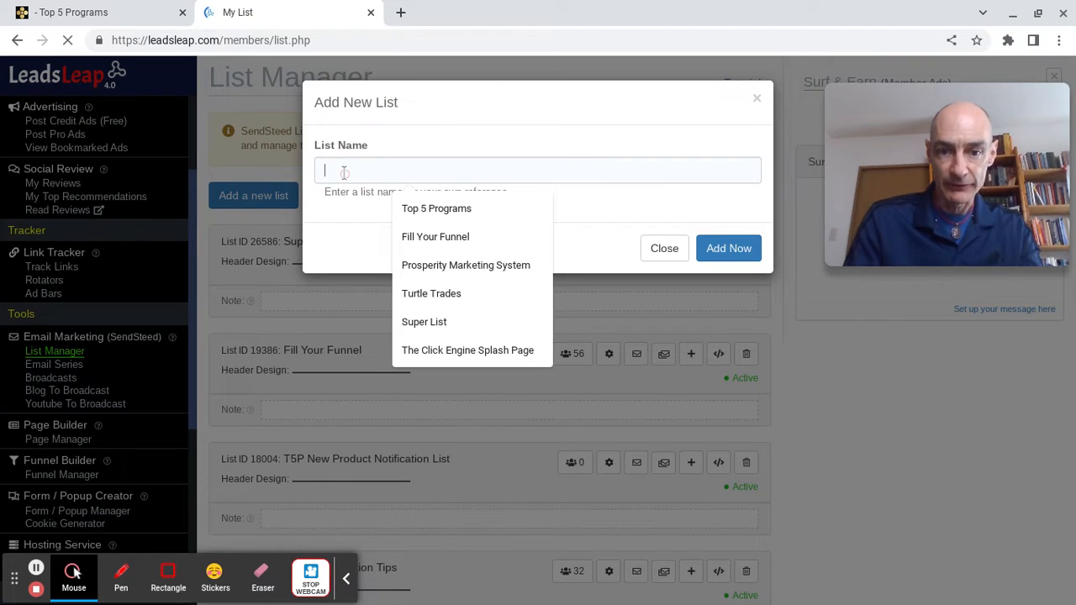
pyautogui.write('Super Li')
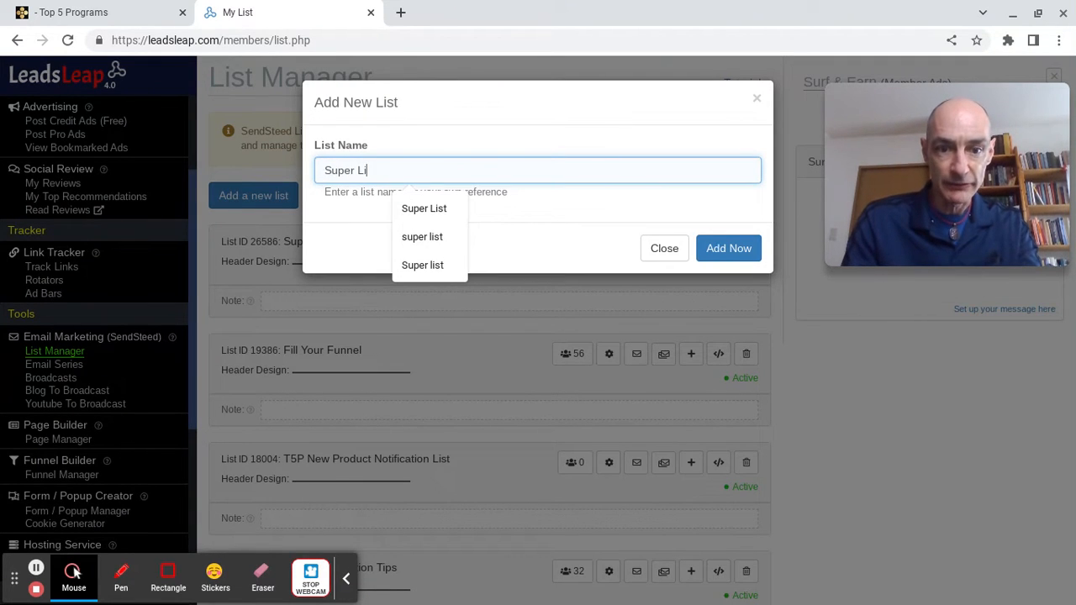
pyautogui.click(728, 249)
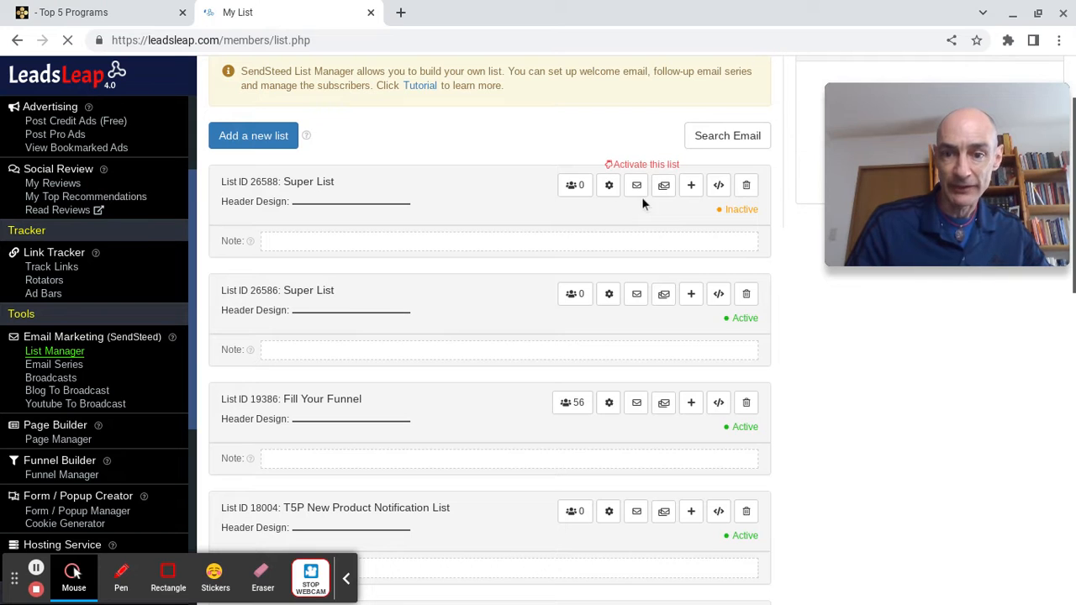
pyautogui.moveTo(608, 185)
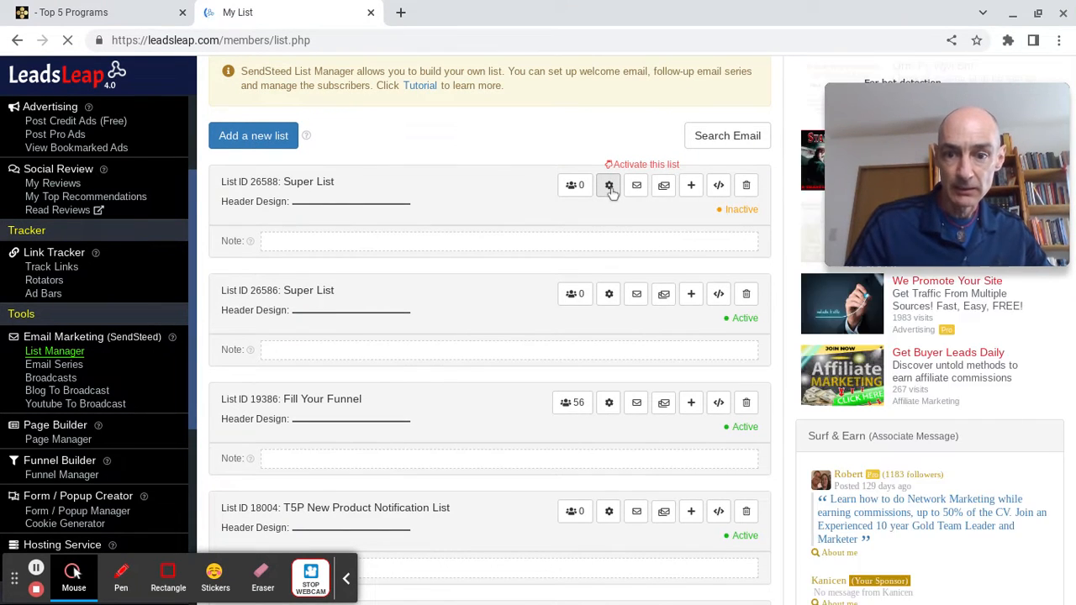
pyautogui.moveTo(608, 185)
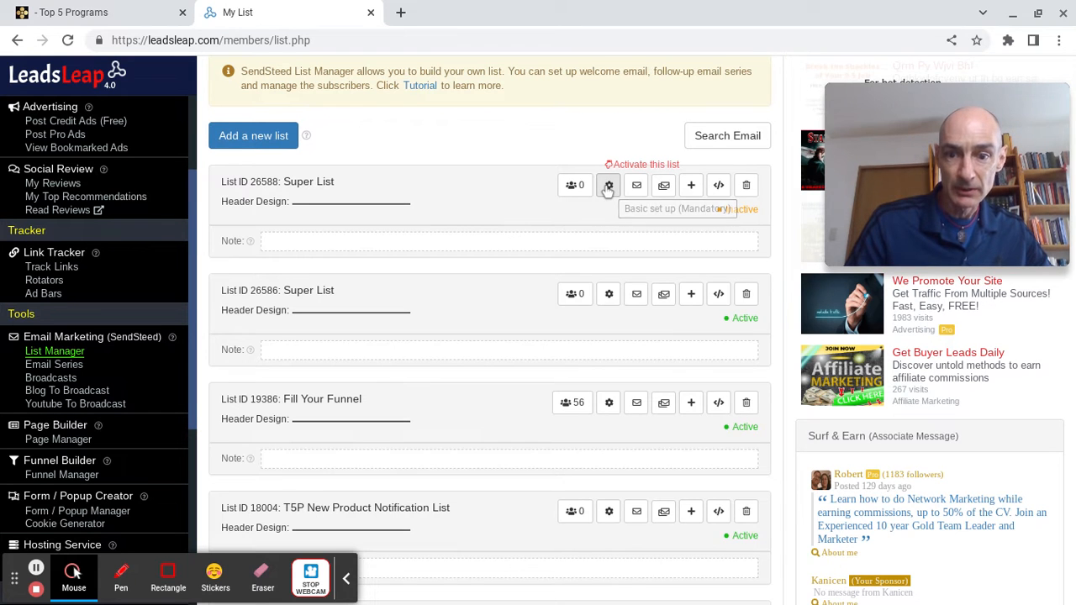
# Open Super List's basic setup and fill the sender name, email and physical mailing address.
pyautogui.click(609, 185)
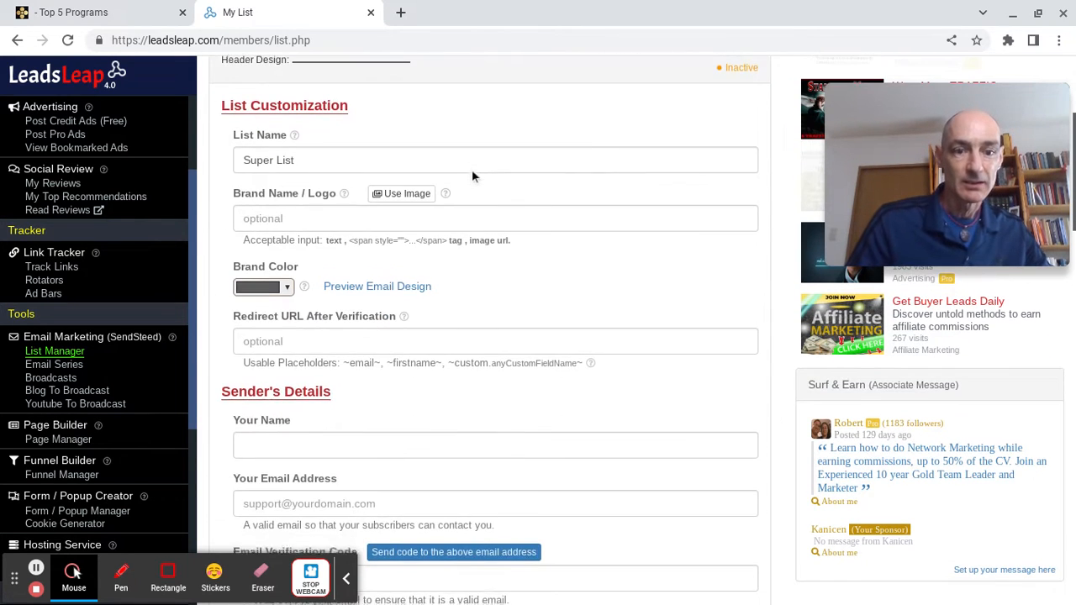
pyautogui.scroll(-3)
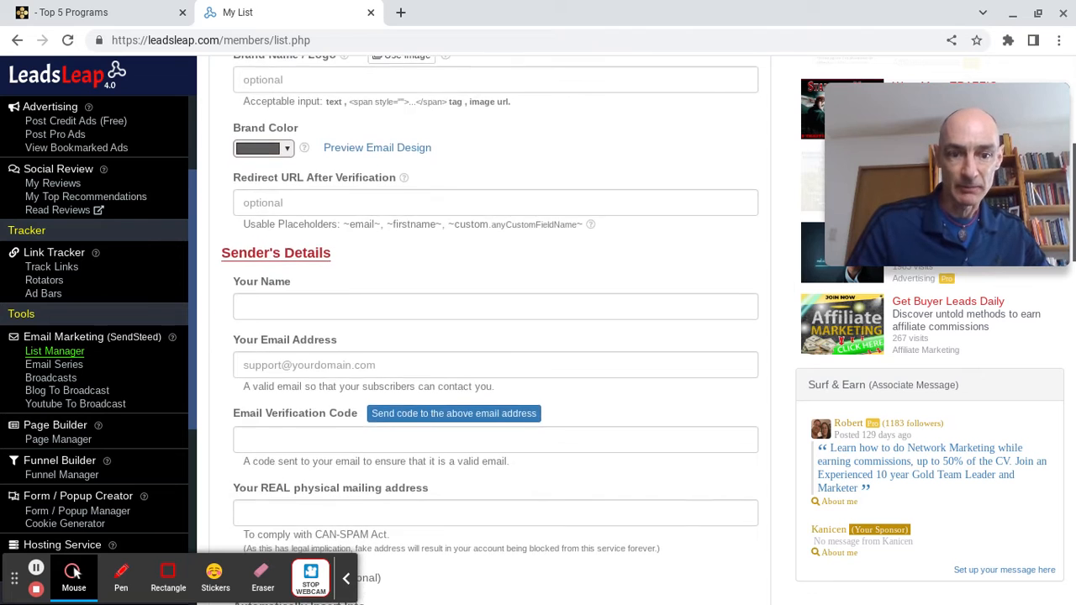
pyautogui.scroll(-3)
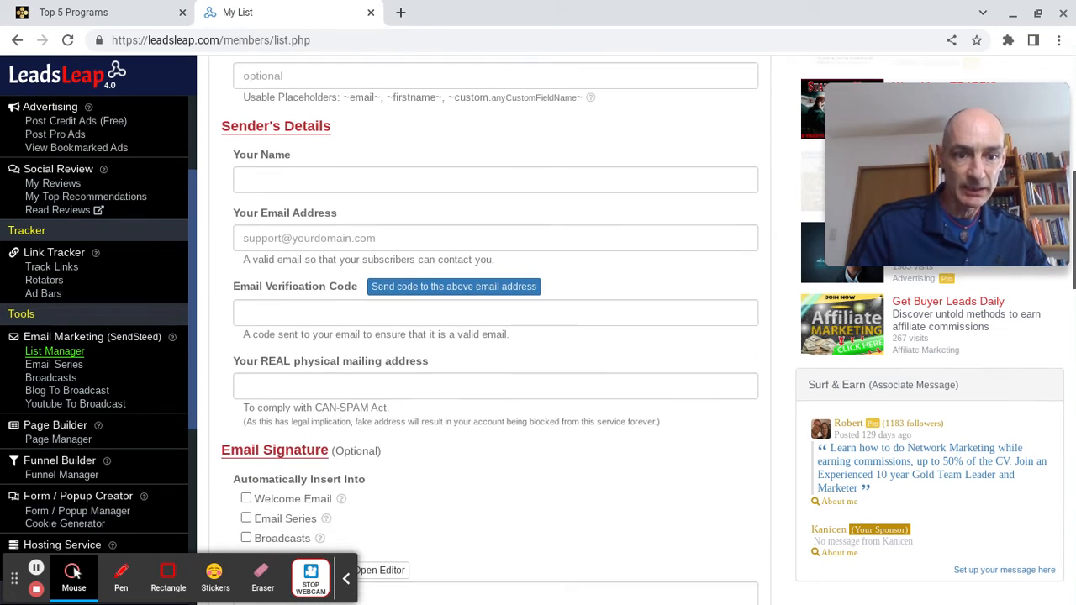
pyautogui.scroll(-3)
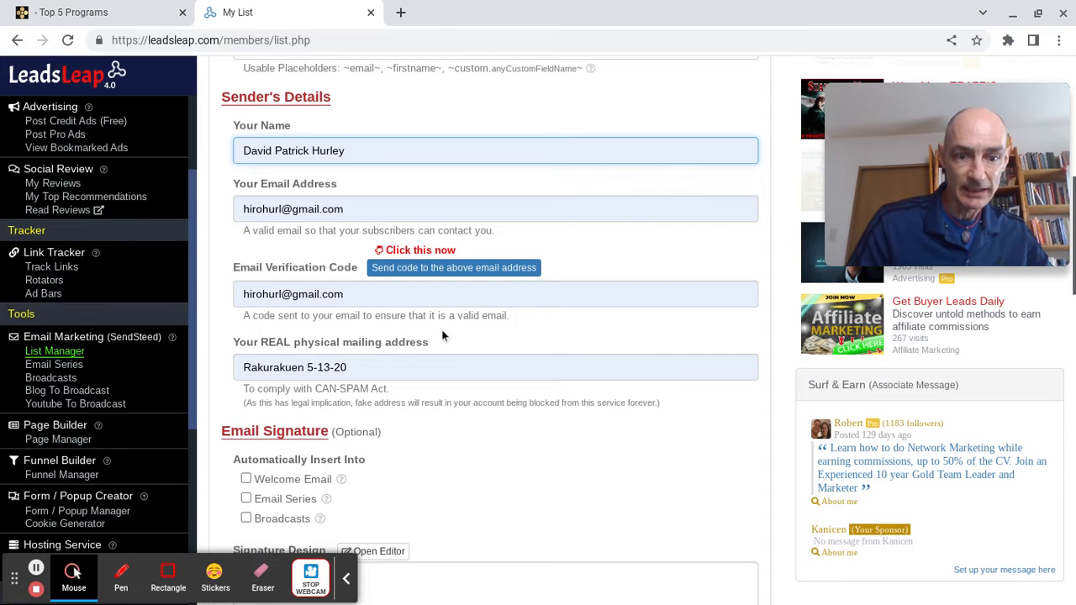
pyautogui.scroll(-3)
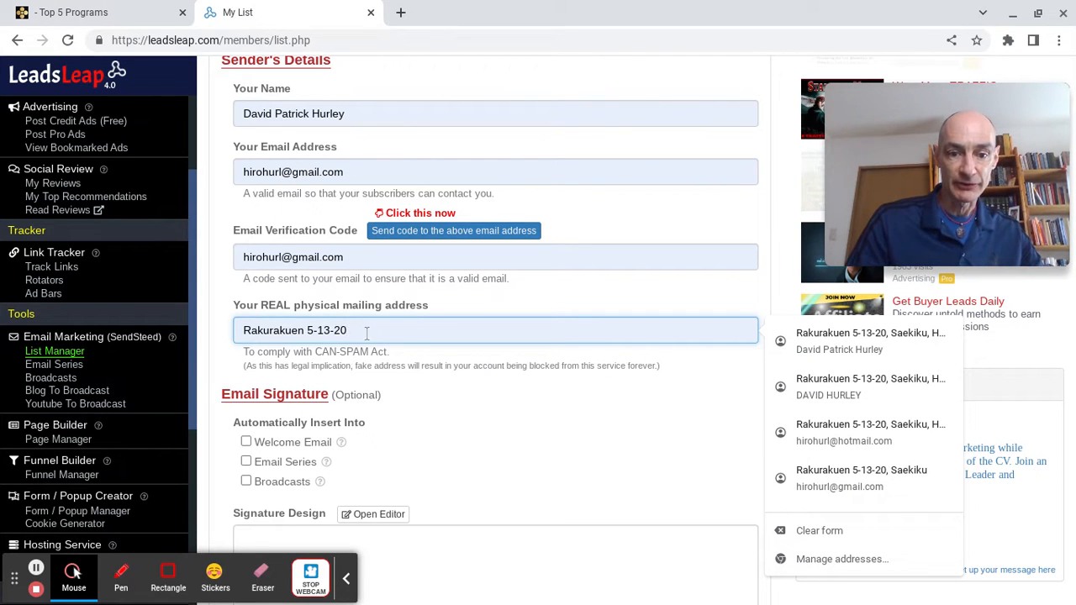
pyautogui.scroll(-3)
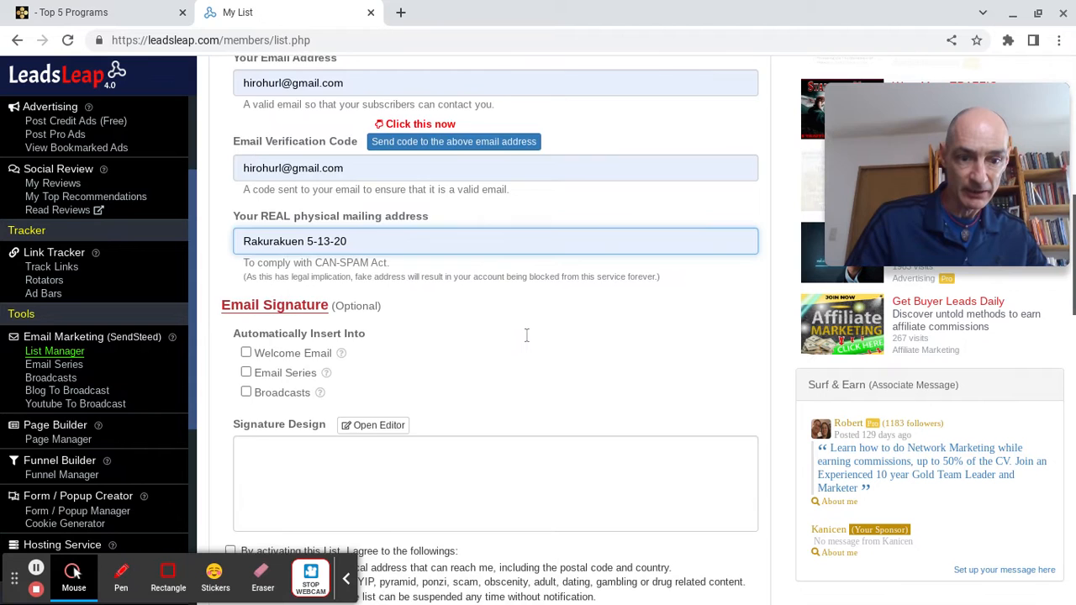
pyautogui.scroll(-3)
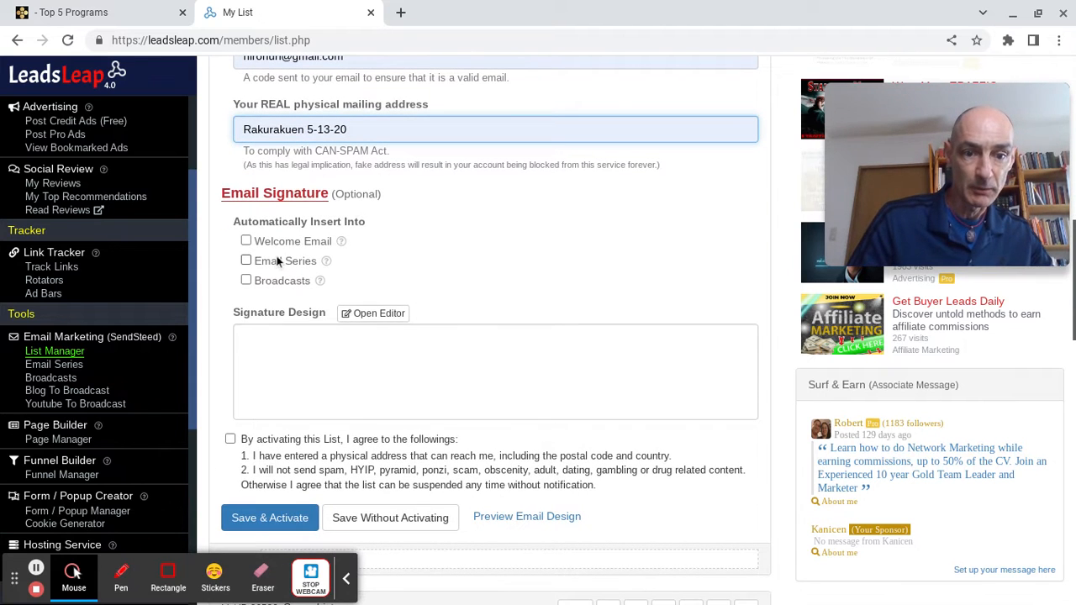
pyautogui.moveTo(285, 356)
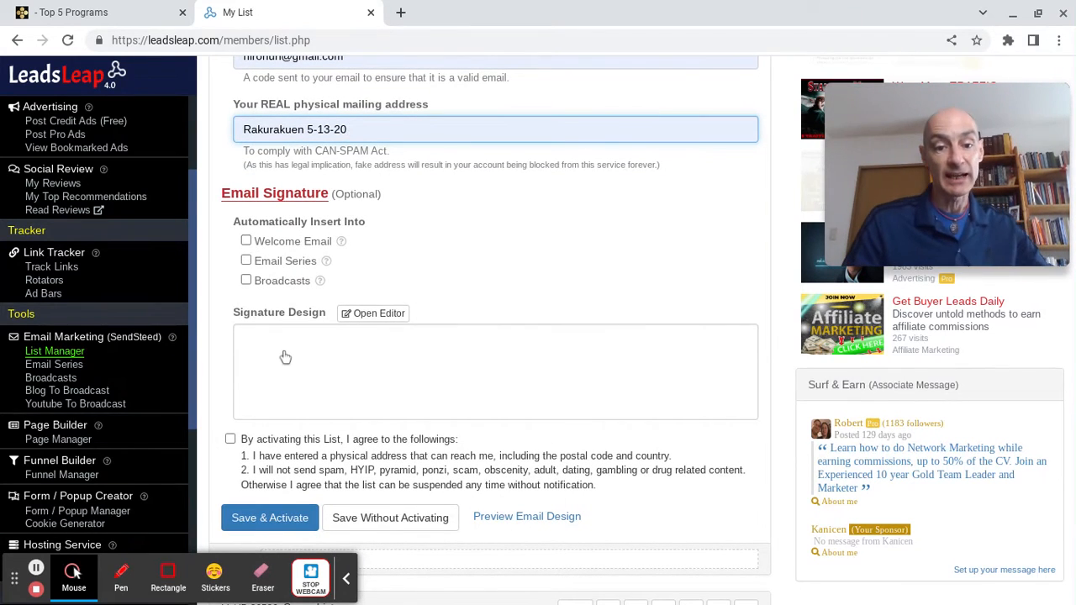
pyautogui.click(374, 312)
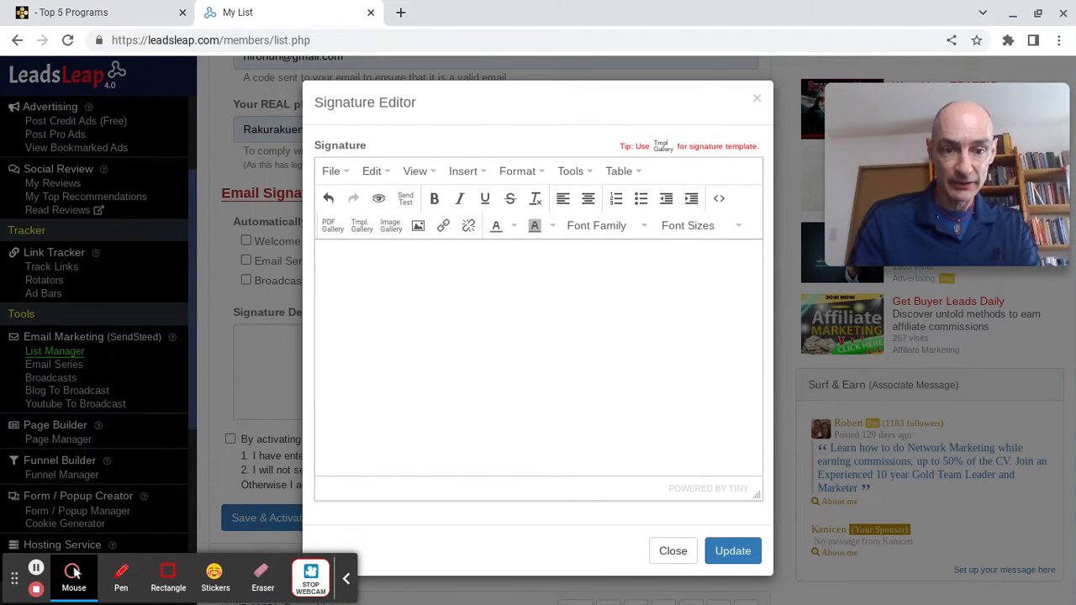
pyautogui.write('Best wishes,')
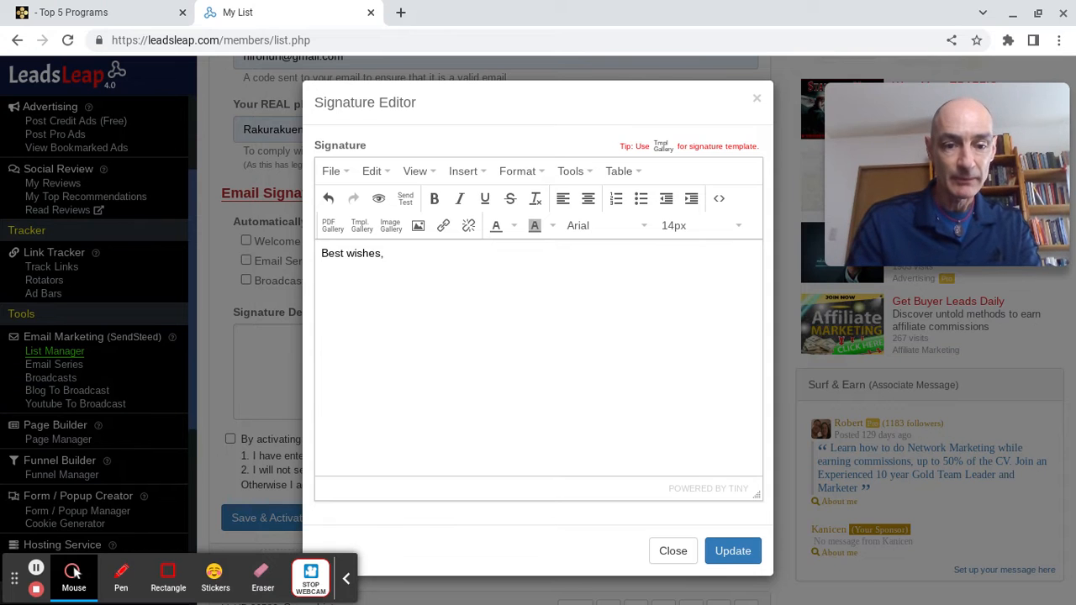
pyautogui.write('David Hurley')
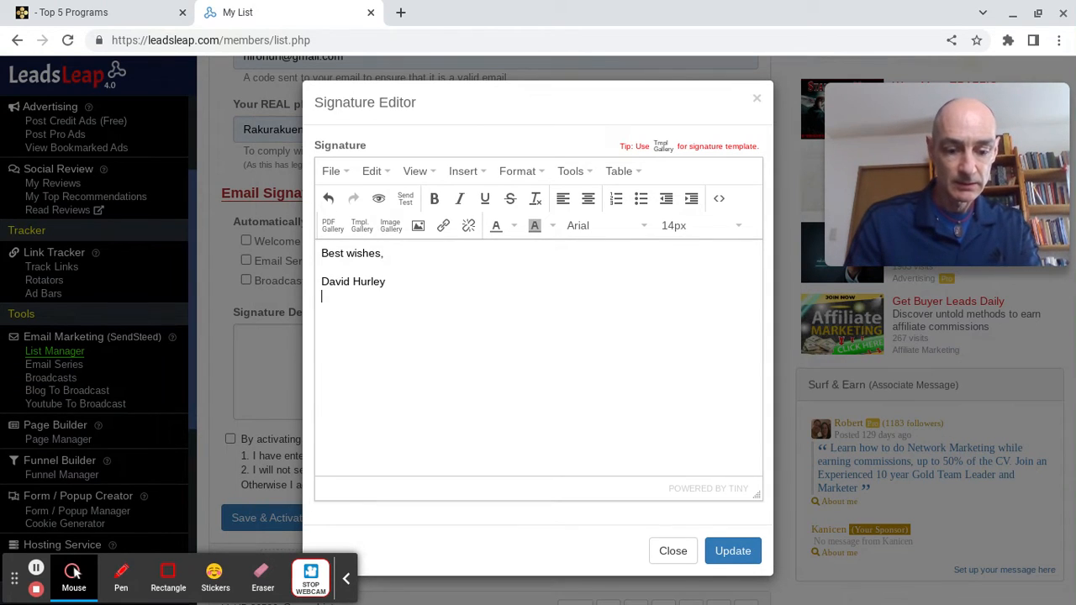
pyautogui.write('https:')
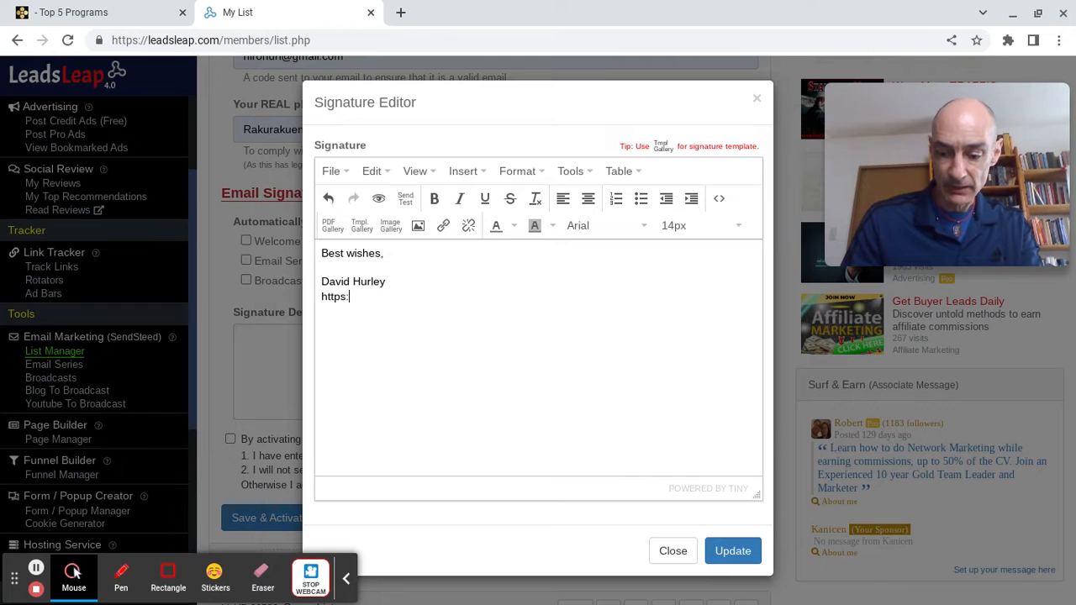
pyautogui.write('//')
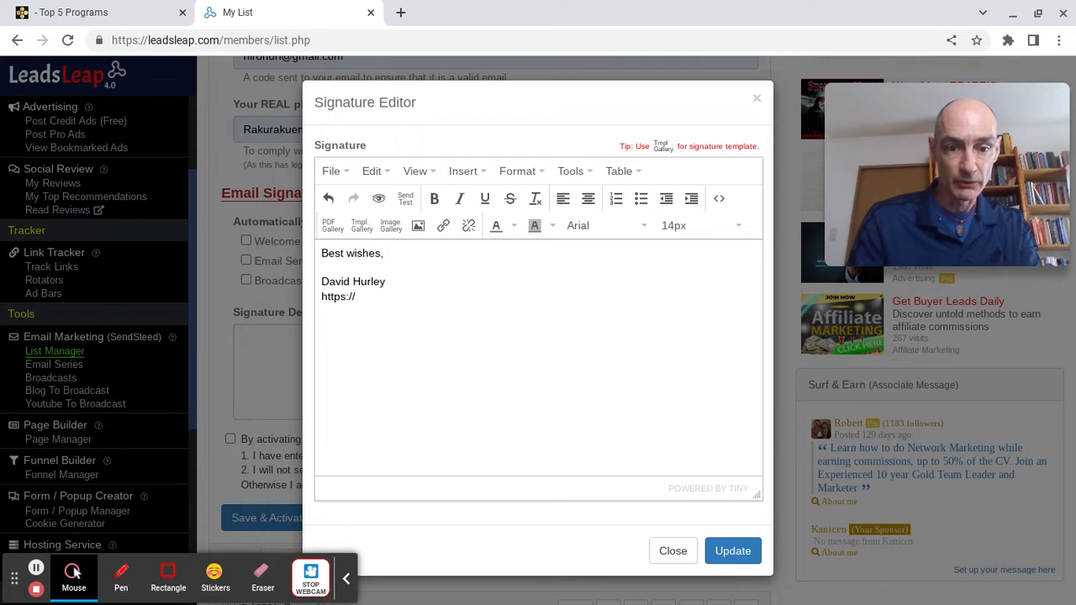
pyautogui.write('topt')
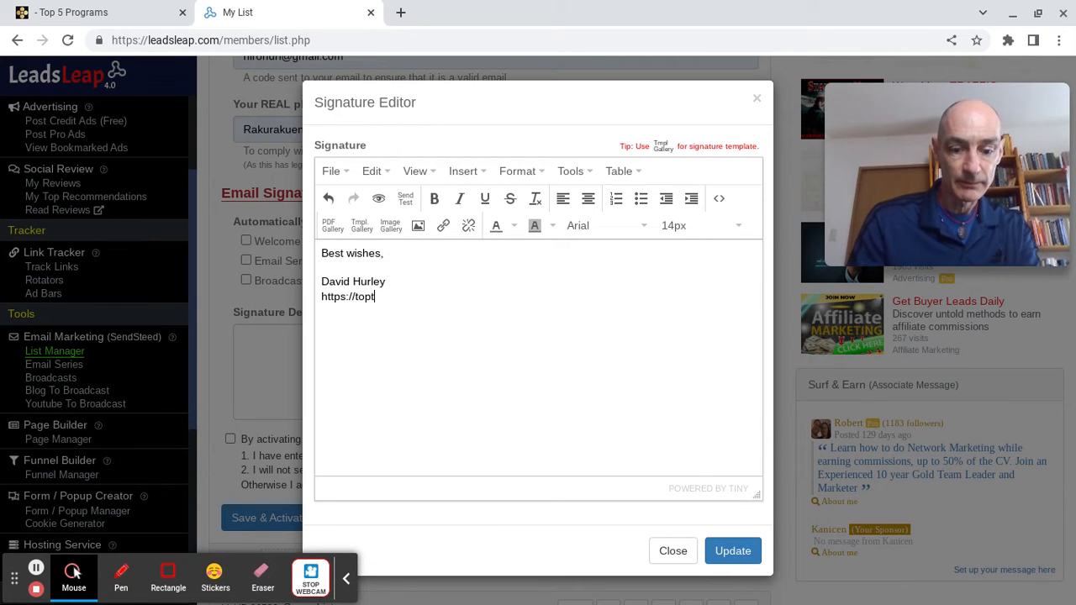
pyautogui.write('5programs.com')
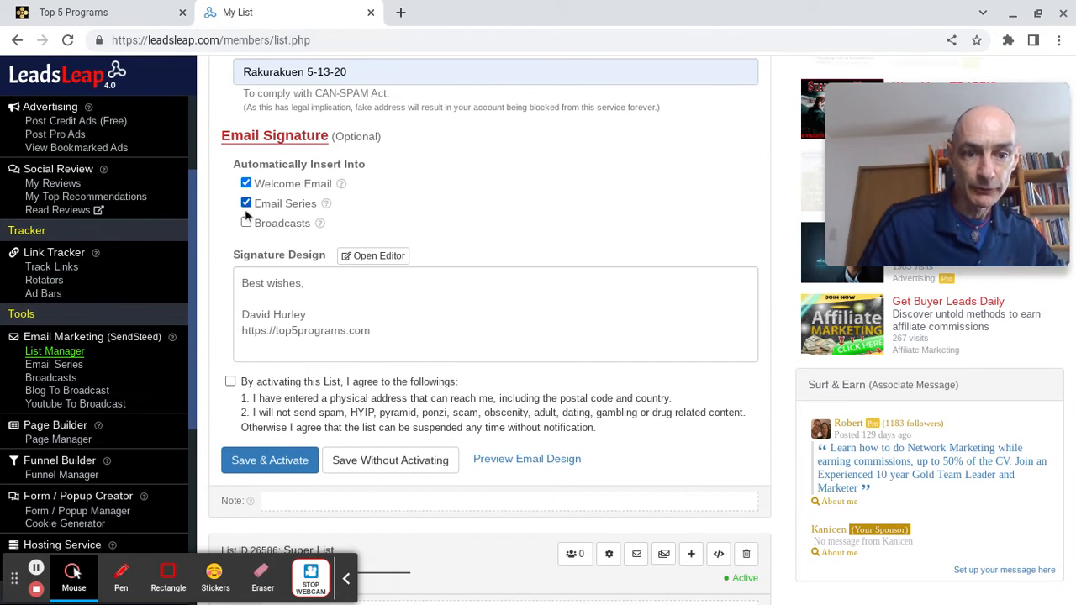
# Insert the signature into welcome emails, email series and broadcasts, and tick the activation agreement.
pyautogui.click(245, 222)
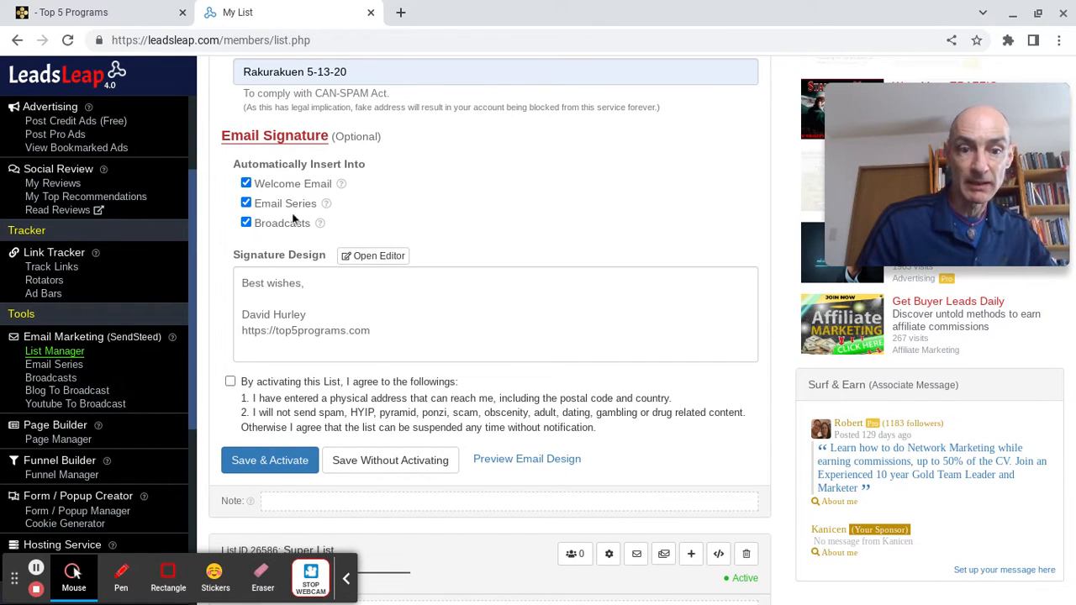
pyautogui.moveTo(239, 209)
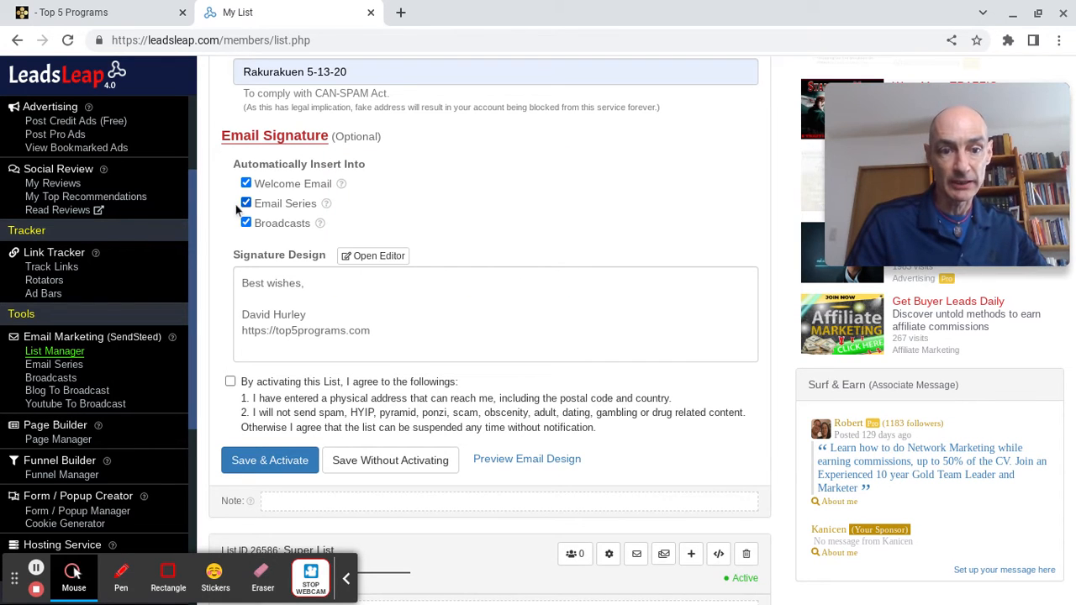
pyautogui.click(245, 183)
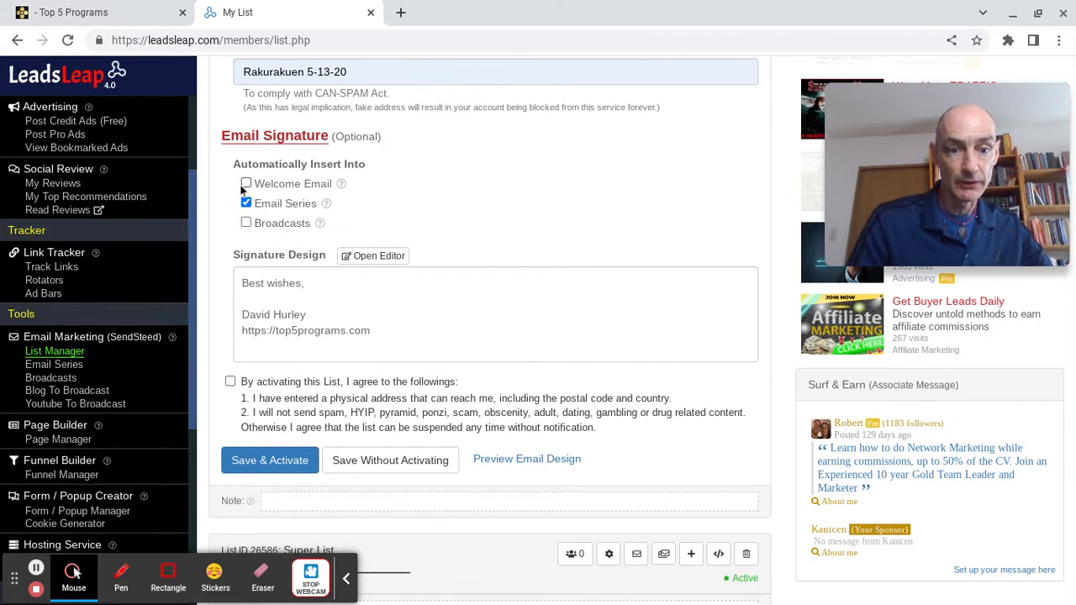
pyautogui.click(246, 183)
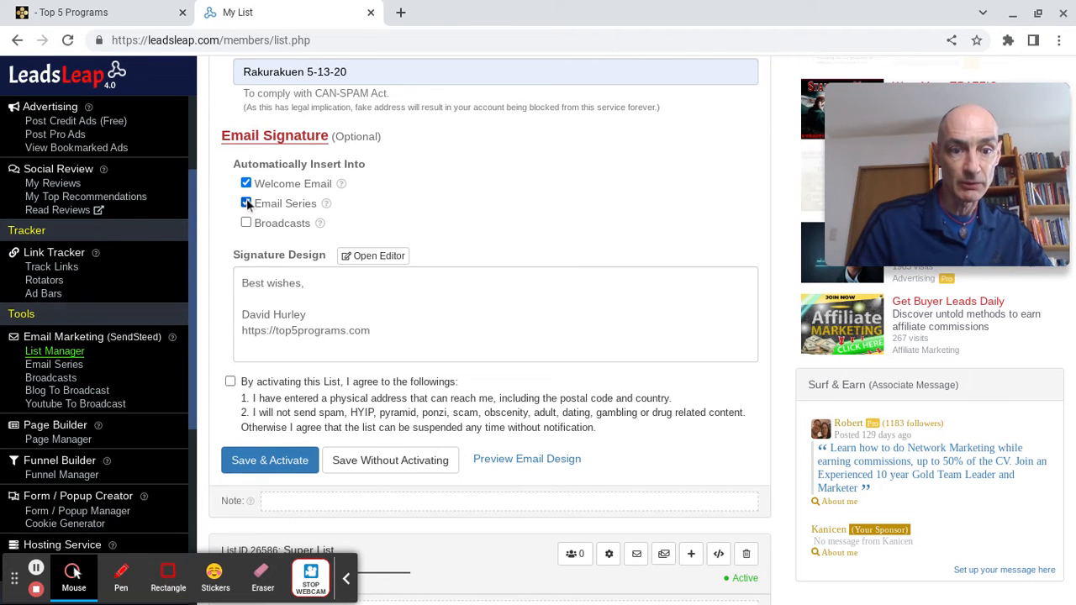
pyautogui.click(245, 222)
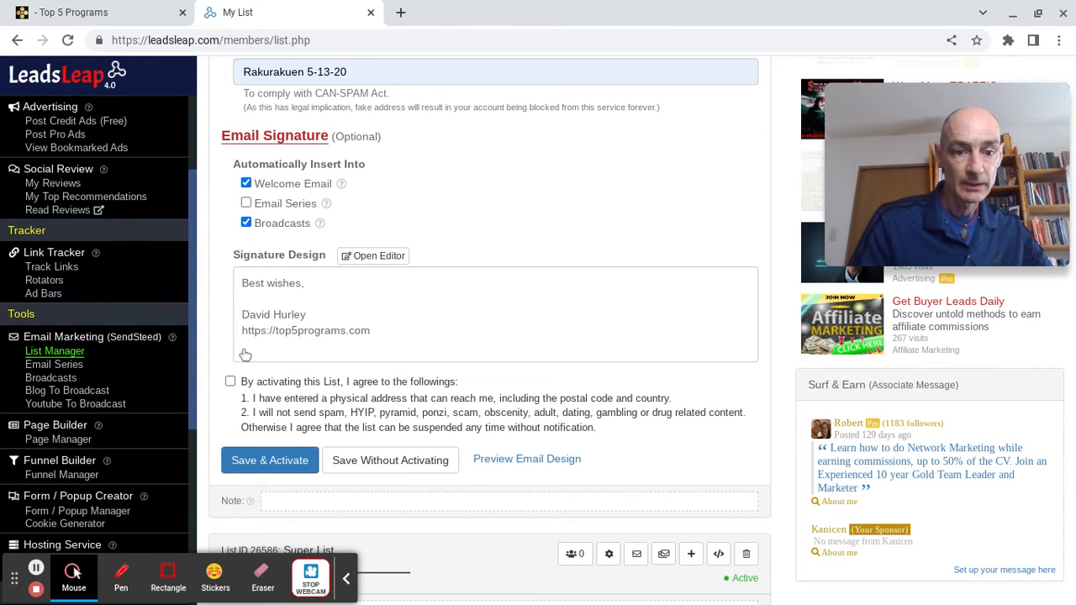
pyautogui.click(230, 380)
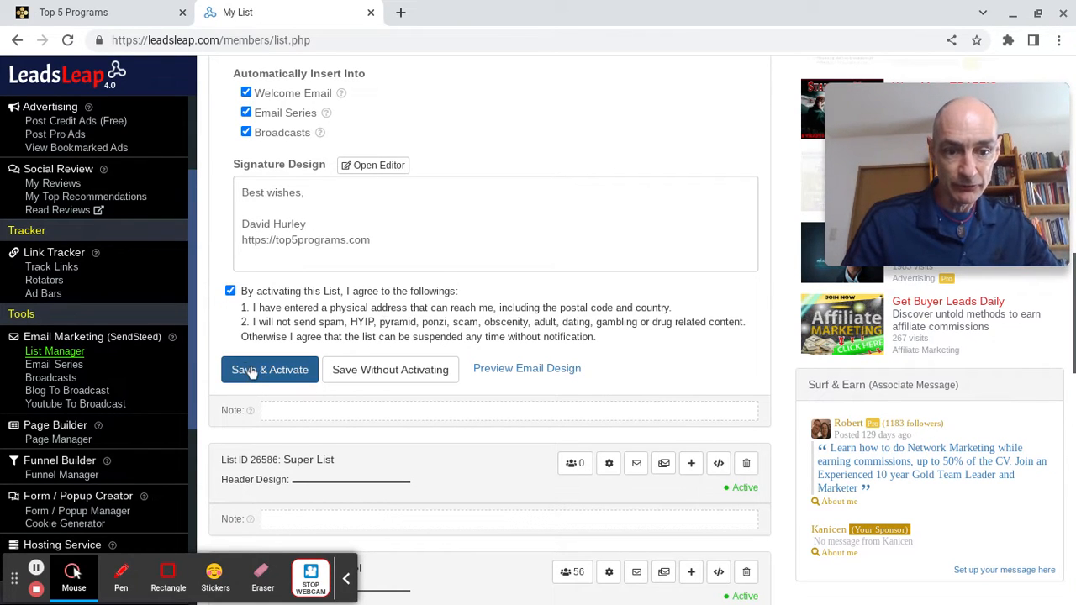
# Send a verification code to the sender address, enter it, and retry Save & Activate.
pyautogui.click(268, 369)
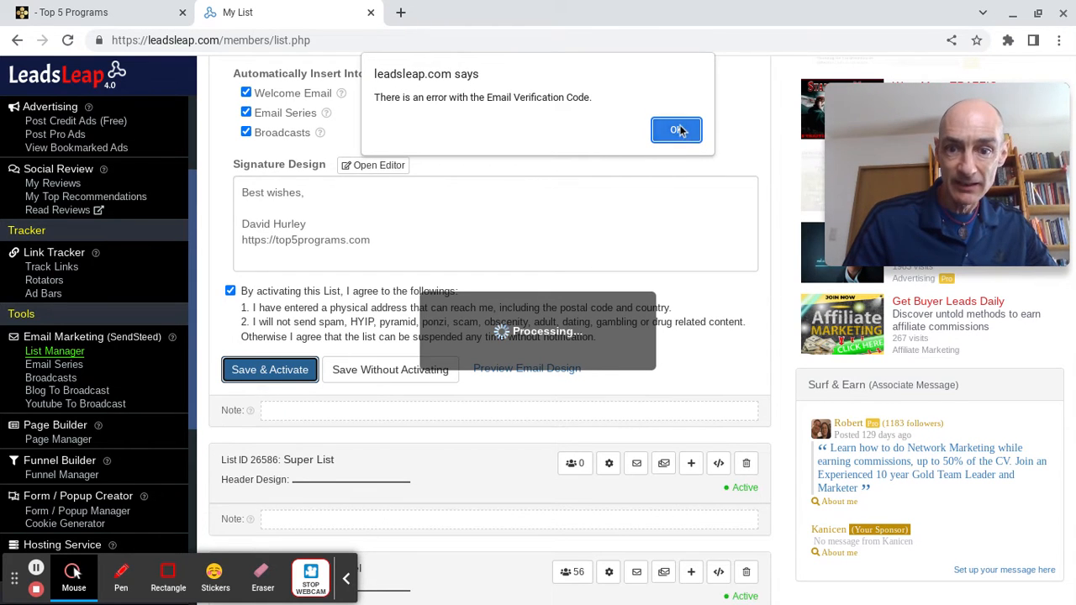
pyautogui.click(676, 129)
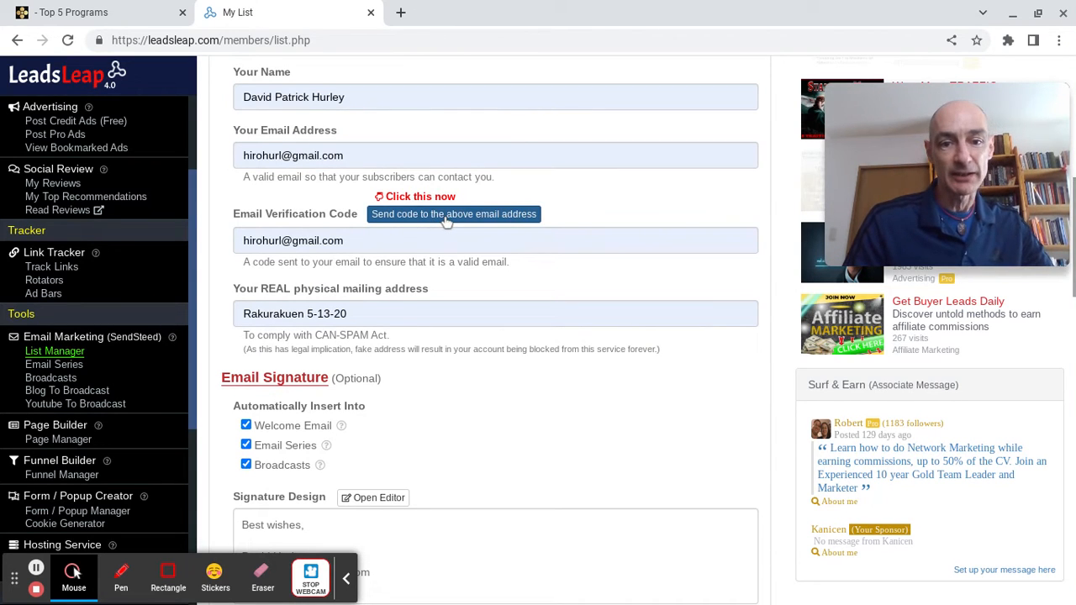
pyautogui.click(454, 214)
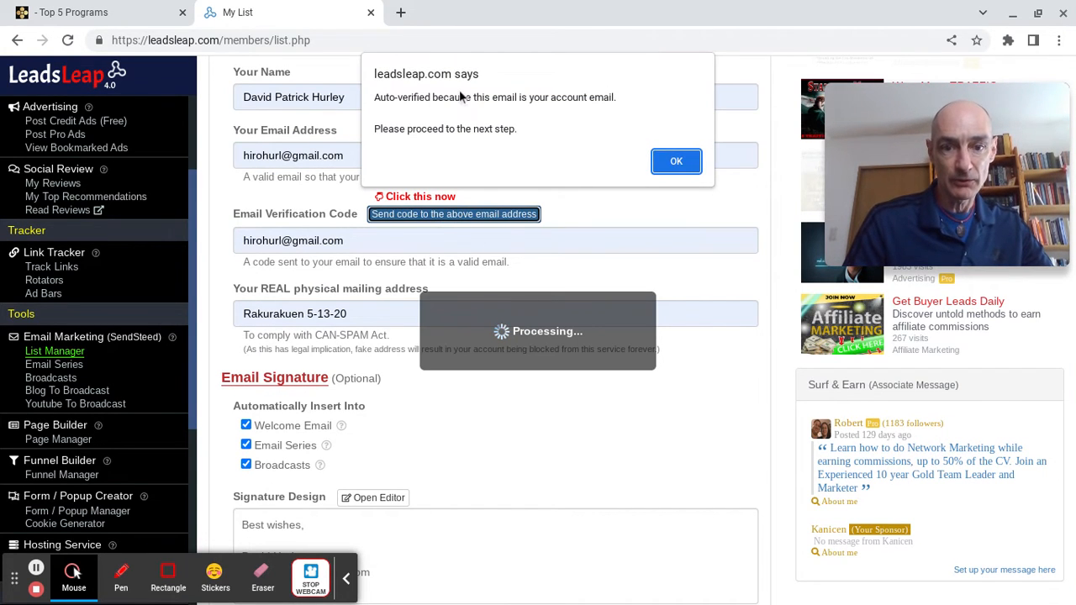
pyautogui.click(675, 161)
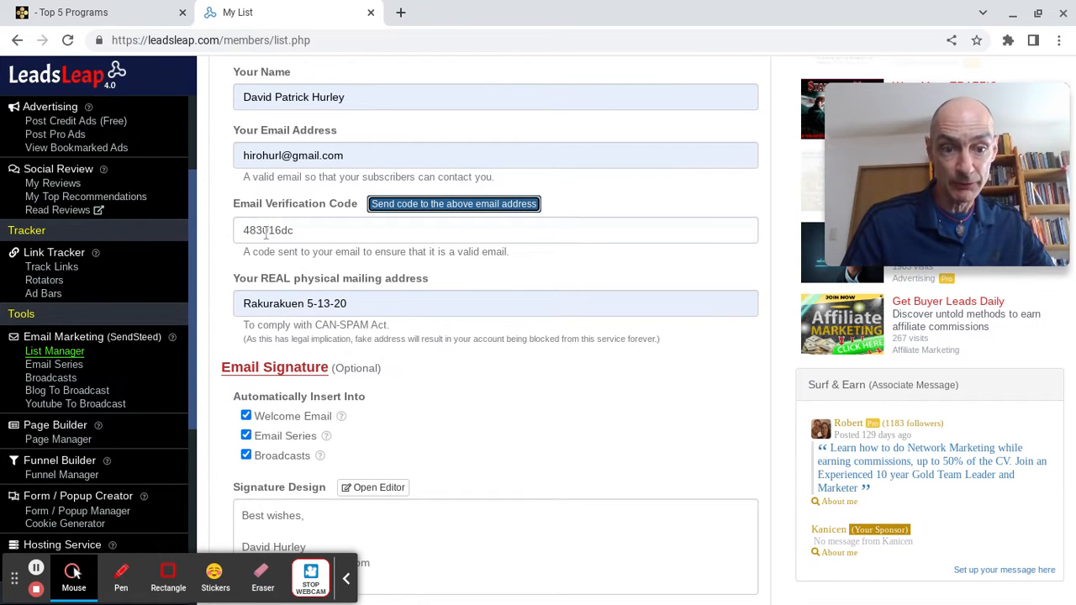
pyautogui.click(496, 229)
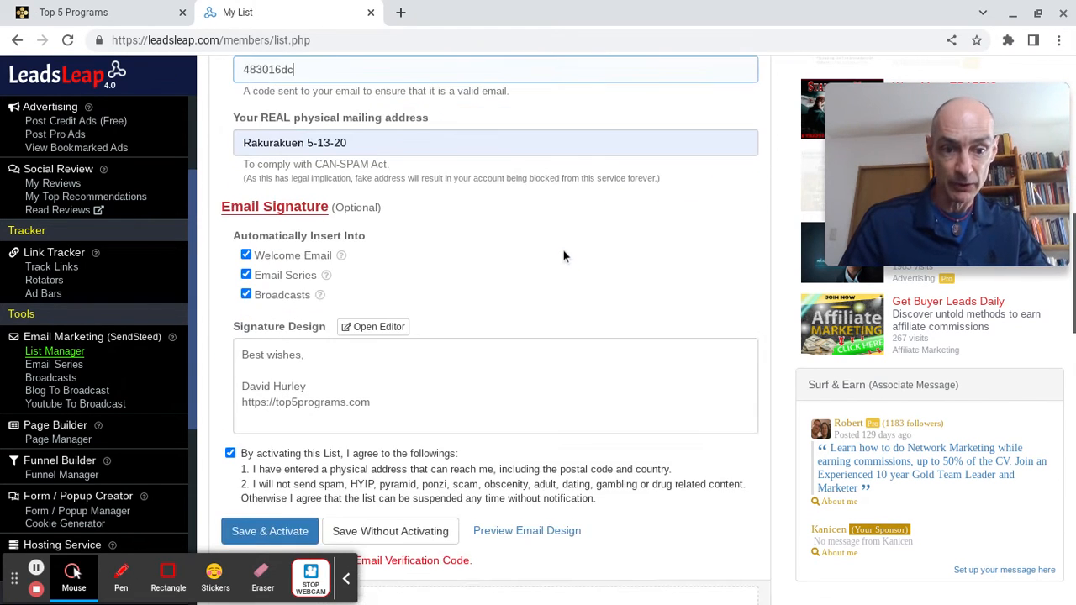
pyautogui.click(269, 531)
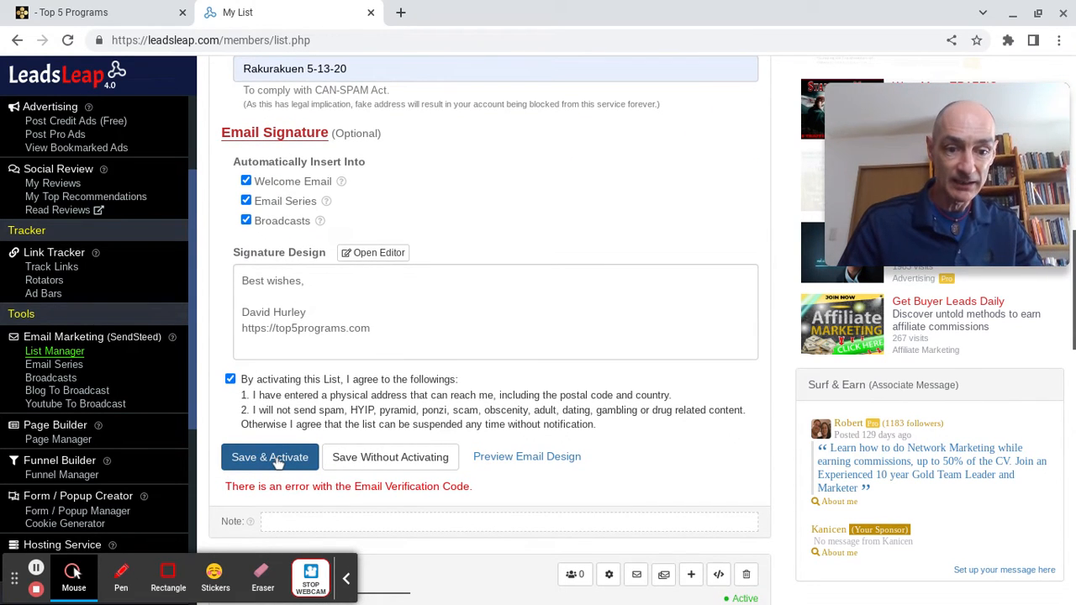
# Save & Activate so Super List shows as active in the List Manager.
pyautogui.click(269, 457)
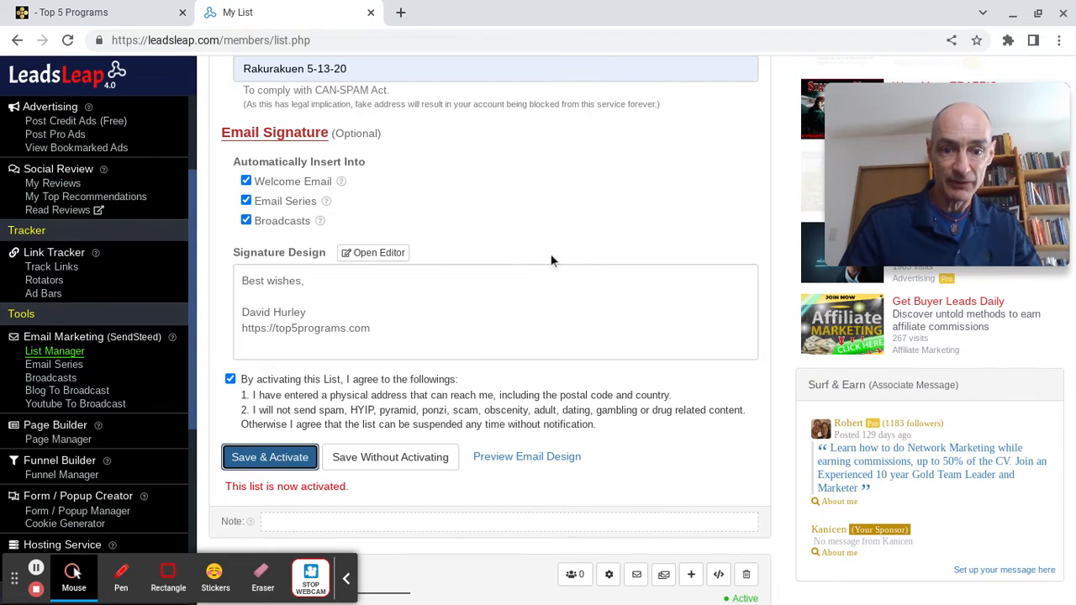
pyautogui.scroll(3)
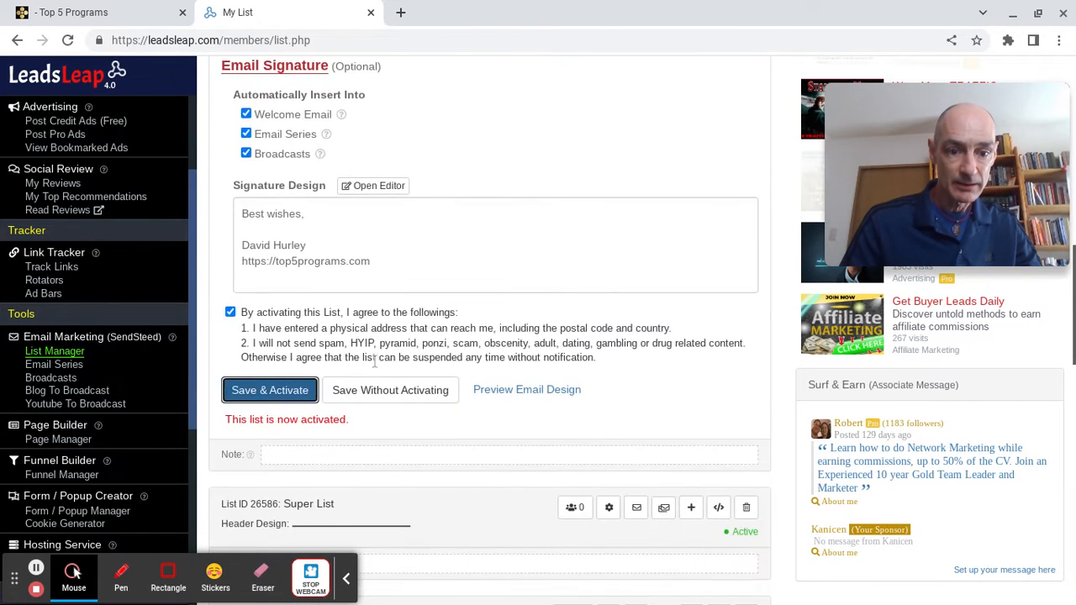
pyautogui.scroll(3)
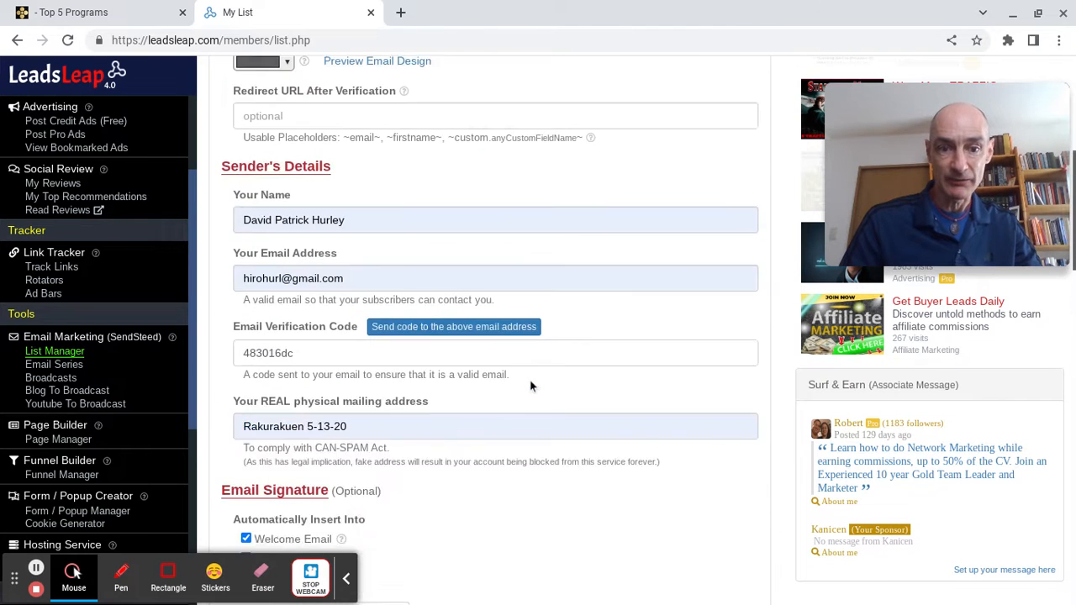
pyautogui.scroll(3)
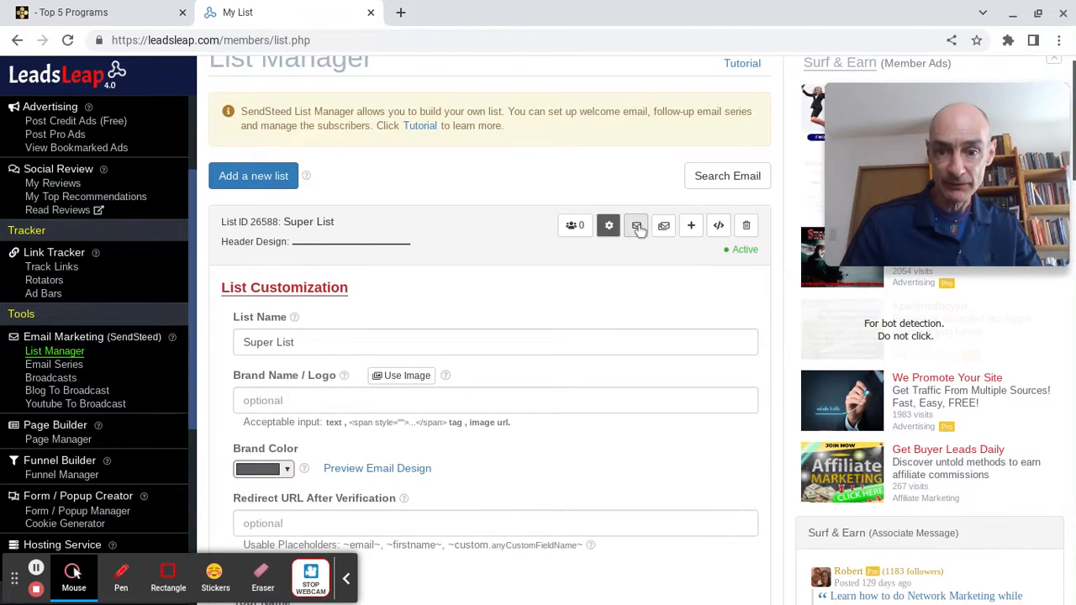
# Open the Super List's welcome email editor from its welcome/verification emails view.
pyautogui.click(635, 226)
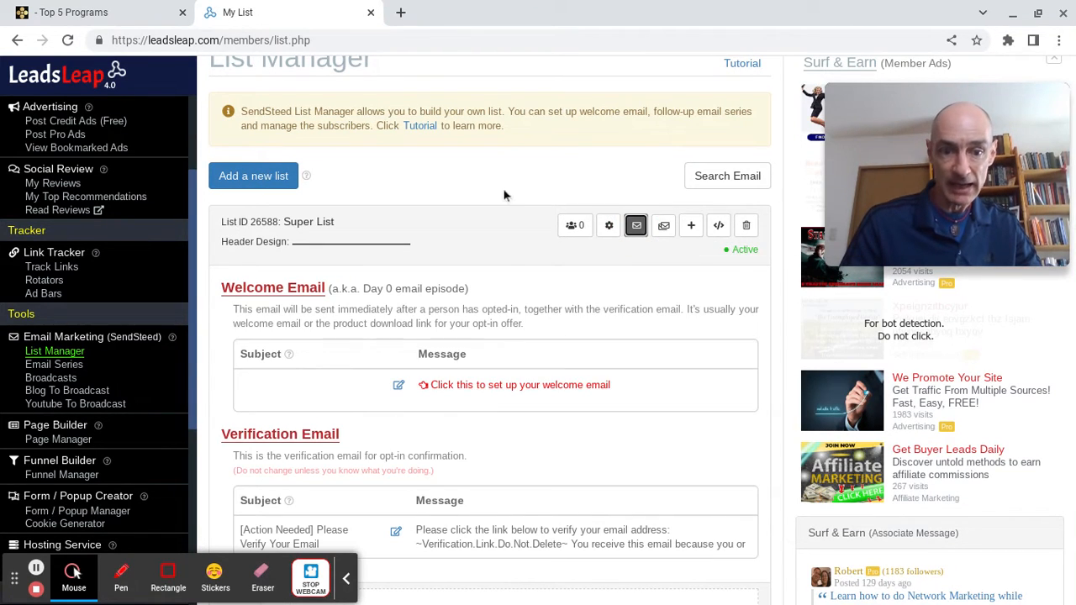
pyautogui.scroll(-3)
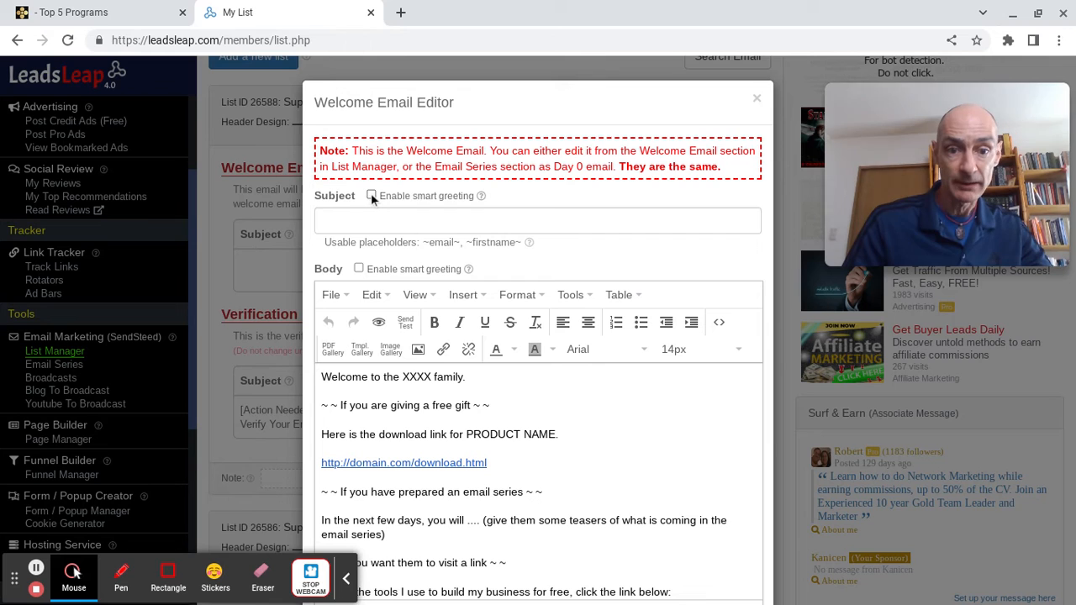
# Set subject 'Welcome to my Super List!' with smart greeting enabled for subject and body.
pyautogui.click(371, 195)
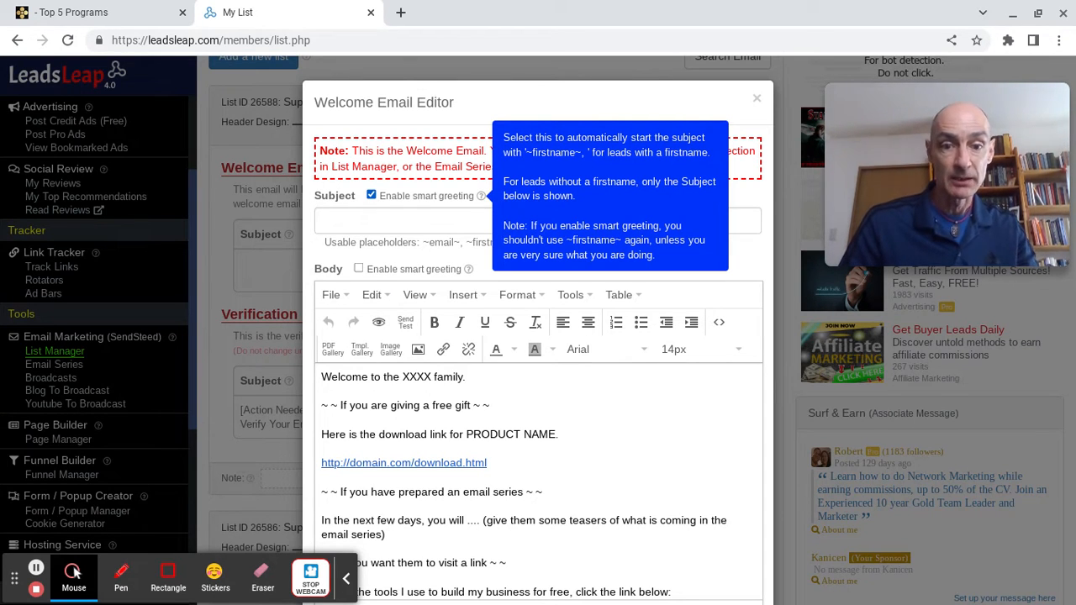
pyautogui.click(538, 220)
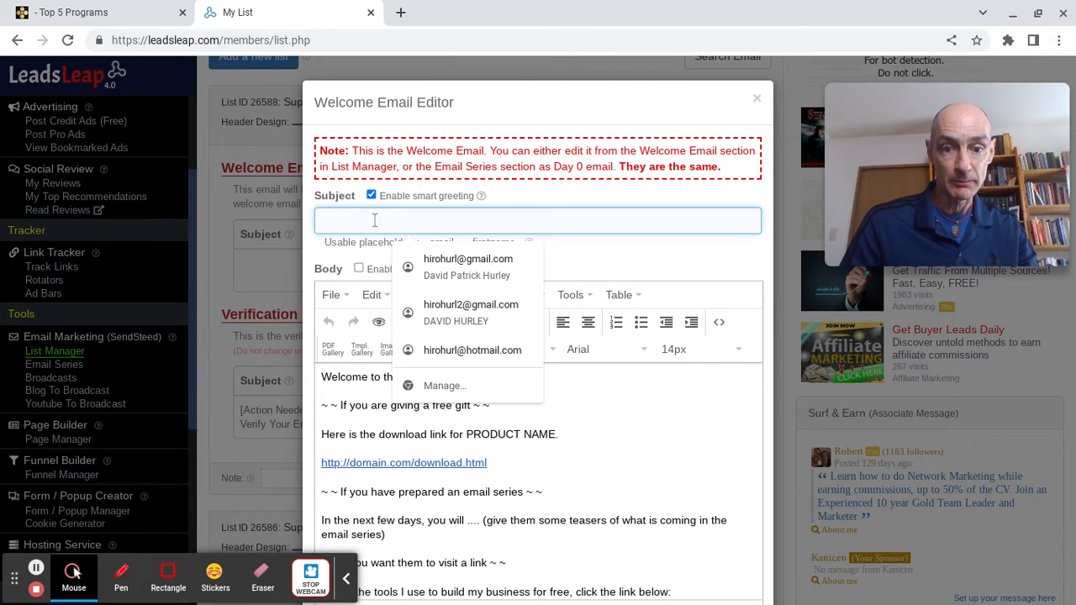
pyautogui.write('W')
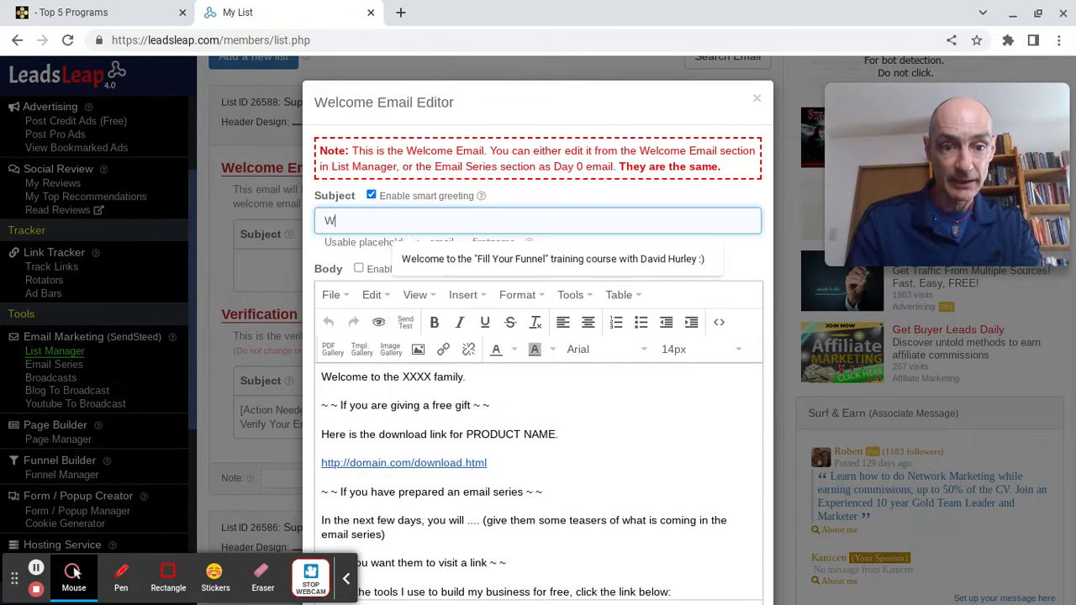
pyautogui.write('elcome to')
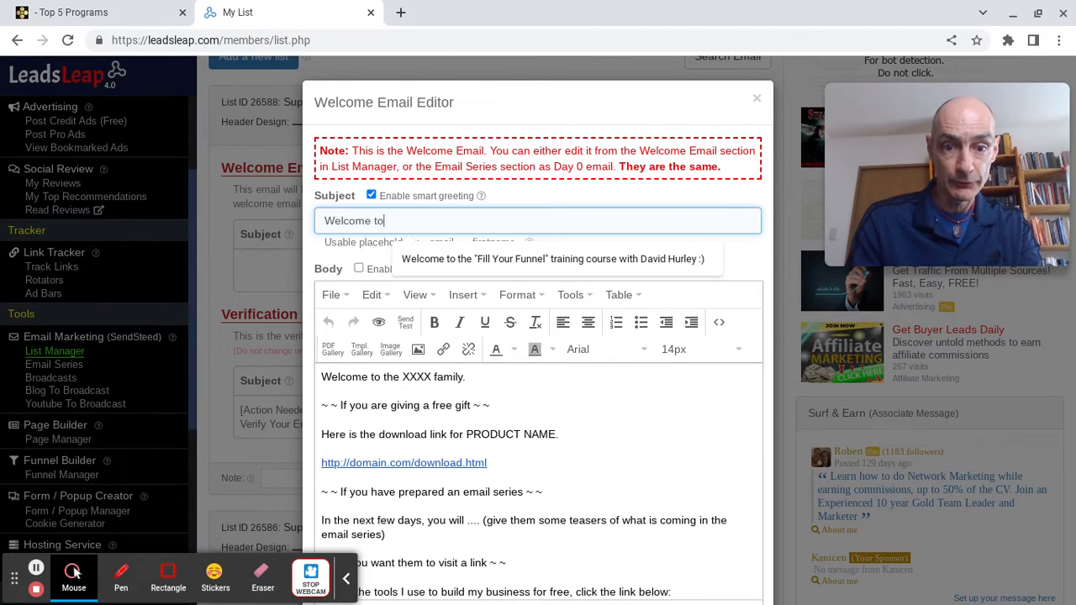
pyautogui.write('my Super')
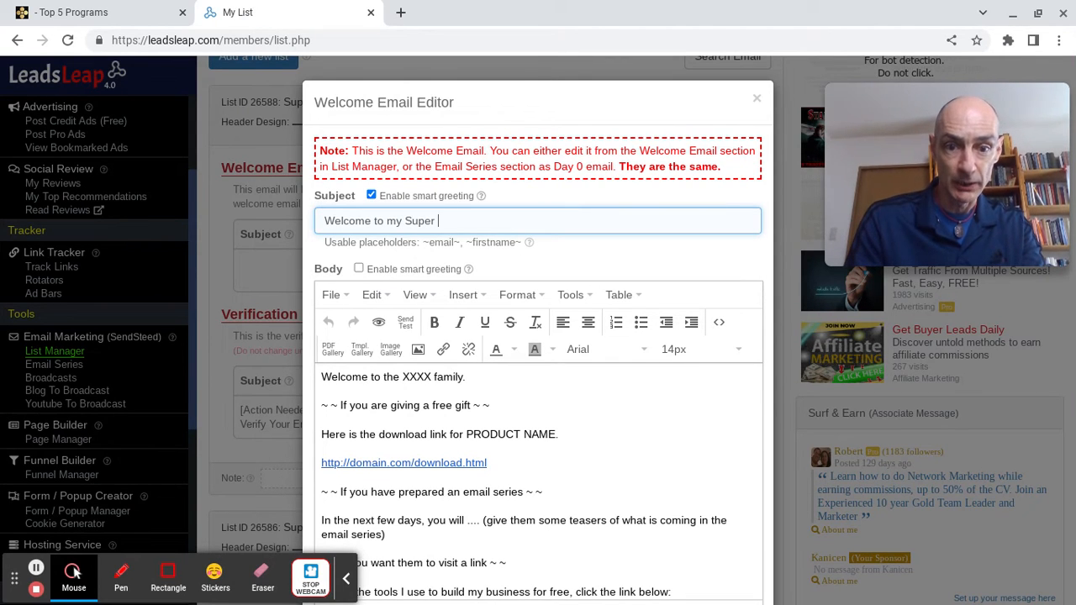
pyautogui.write('List!')
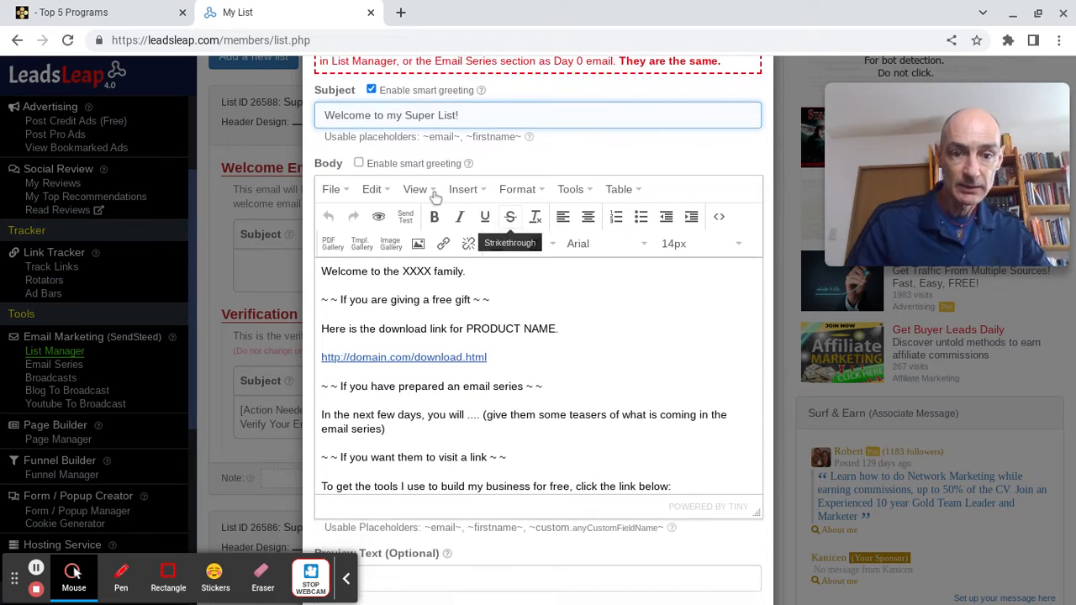
pyautogui.click(358, 162)
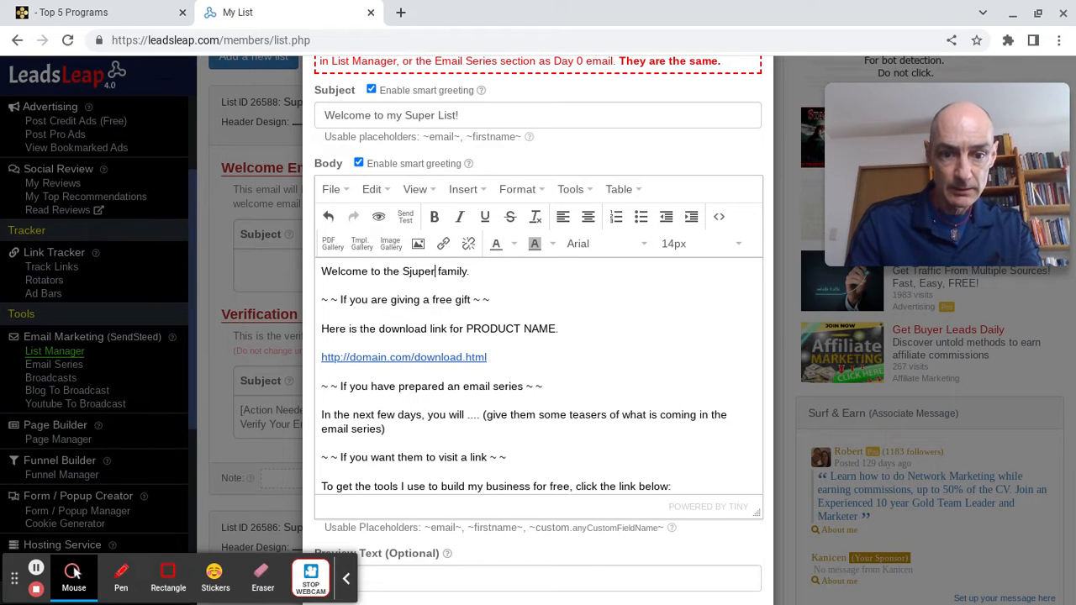
# Name the Super List in the greeting and delete the free gift and teaser placeholder text.
pyautogui.write('Super List')
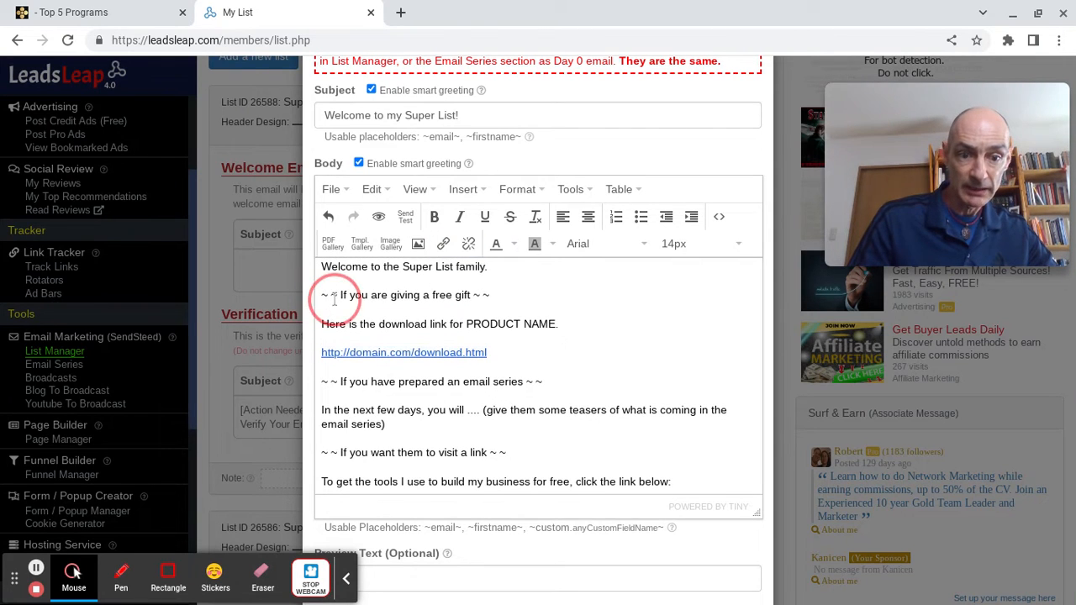
pyautogui.tripleClick(405, 296)
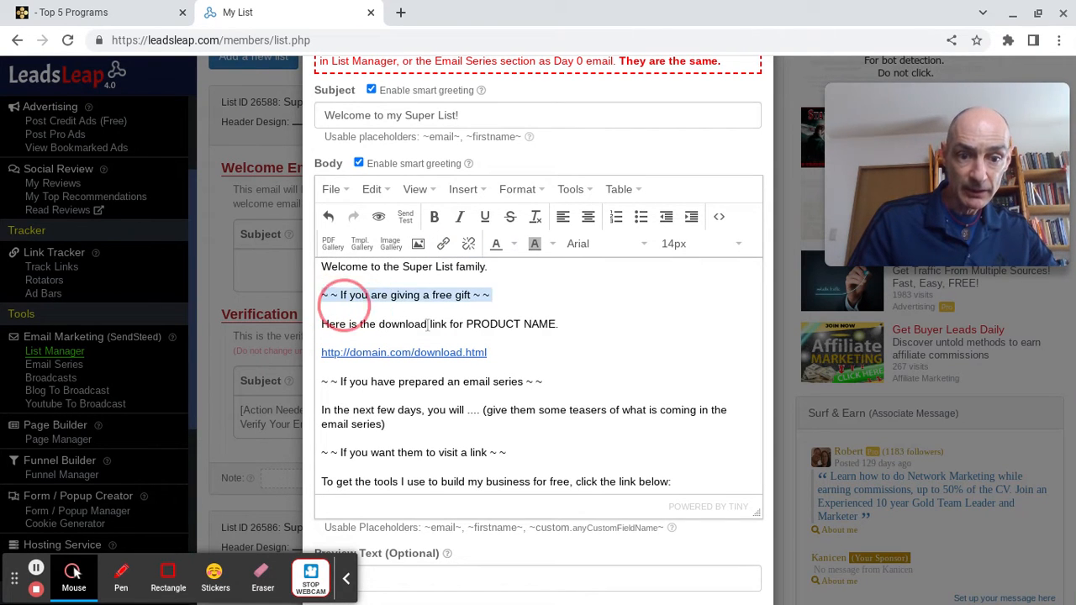
pyautogui.moveTo(323, 294); pyautogui.dragTo(534, 381)
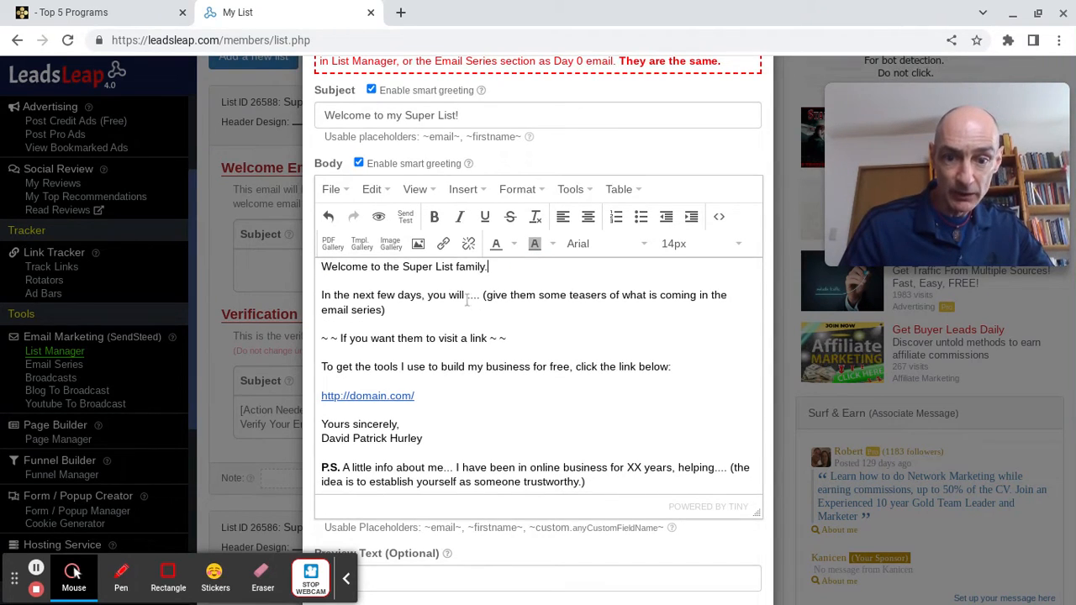
pyautogui.moveTo(467, 295); pyautogui.dragTo(385, 310)
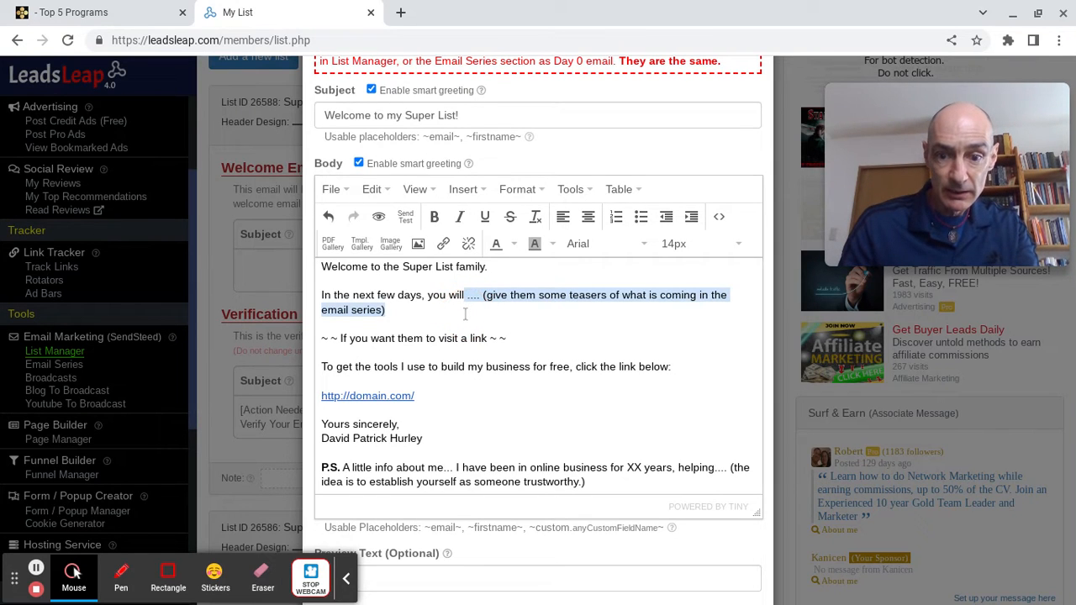
pyautogui.press('Delete')
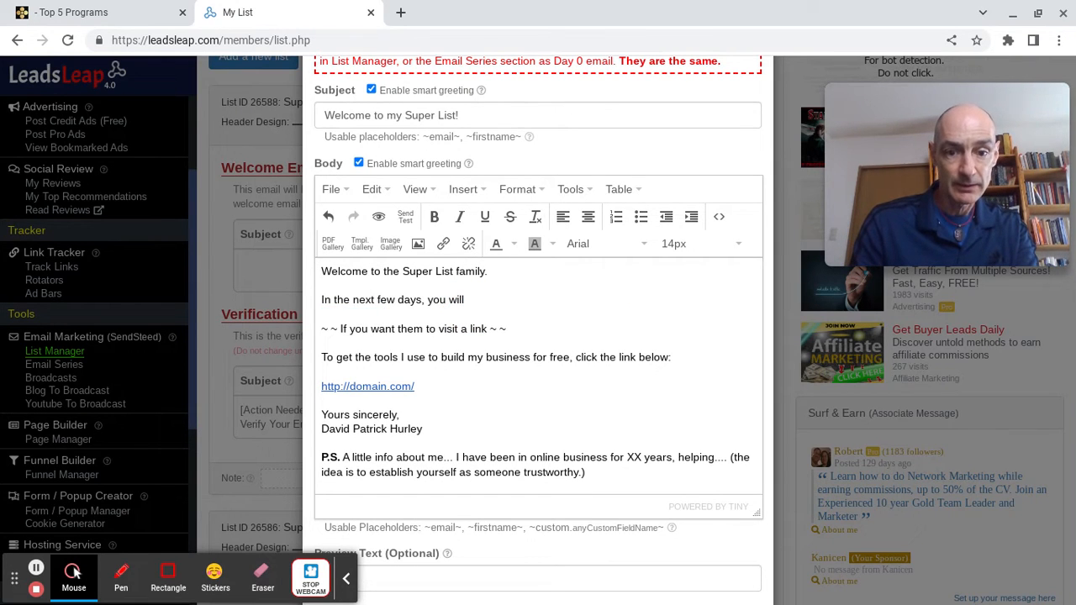
# Finish the line promising training emails showing how to build a super list.
pyautogui.write('receive a series of')
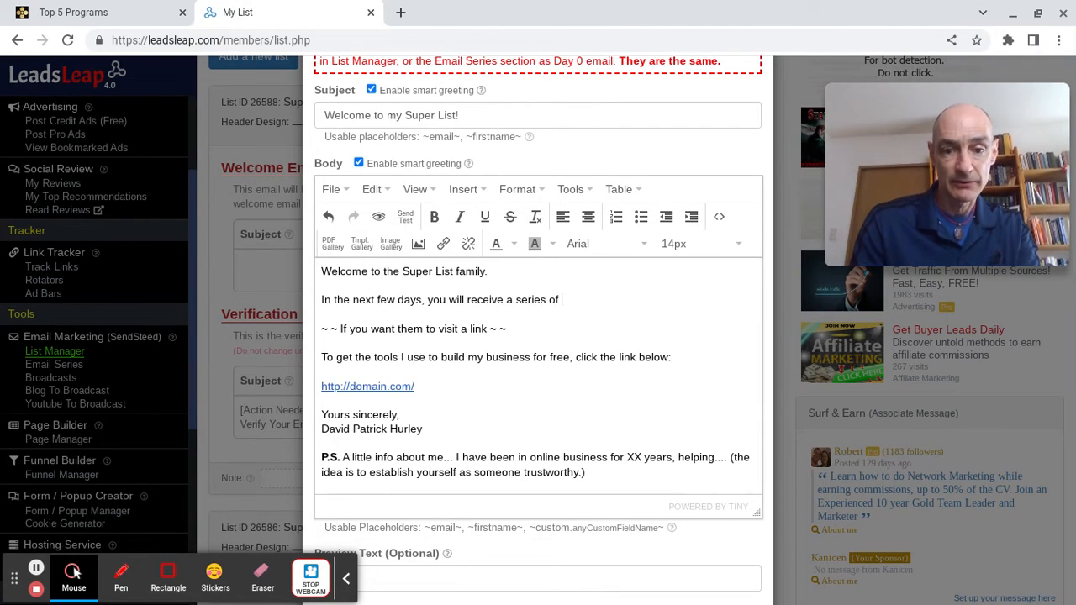
pyautogui.write('training s')
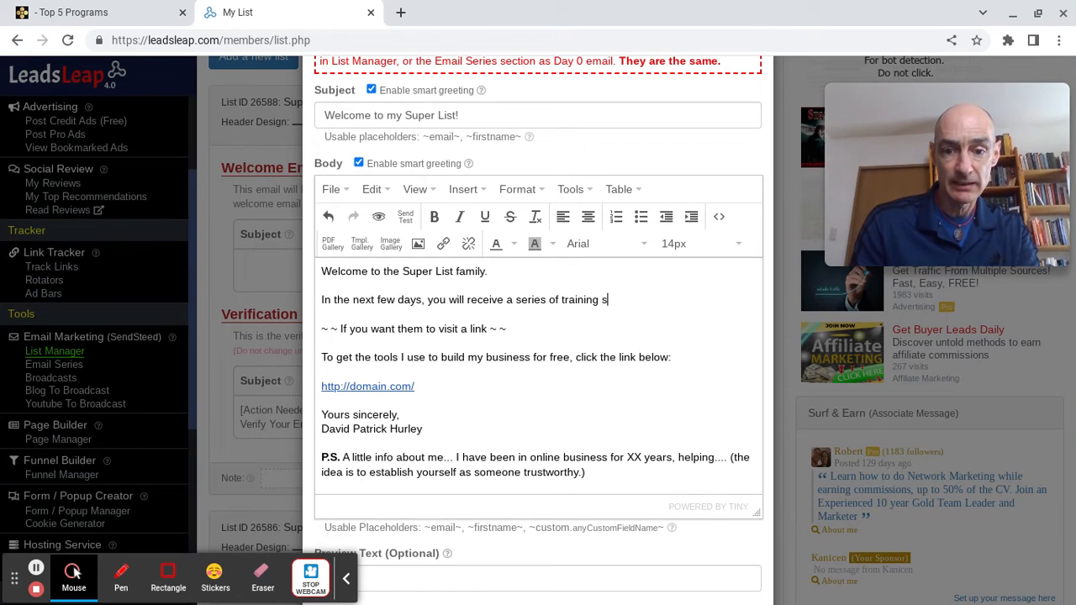
pyautogui.write('emails')
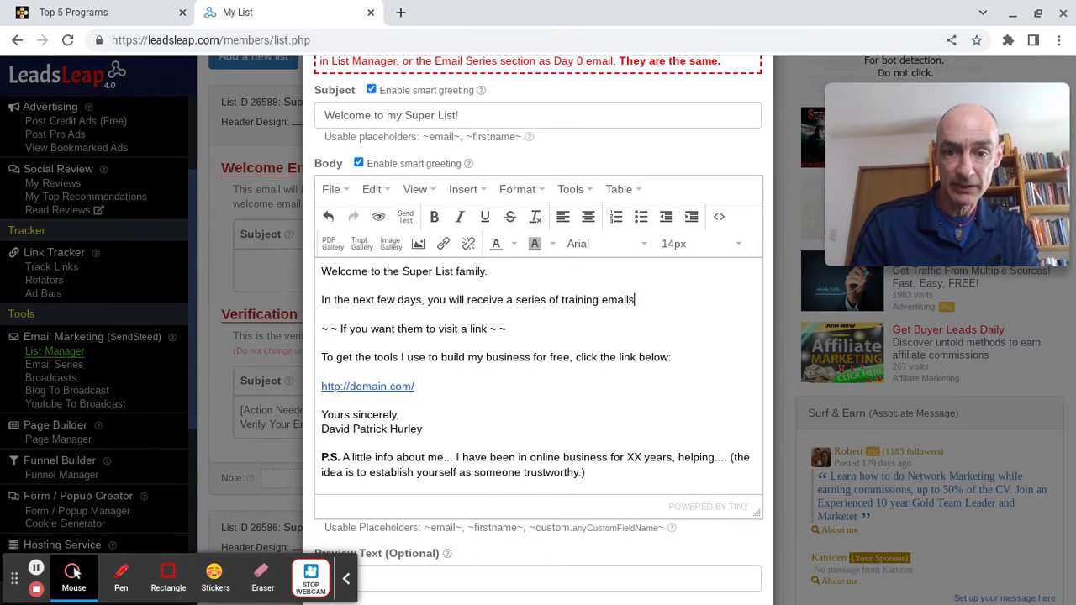
pyautogui.write('showing you how to build a super list.')
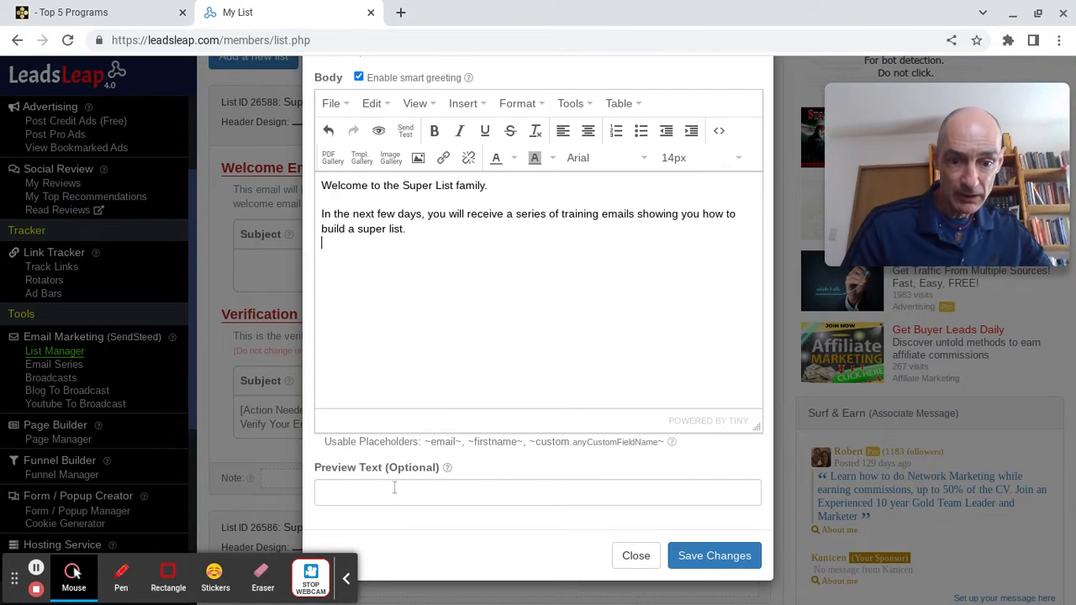
# Enter "Here is your Super List welcome letter" as the welcome email's preview text, rewording the ending to "letter".
pyautogui.click(538, 490)
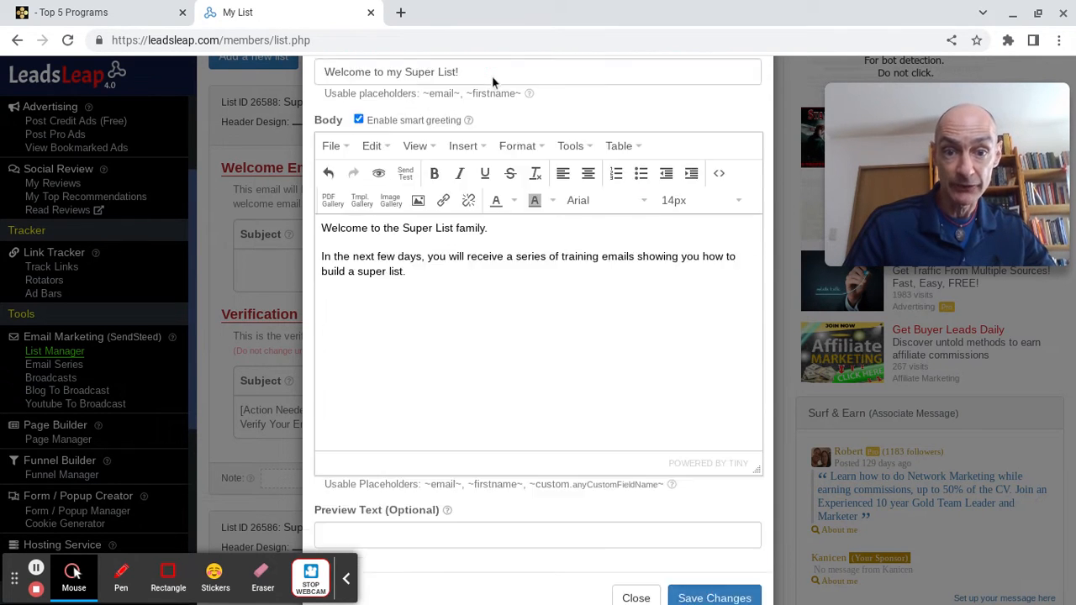
pyautogui.scroll(-3)
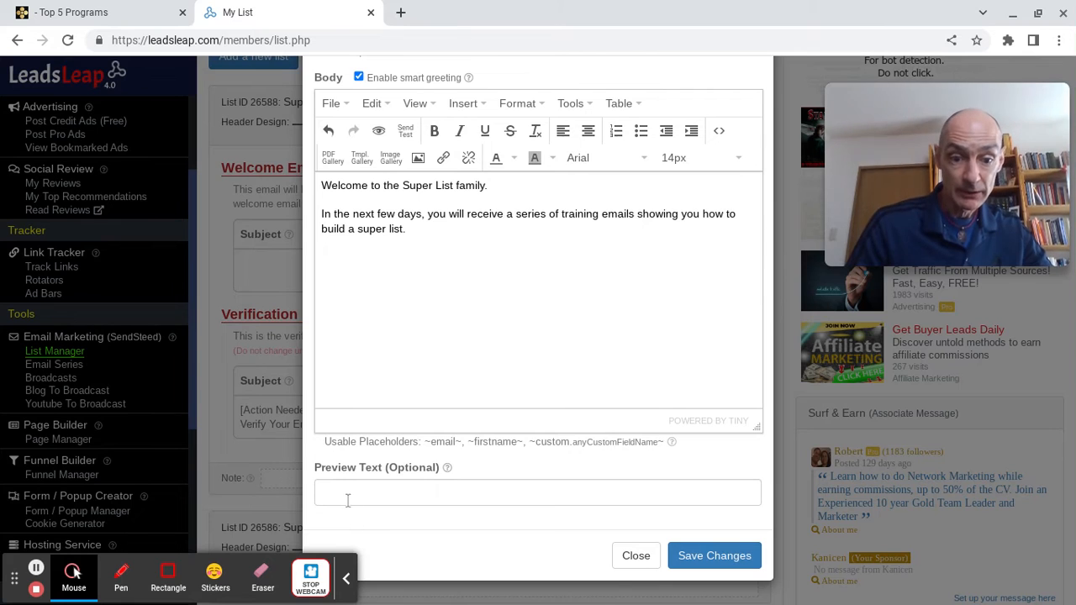
pyautogui.click(538, 492)
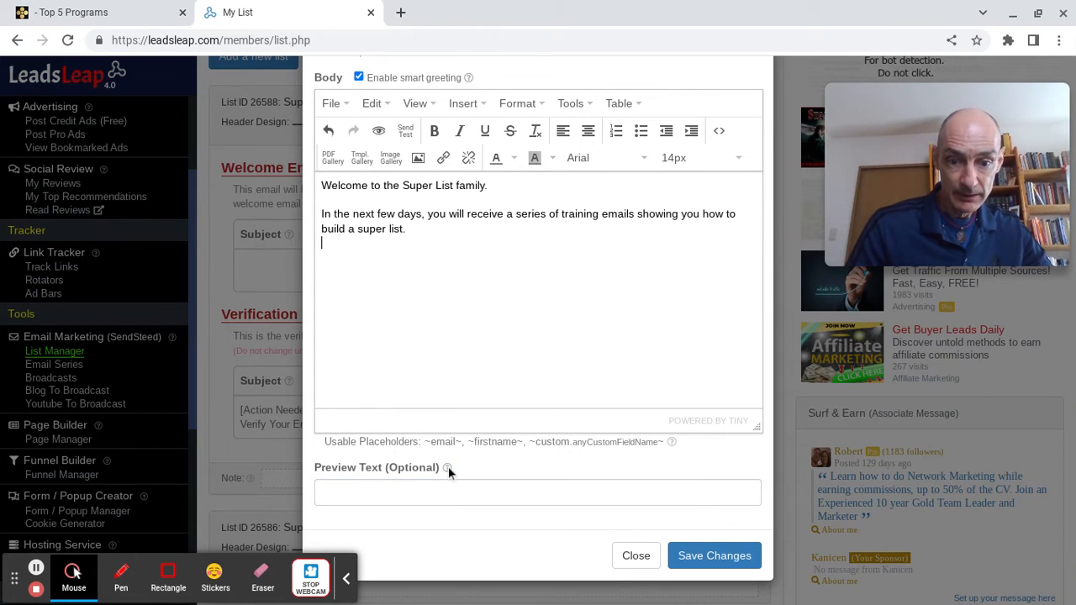
pyautogui.moveTo(450, 473)
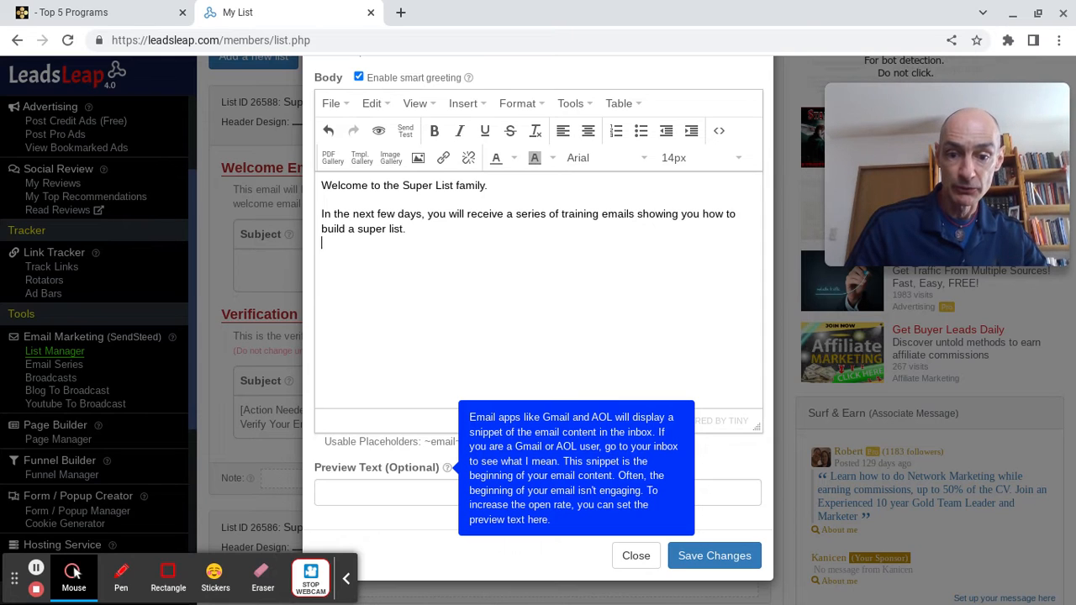
pyautogui.click(538, 491)
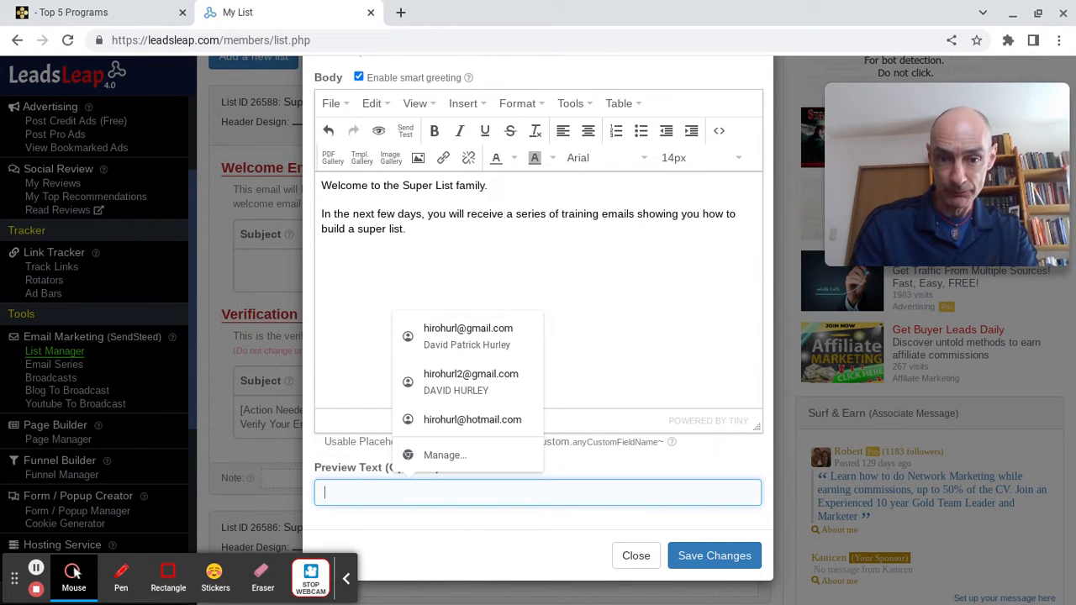
pyautogui.write('Thank yo')
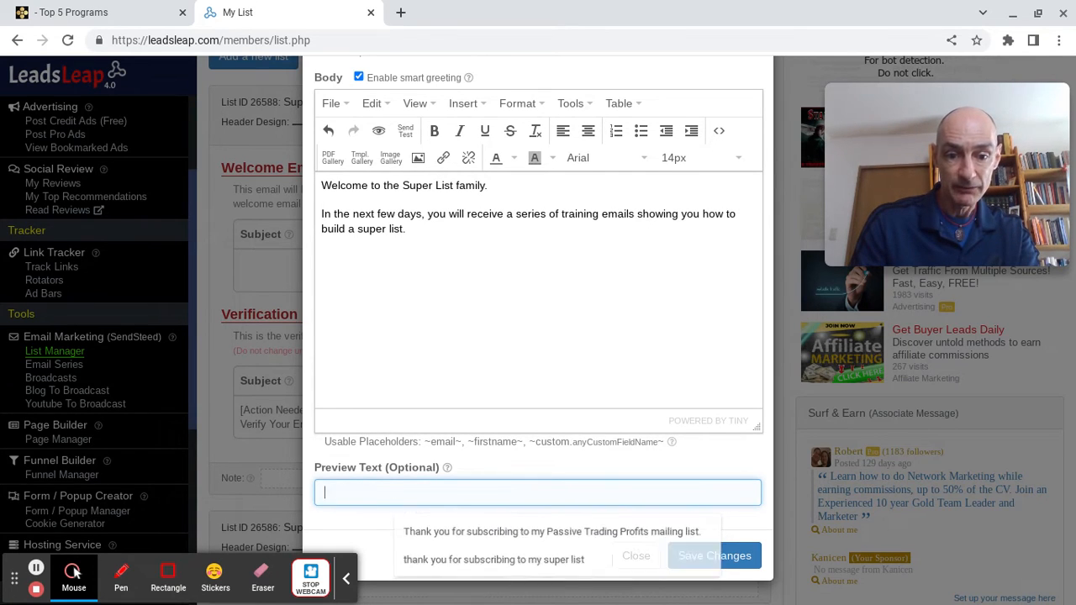
pyautogui.write('Here is your')
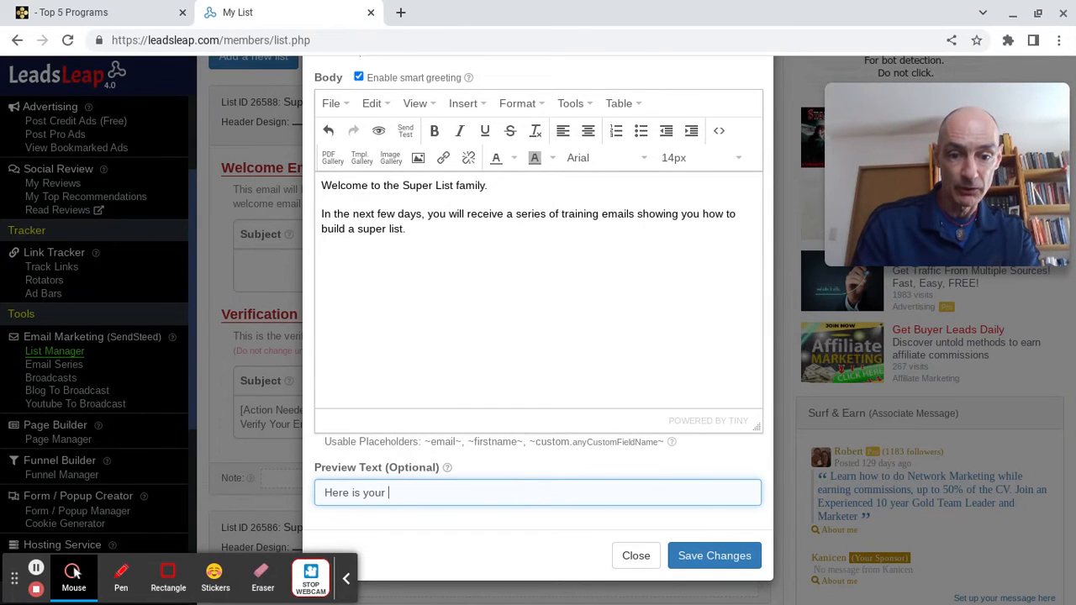
pyautogui.write('Super List welcome em')
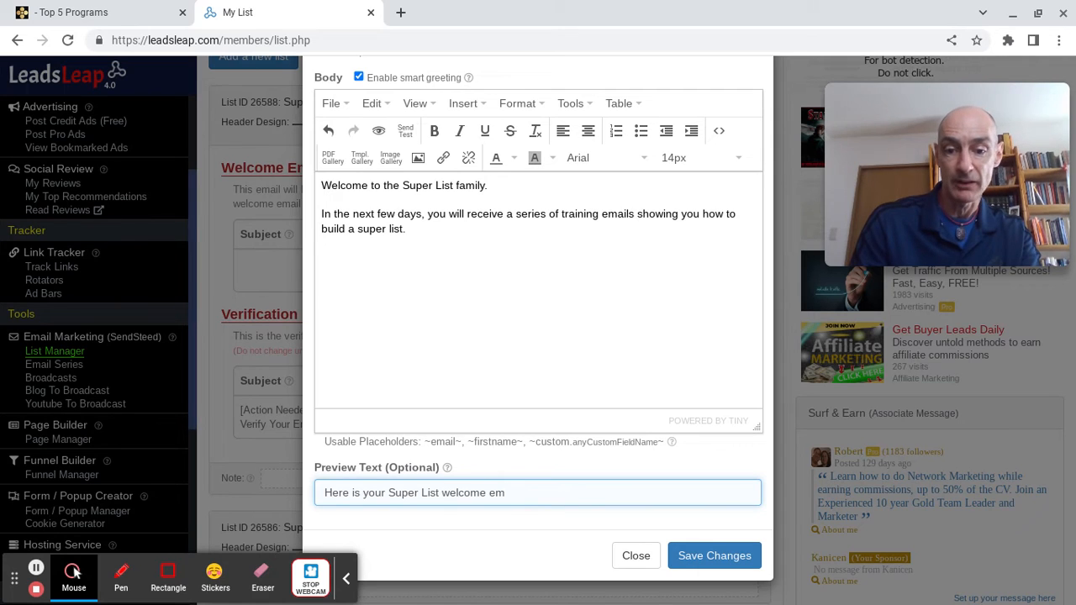
pyautogui.write('ail.')
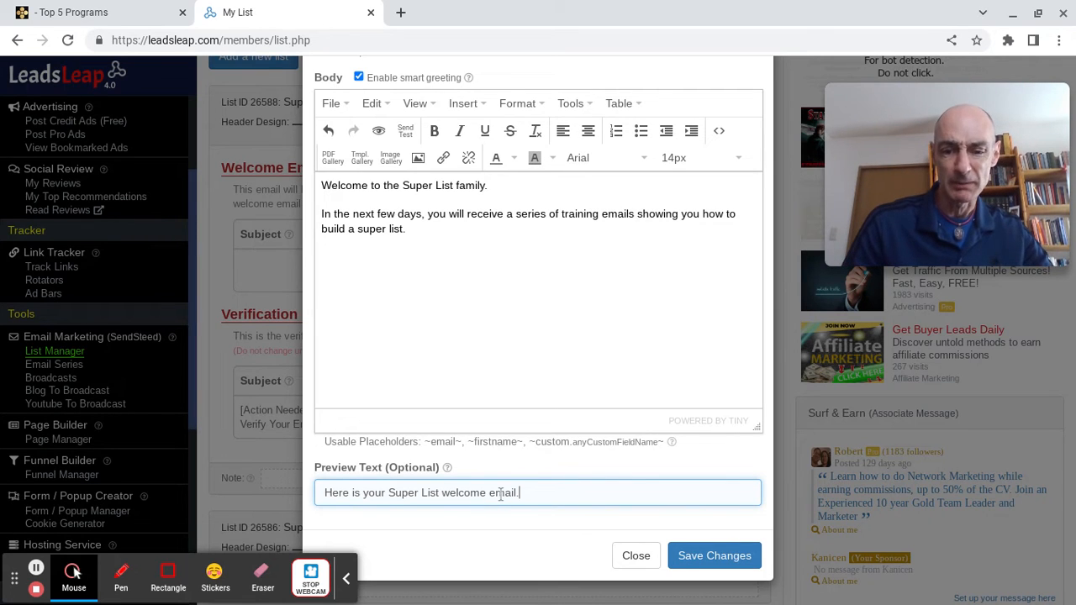
pyautogui.press('Backspace')
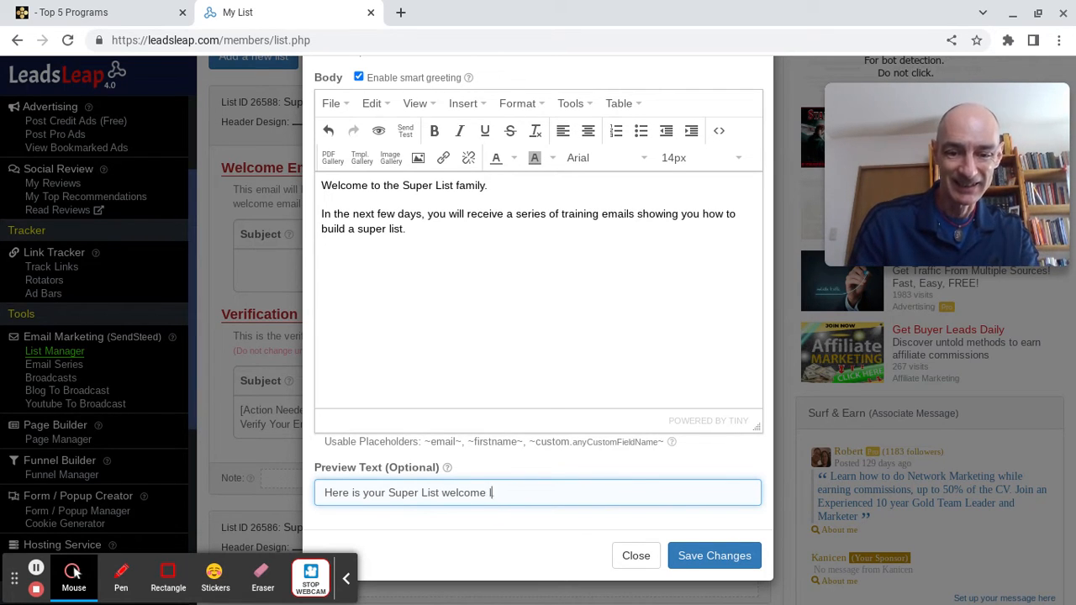
pyautogui.write('letter')
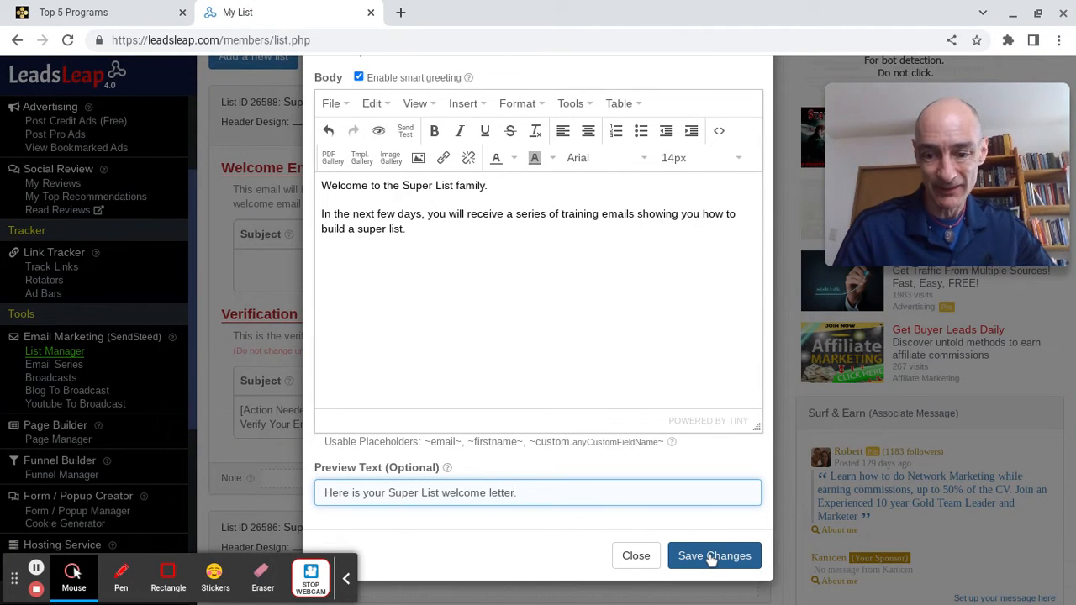
# Save the welcome email, close its preview, and move on to edit the verification email.
pyautogui.click(713, 555)
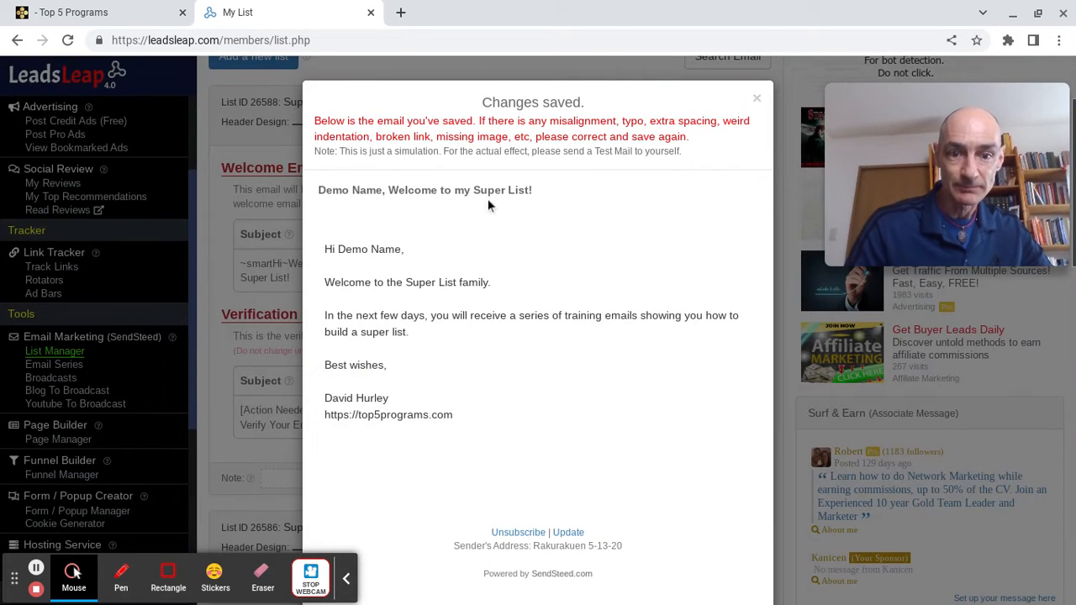
pyautogui.moveTo(585, 178)
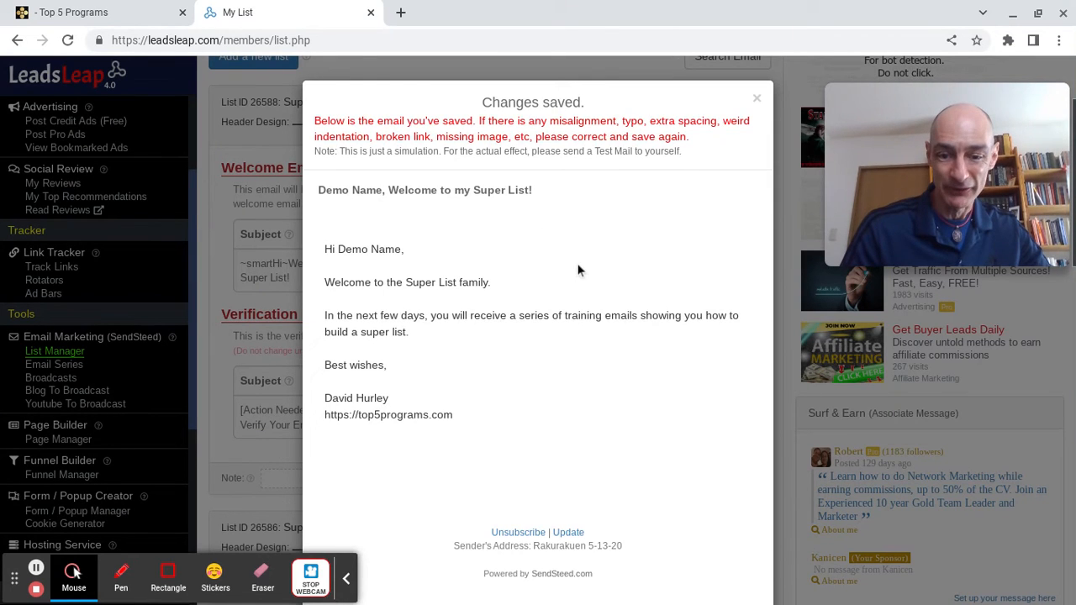
pyautogui.scroll(-3)
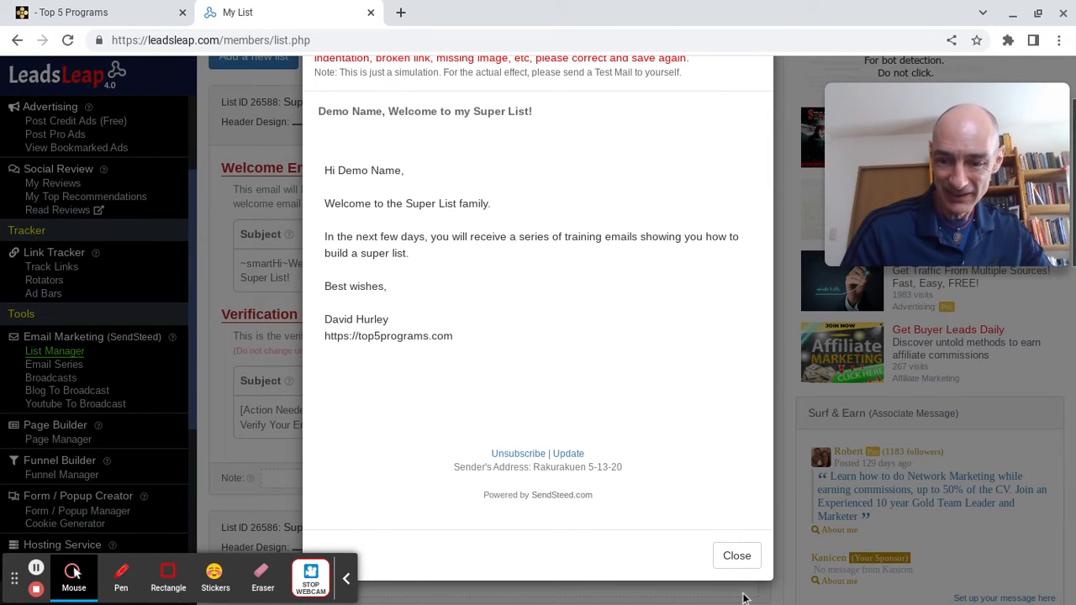
pyautogui.click(736, 555)
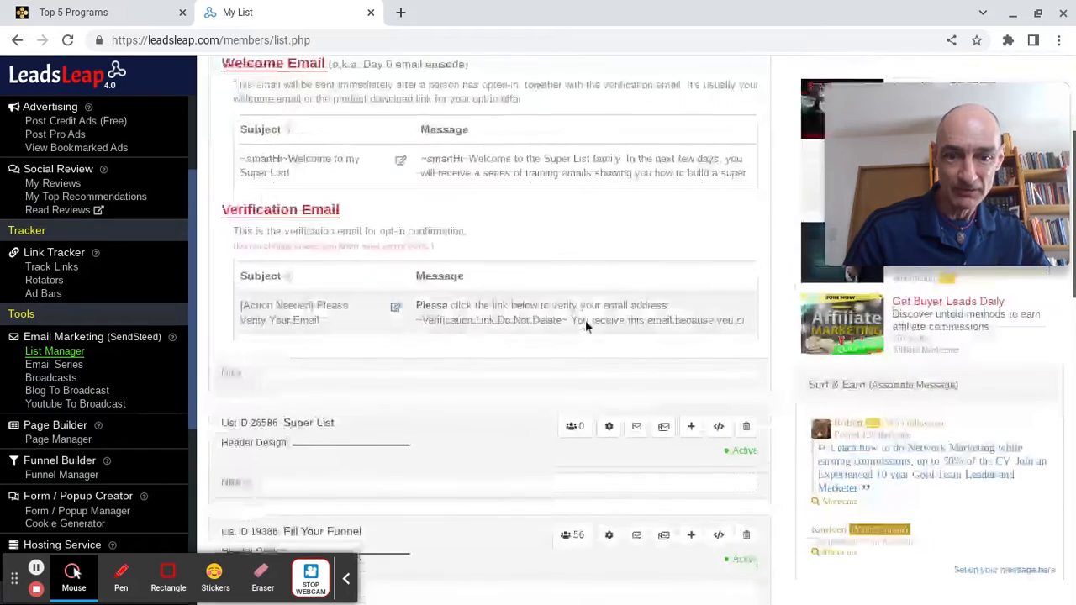
pyautogui.scroll(-3)
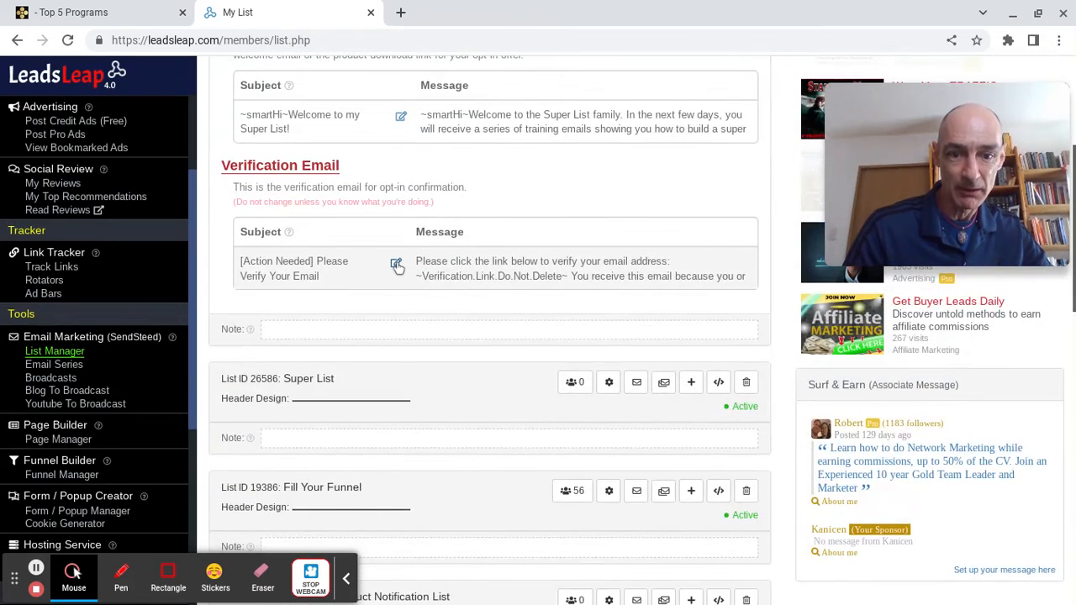
pyautogui.click(397, 264)
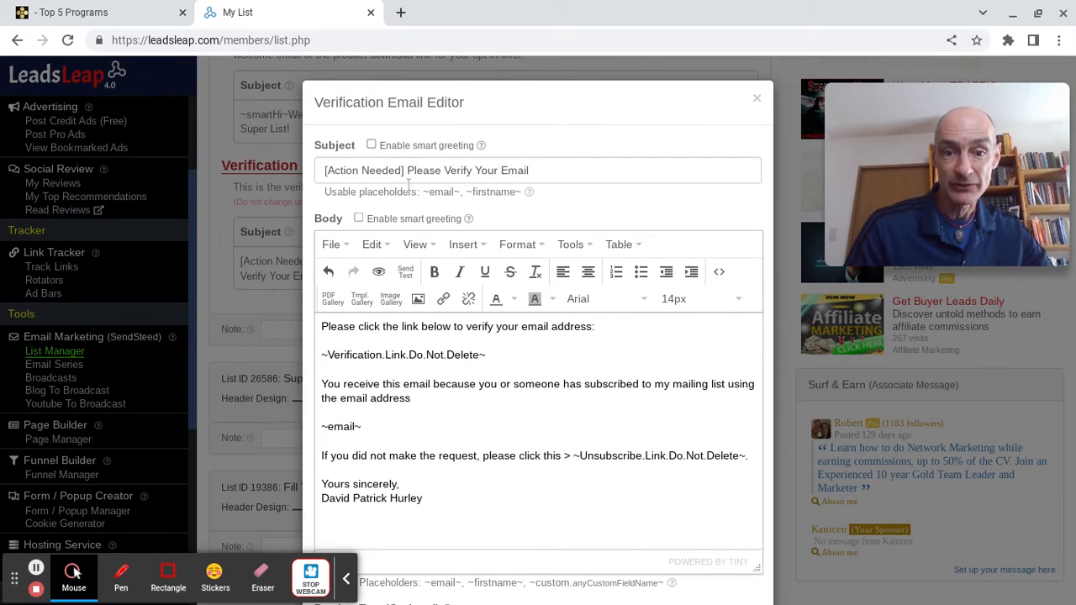
# Append "for the Super List" to the verification subject "[Action Needed] Please Verify Your Email".
pyautogui.click(538, 170)
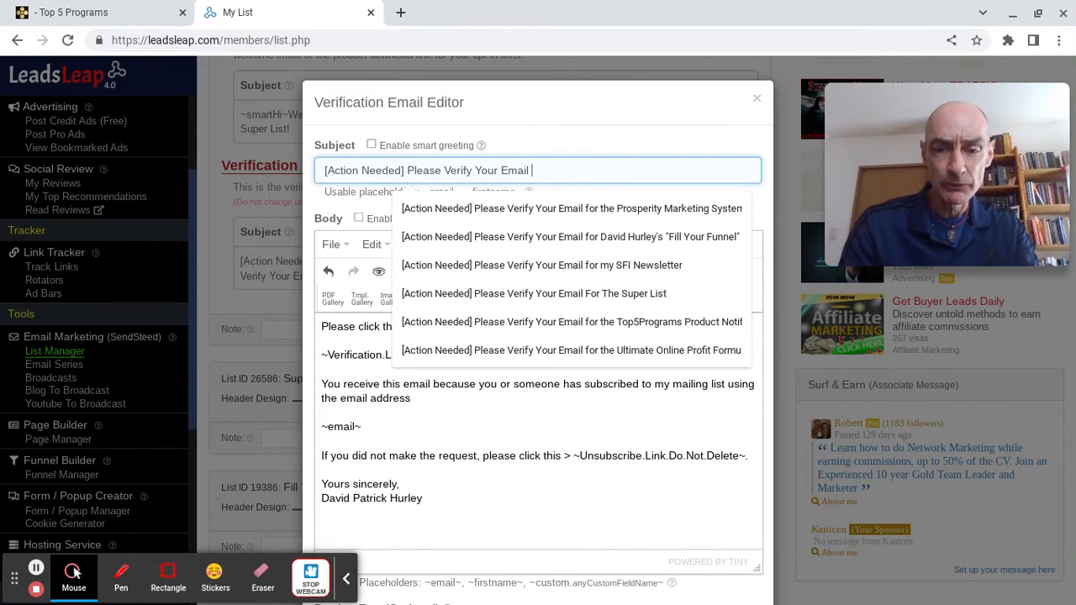
pyautogui.write('For T')
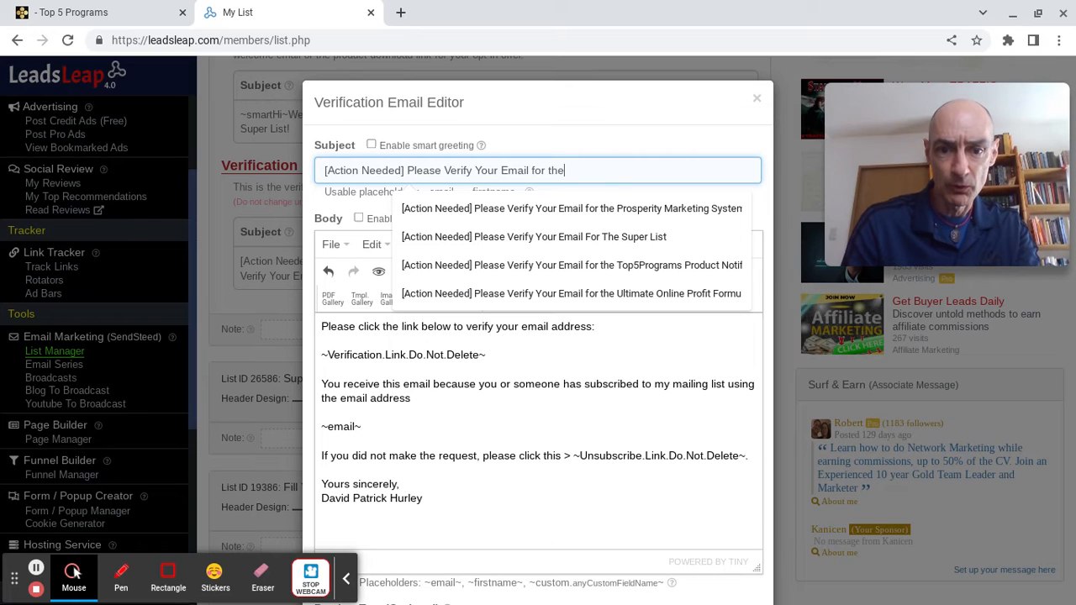
pyautogui.write('Super List')
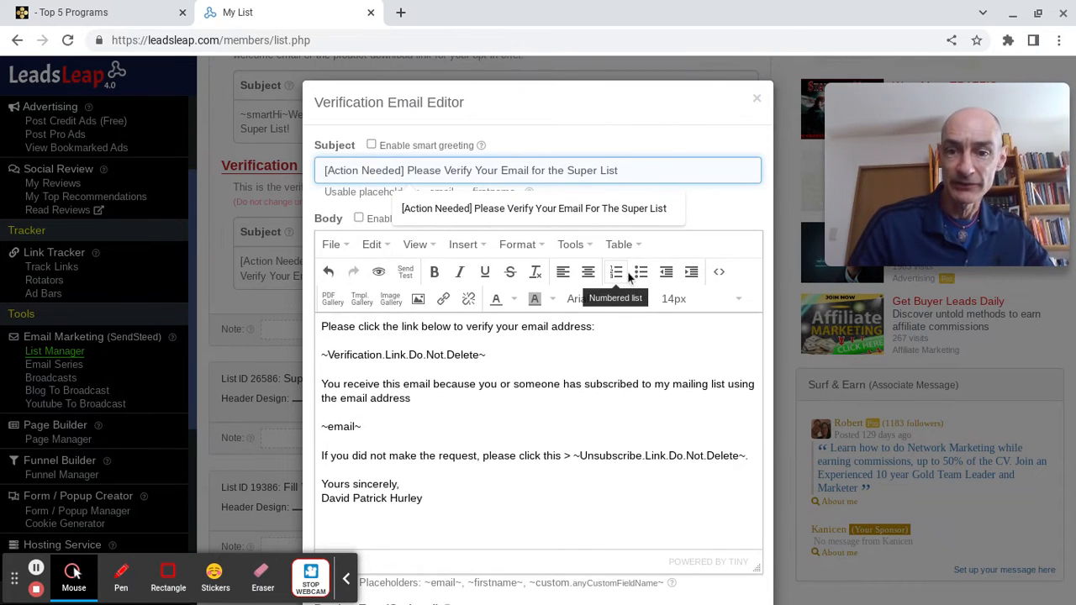
pyautogui.scroll(-3)
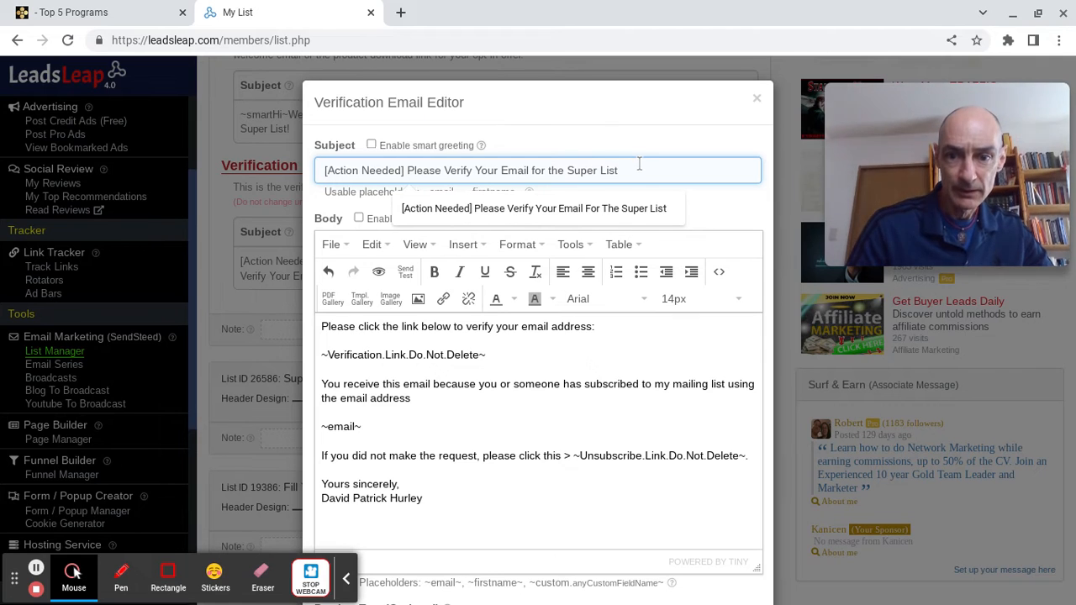
pyautogui.scroll(-3)
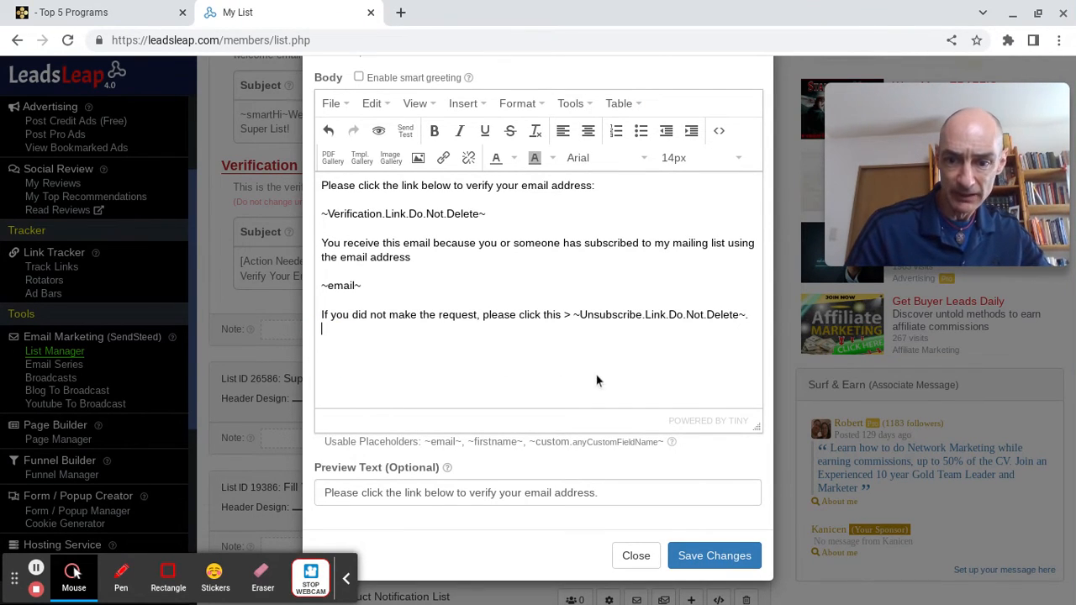
pyautogui.moveTo(400, 470)
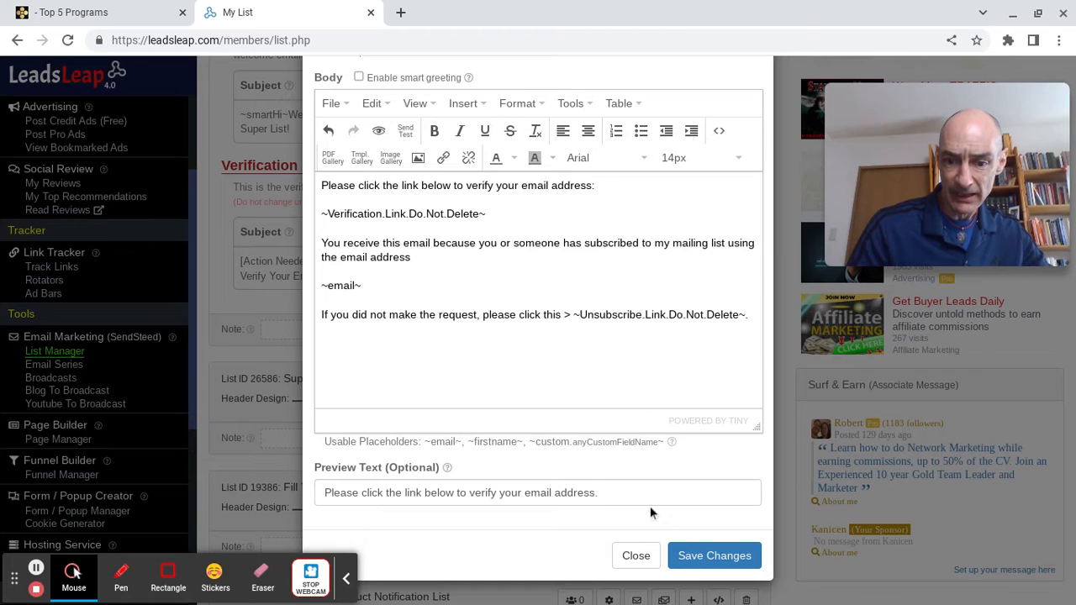
# Save the verification email and close its preview to return to the Super List overview.
pyautogui.click(713, 554)
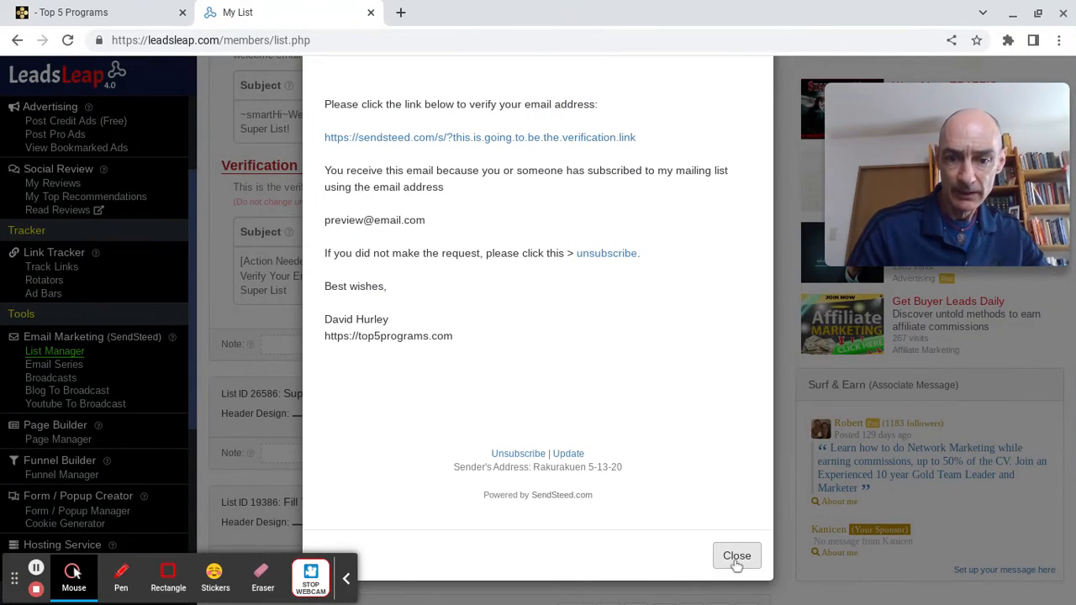
pyautogui.click(736, 555)
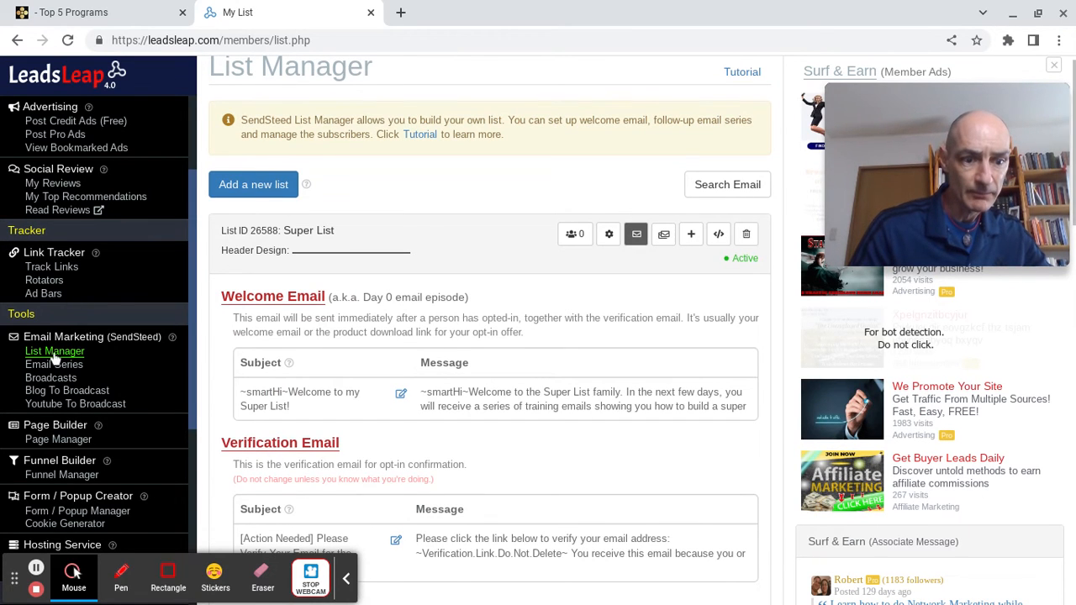
pyautogui.click(54, 351)
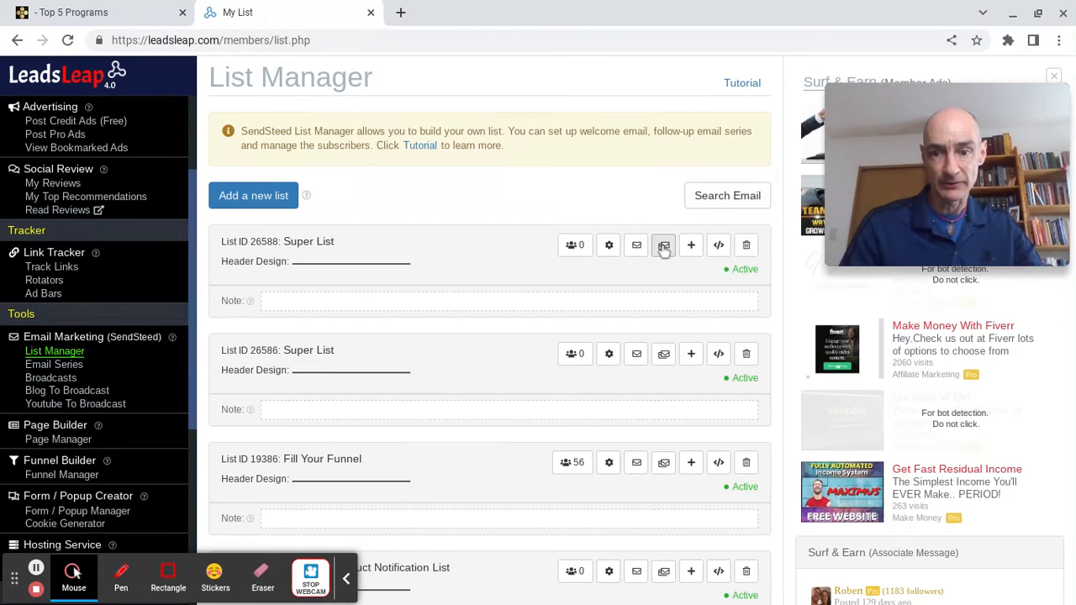
pyautogui.click(662, 242)
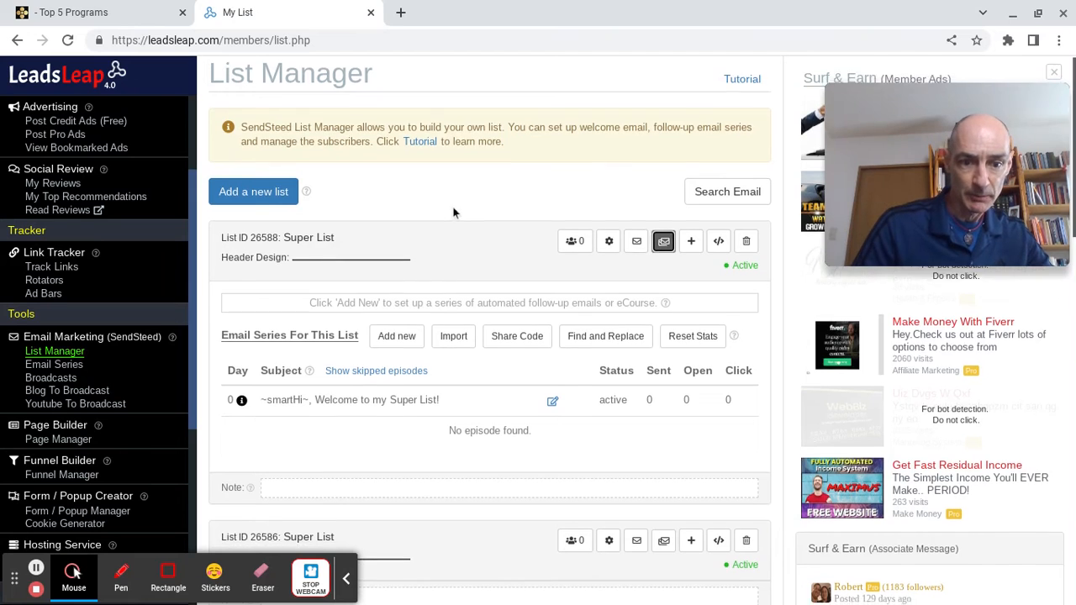
pyautogui.scroll(-3)
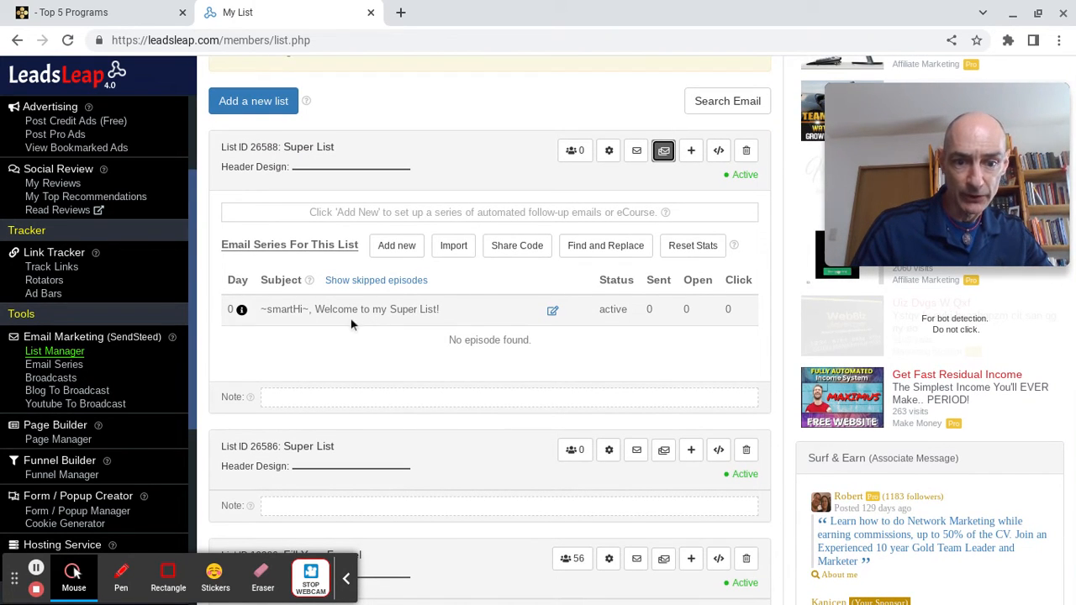
pyautogui.moveTo(490, 319)
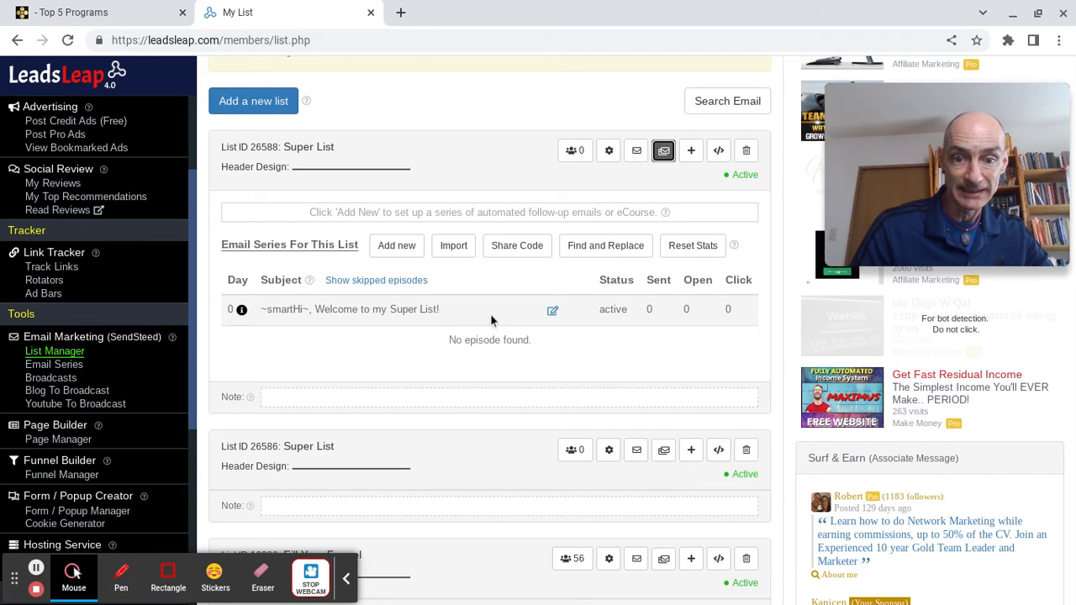
pyautogui.moveTo(417, 272)
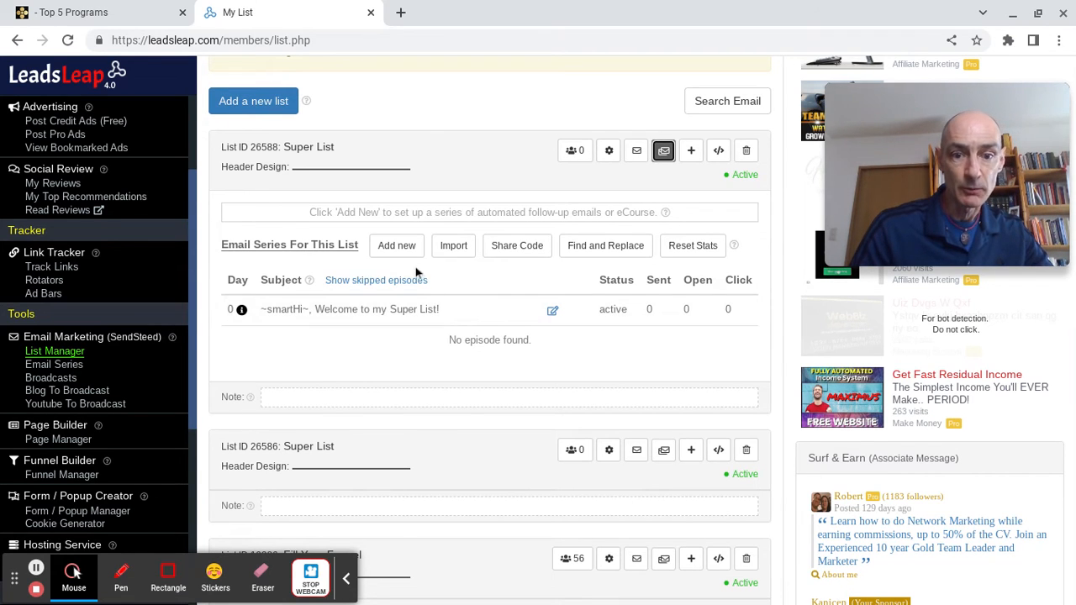
pyautogui.moveTo(397, 246)
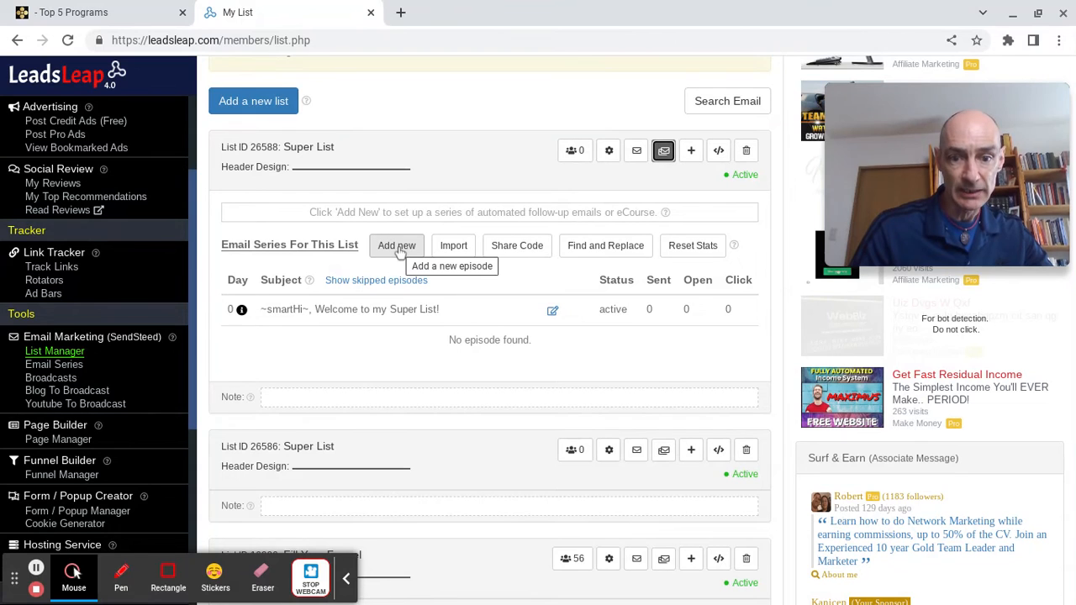
# Add a new Day 1 episode with smart greeting on and subject "here is the first Super List secret".
pyautogui.click(397, 245)
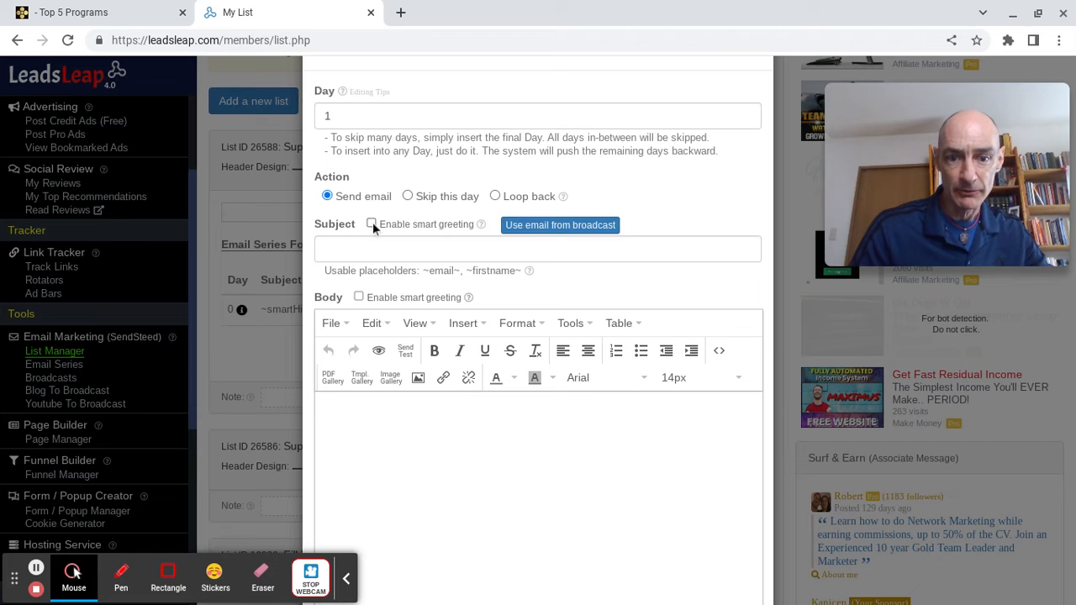
pyautogui.moveTo(400, 212)
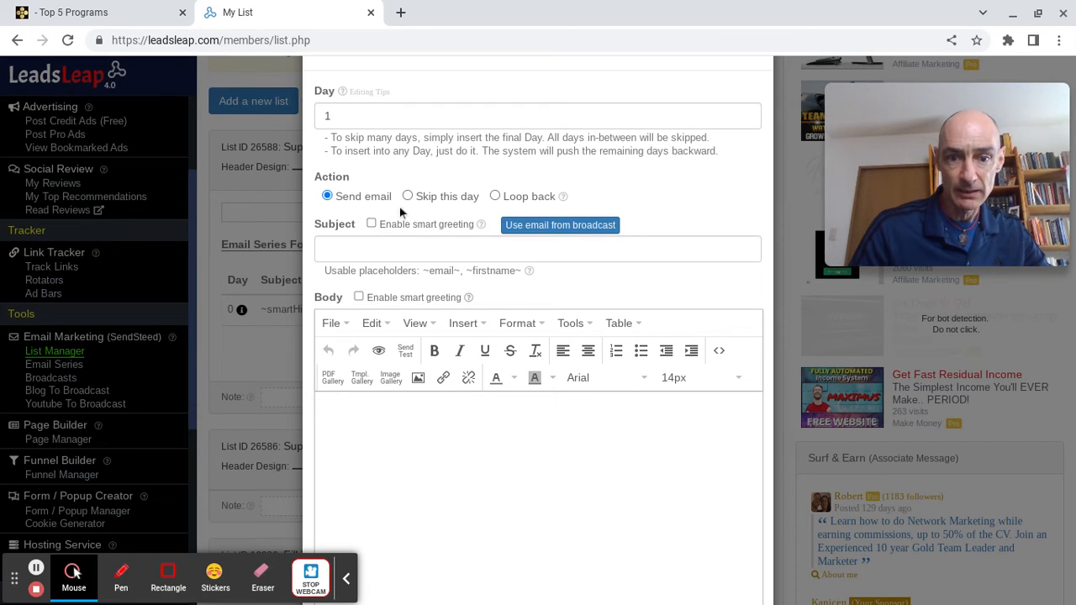
pyautogui.click(371, 224)
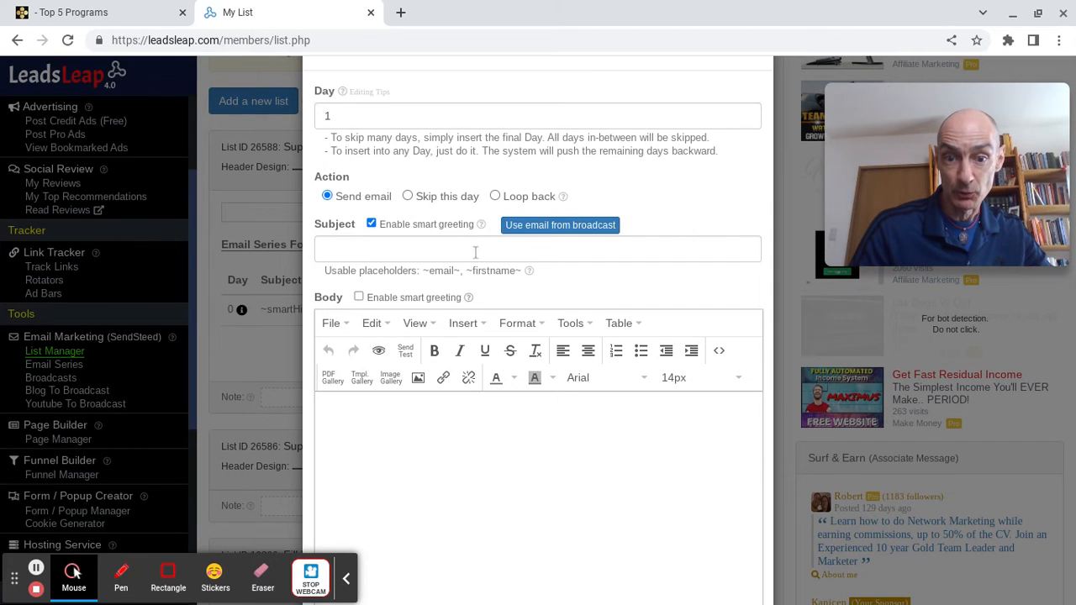
pyautogui.moveTo(471, 249)
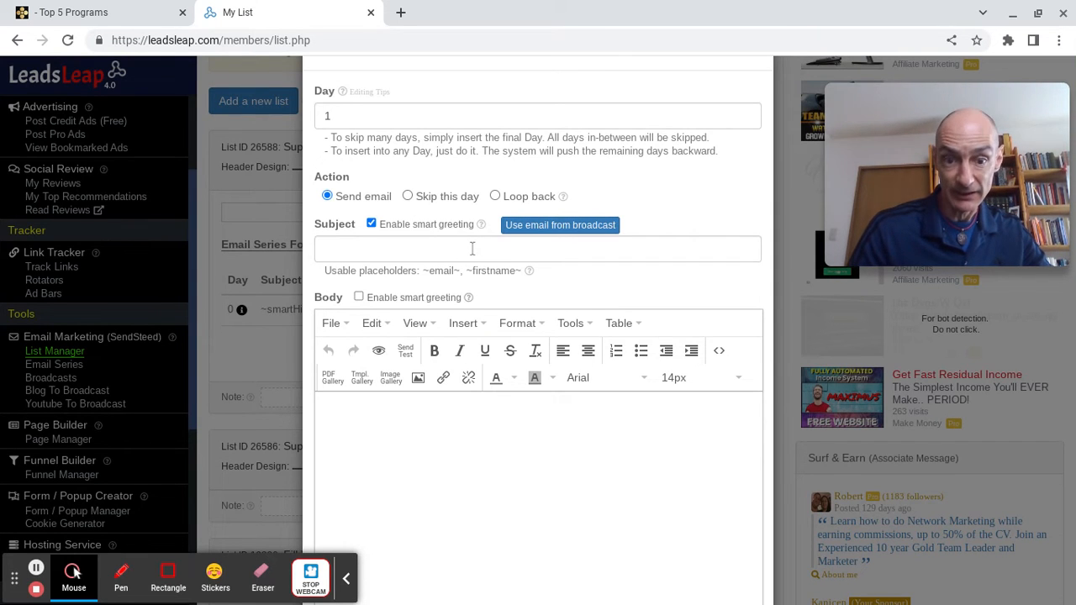
pyautogui.click(538, 249)
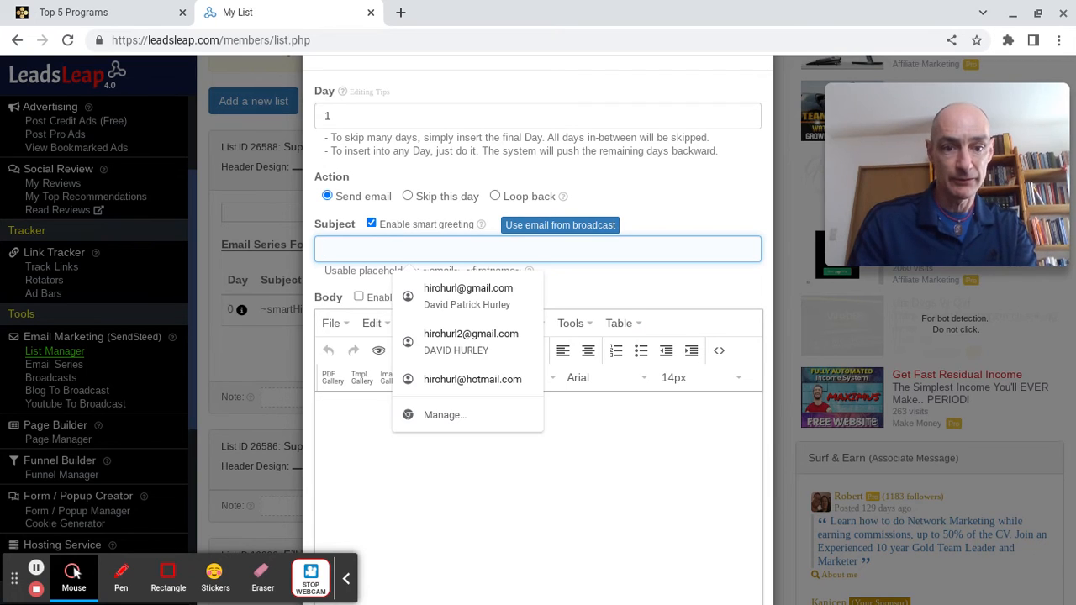
pyautogui.write('h')
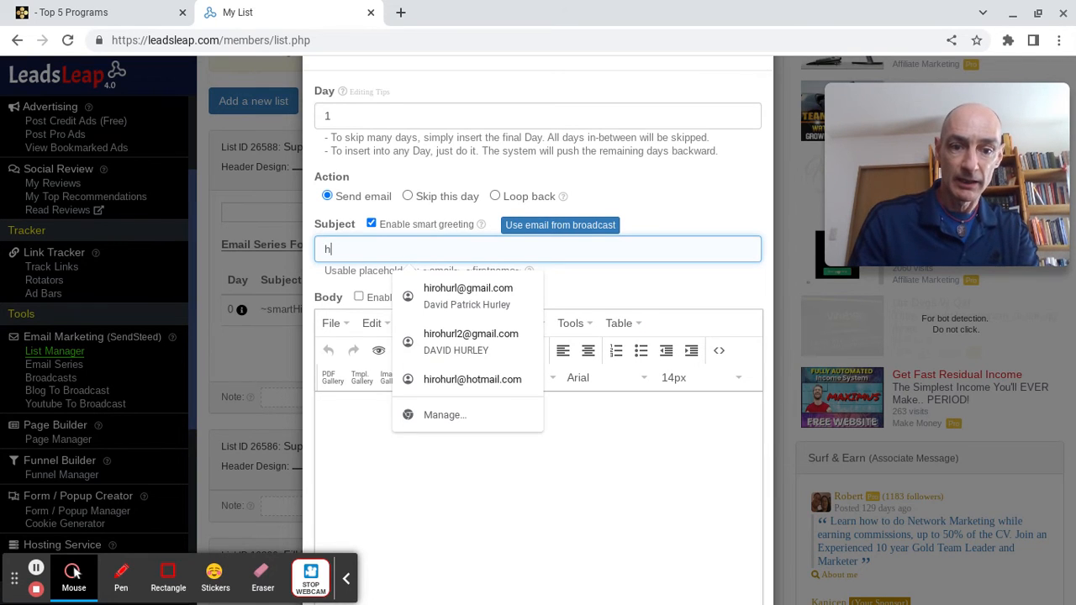
pyautogui.write('ere is the first')
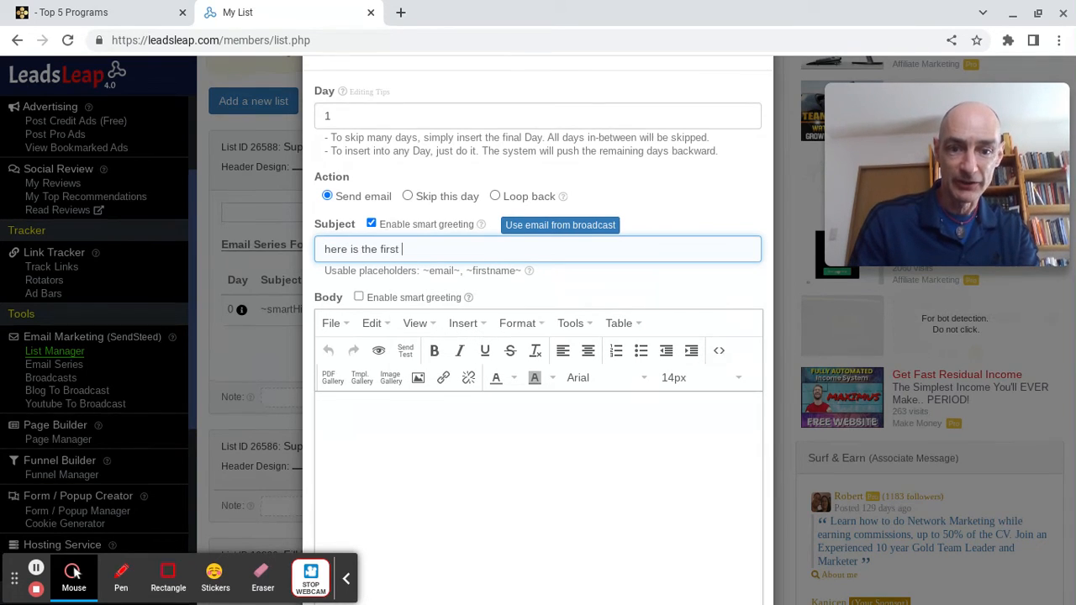
pyautogui.write('Super List s')
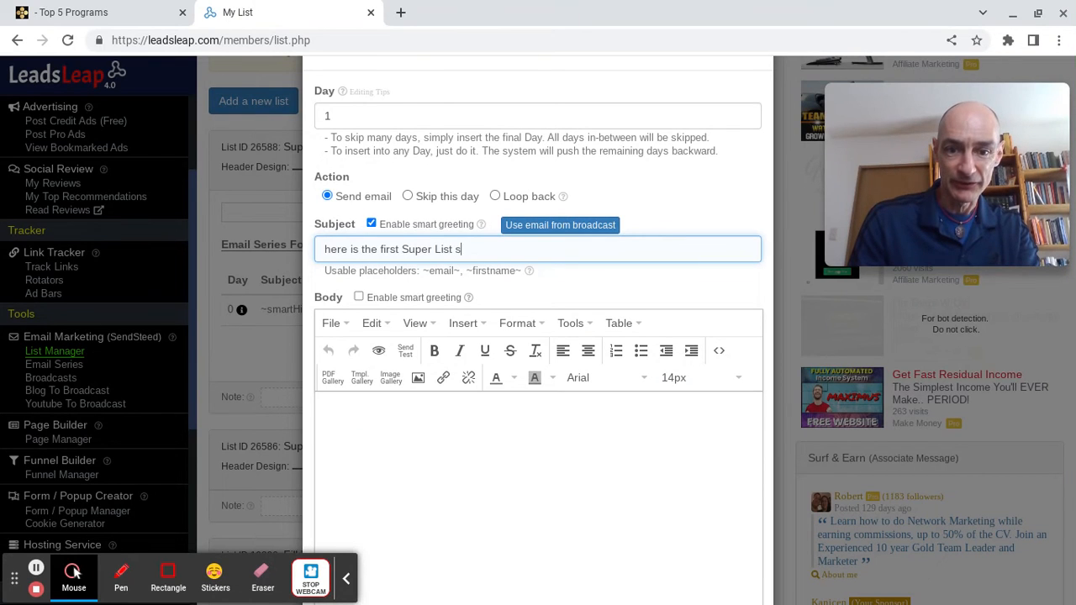
pyautogui.write('ecret')
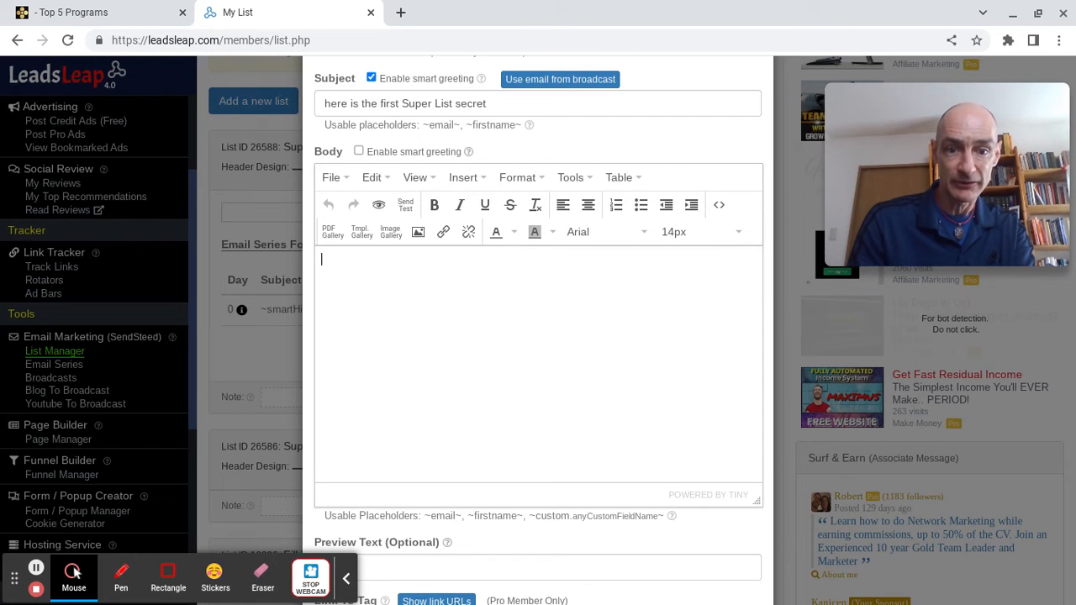
# Enable smart greeting for the body and write "The first Super List secret I offer you is...".
pyautogui.click(359, 151)
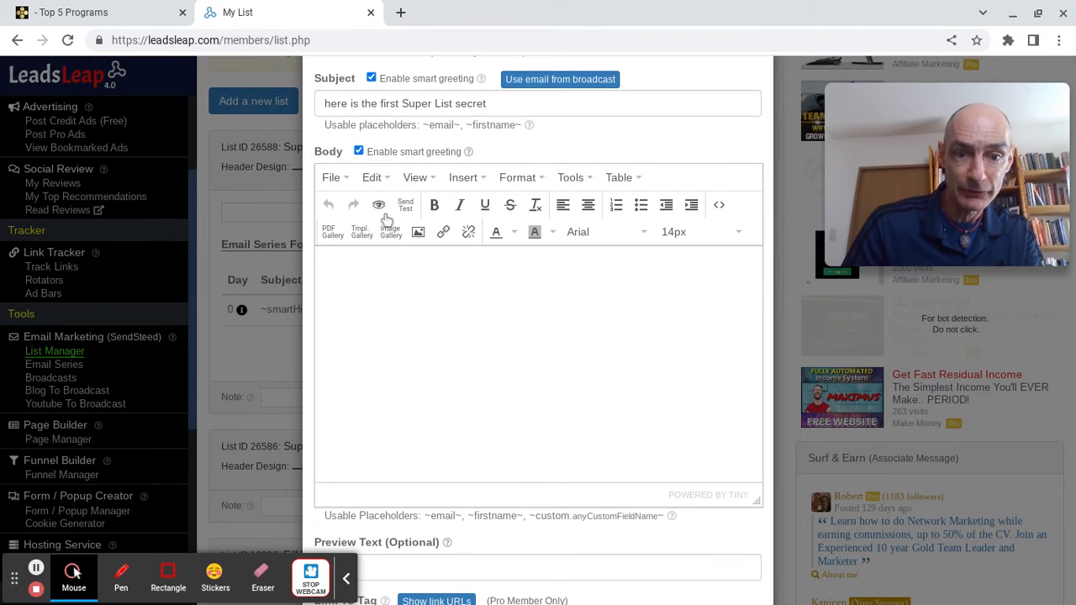
pyautogui.click(367, 259)
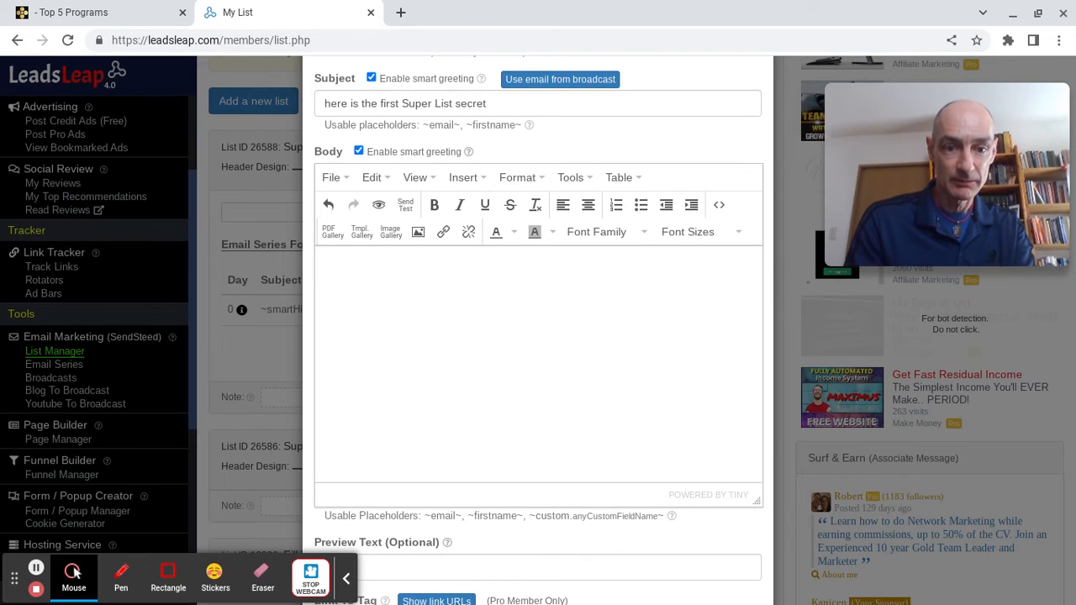
pyautogui.write('The first Super List secret I h')
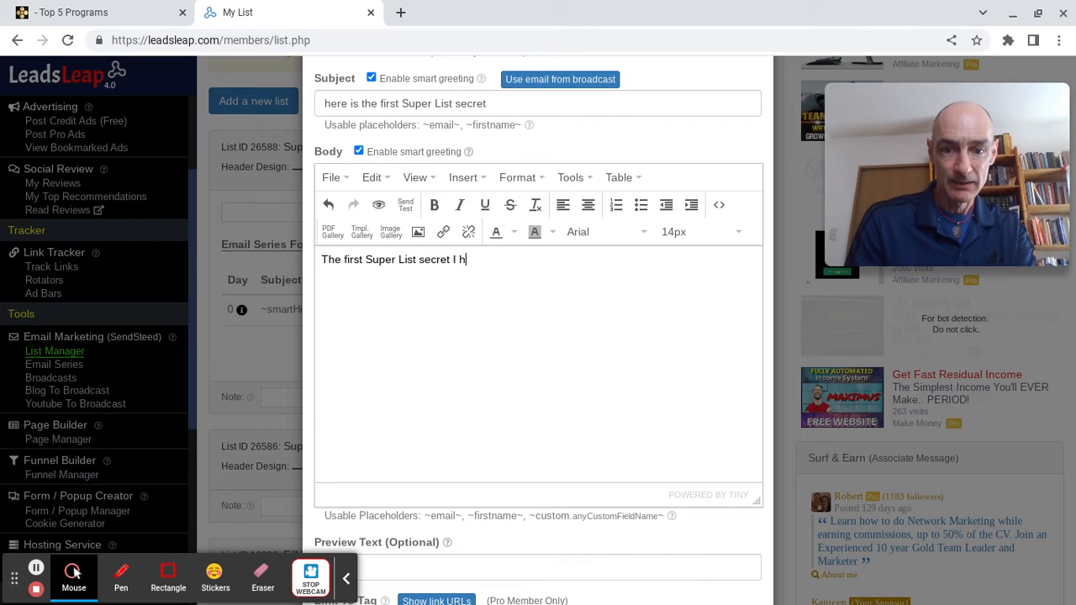
pyautogui.write('offer you')
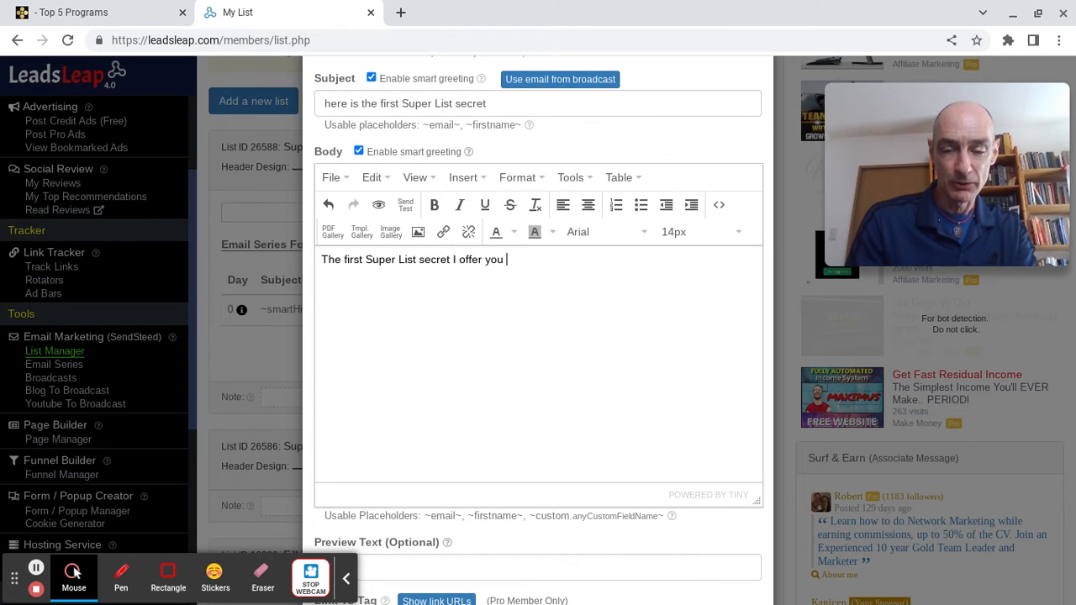
pyautogui.write('is...')
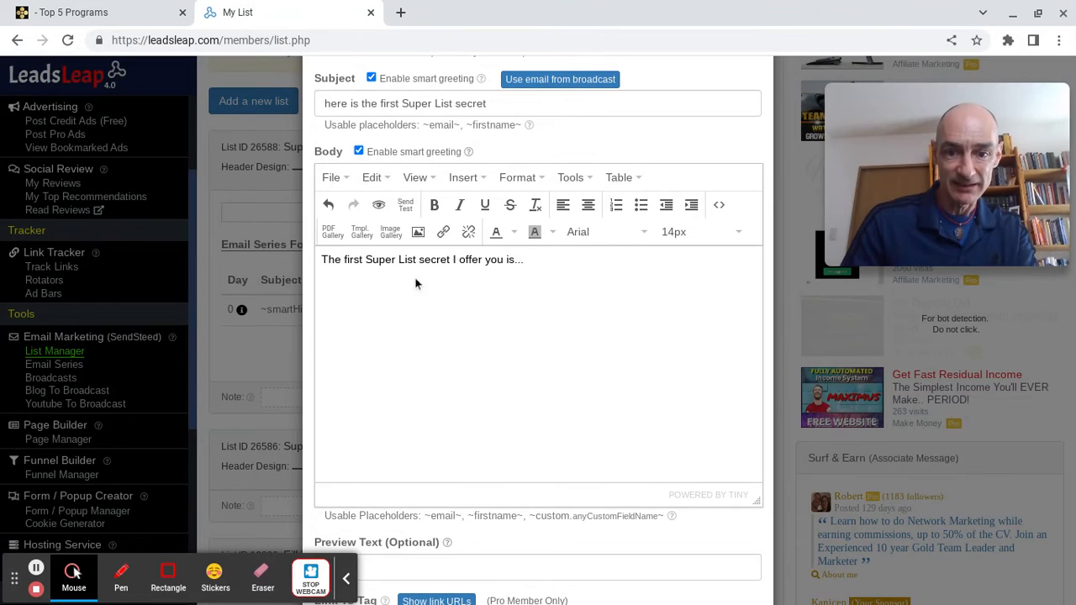
pyautogui.write('dd')
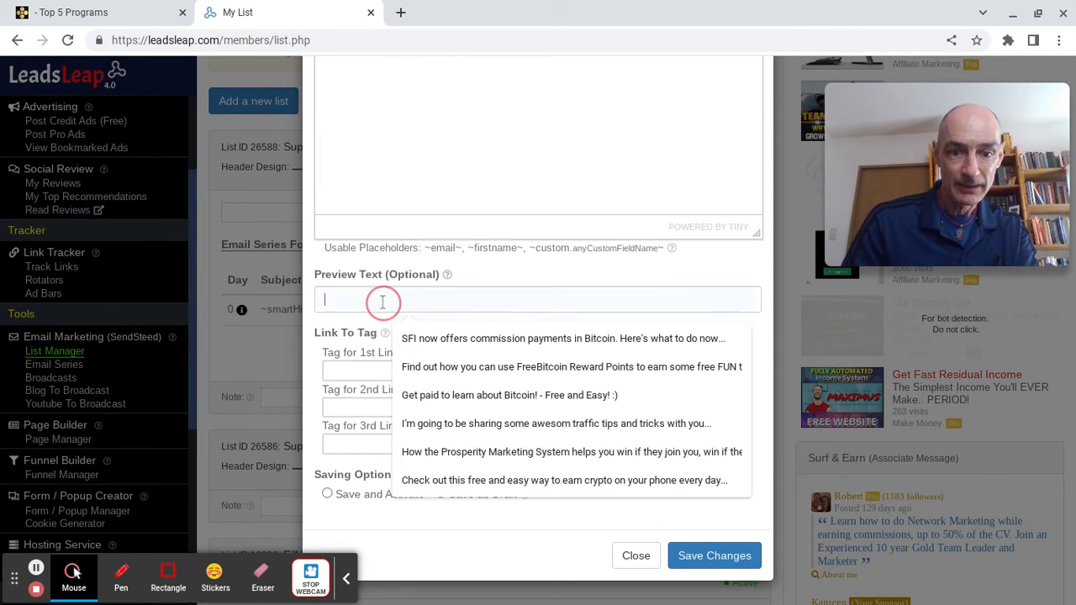
# Dismiss the preview text suggestions, save and activate the Day 1 episode, and close its preview.
pyautogui.click(538, 300)
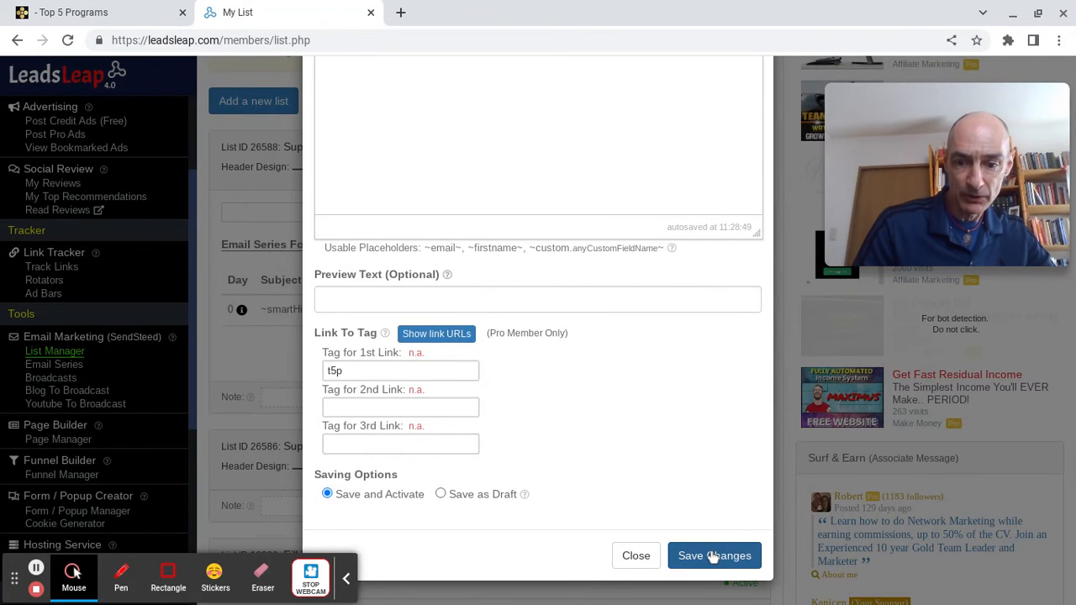
pyautogui.click(713, 555)
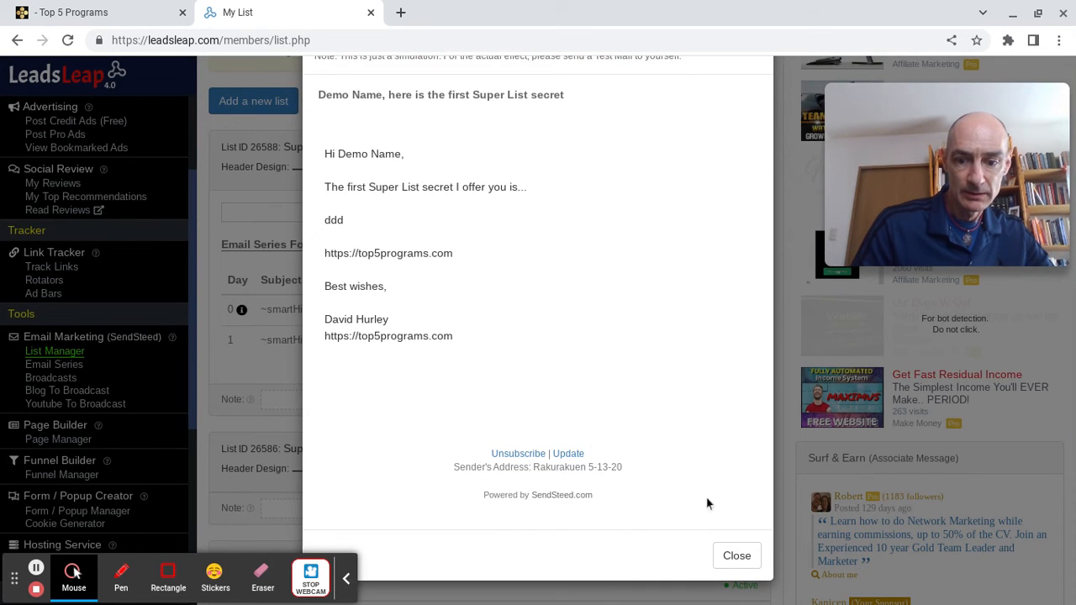
pyautogui.click(736, 555)
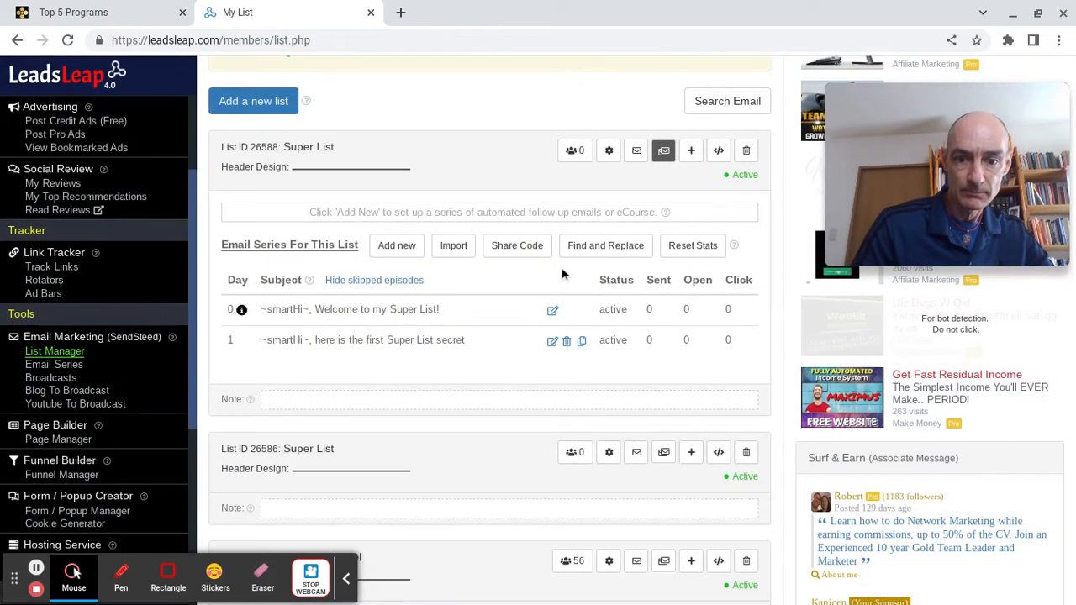
pyautogui.scroll(-3)
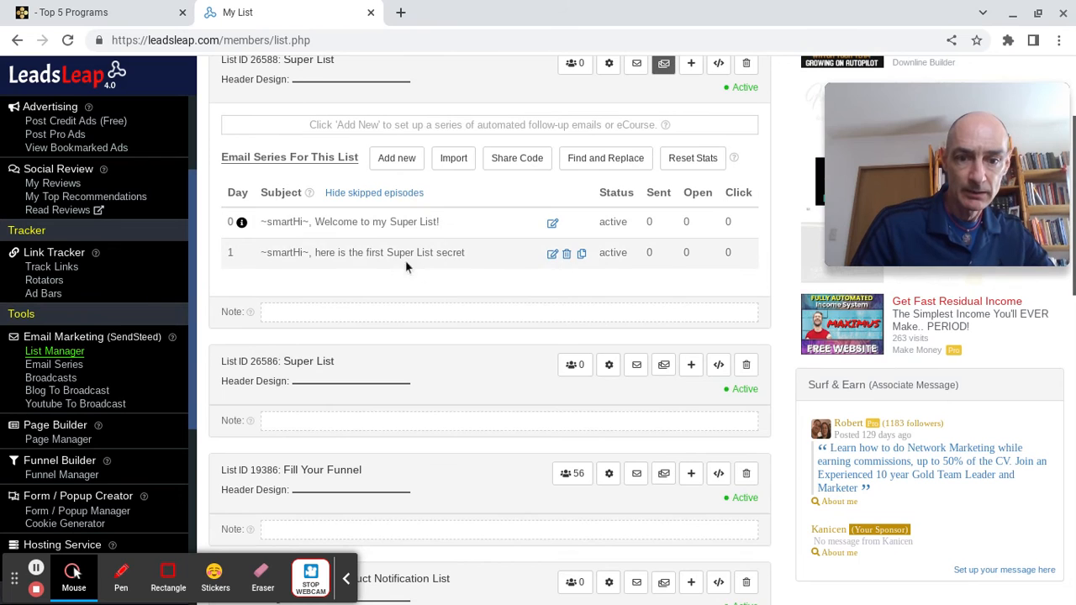
pyautogui.moveTo(414, 265)
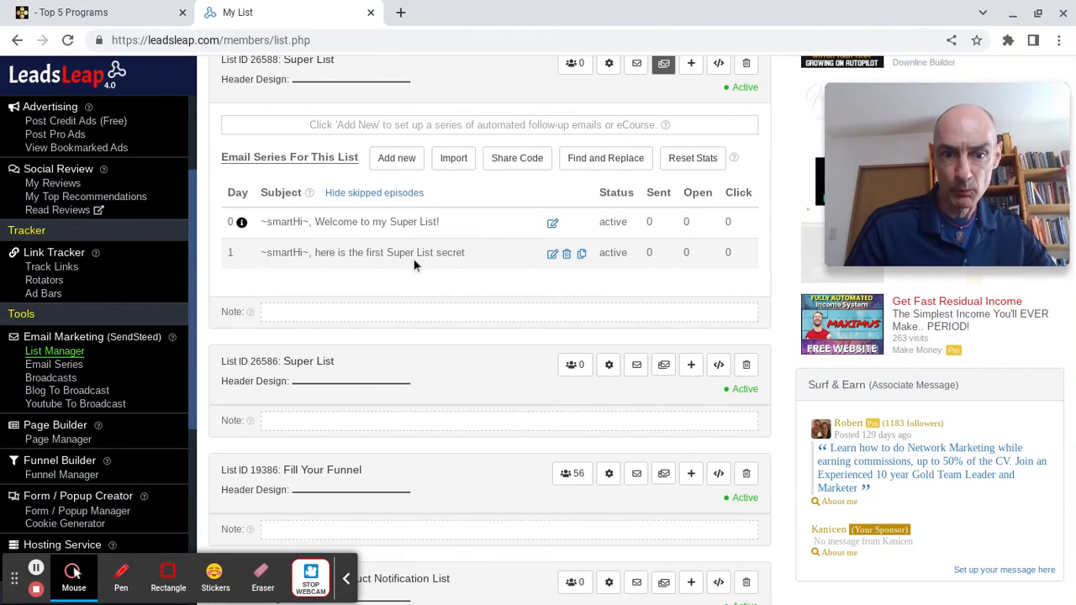
pyautogui.moveTo(444, 267)
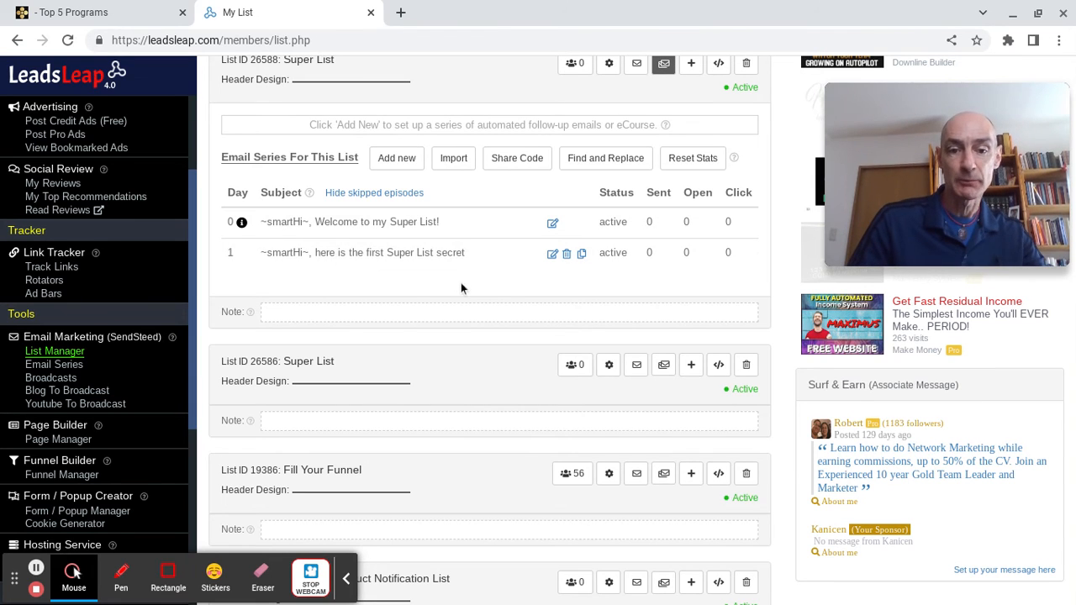
pyautogui.moveTo(478, 286)
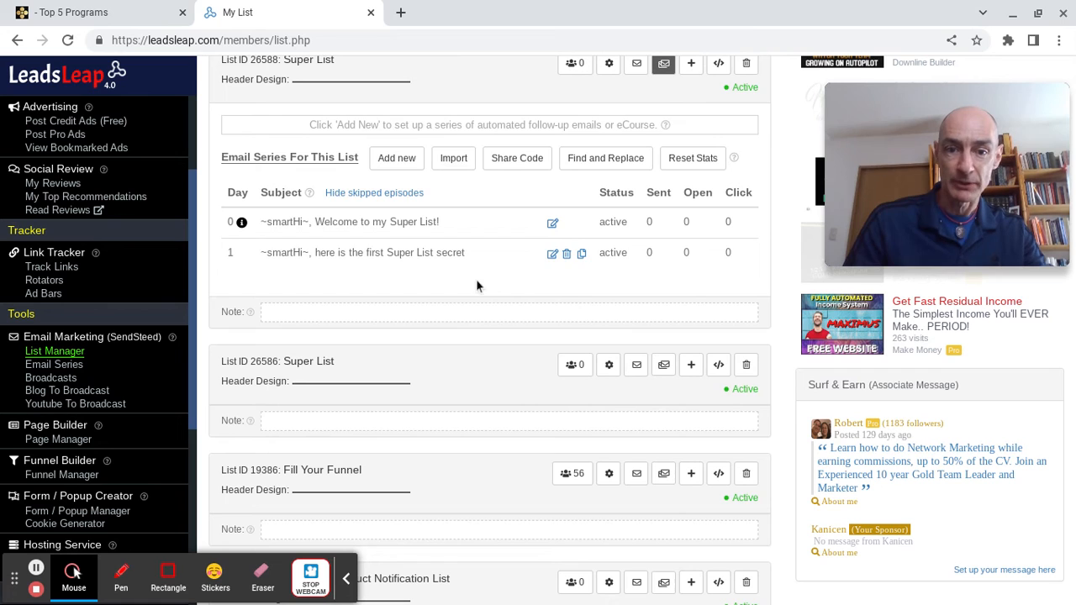
pyautogui.moveTo(397, 158)
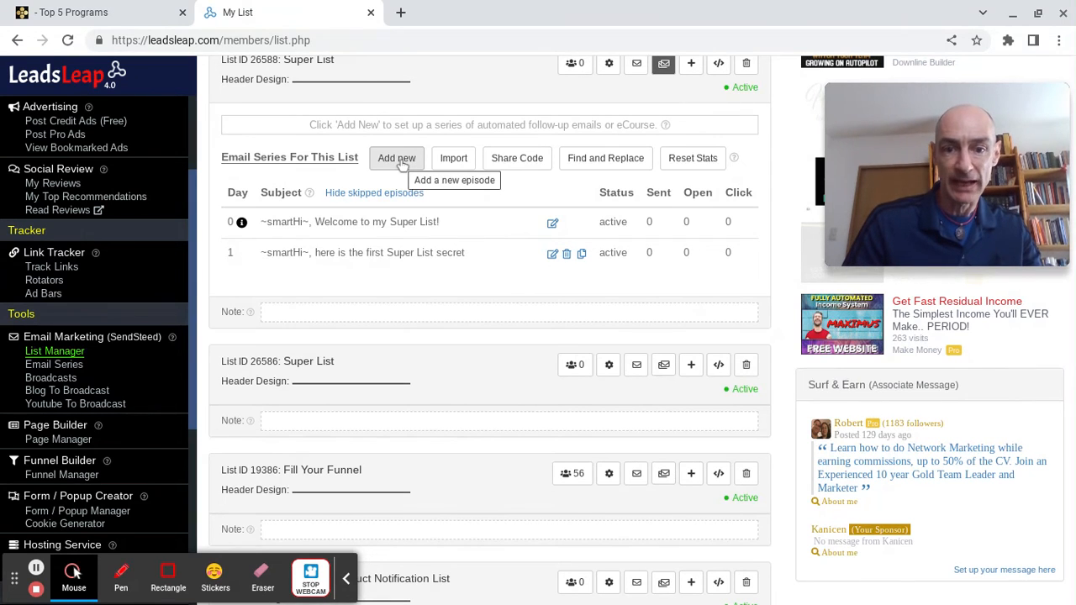